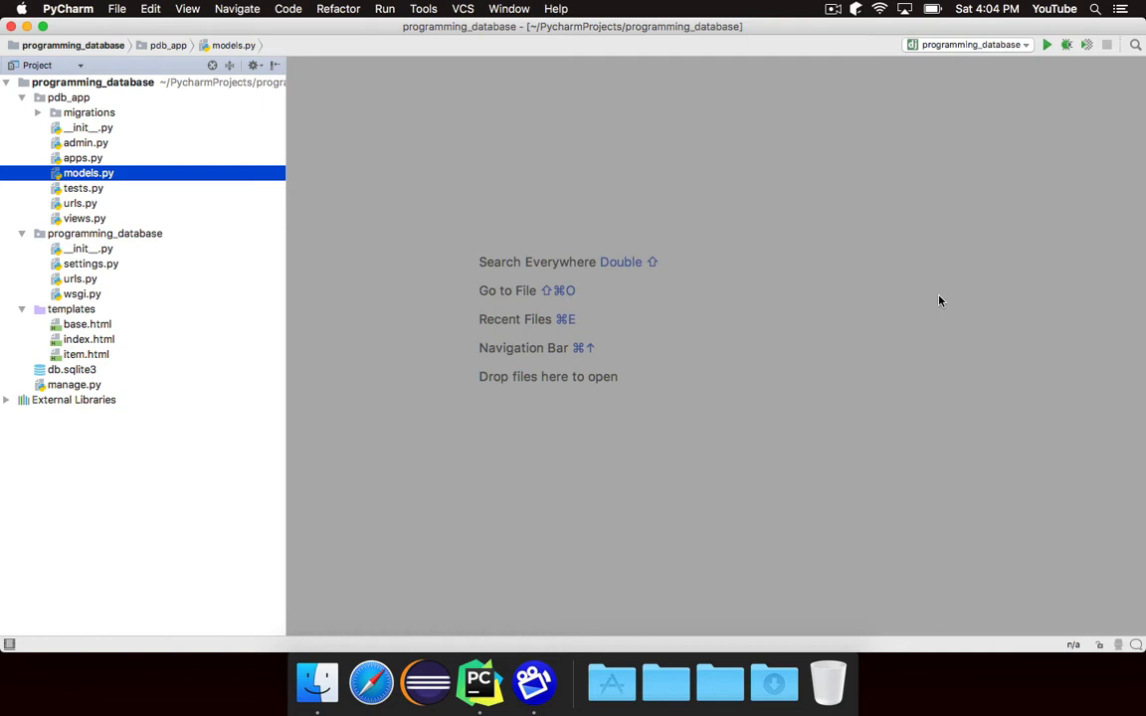
- View the Programming Database home page at 127.0.0.1 in Safari, then return to PyCharm
left_click(1046, 45)
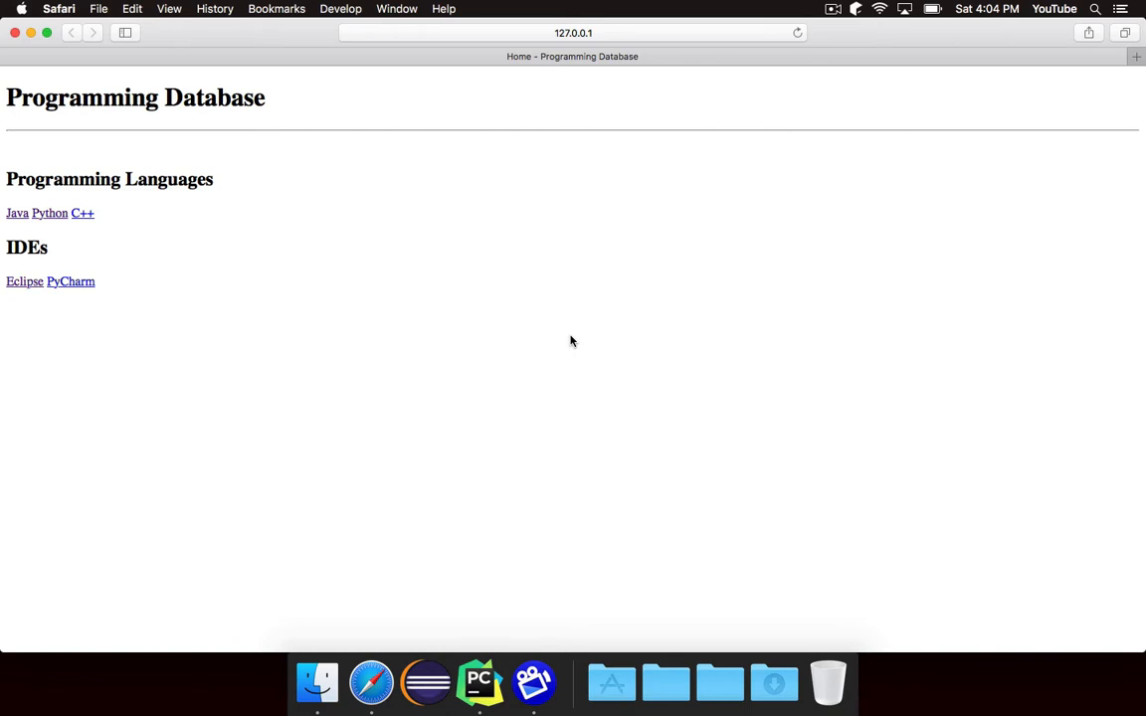
mouse_move(538, 422)
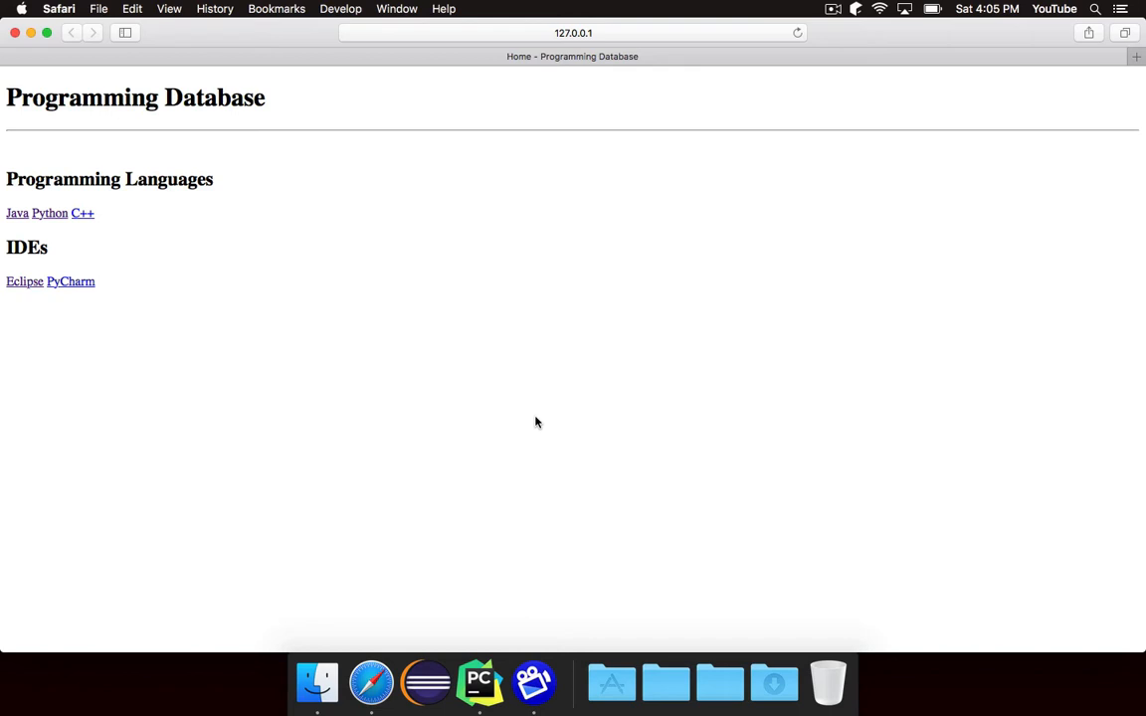
left_click(479, 683)
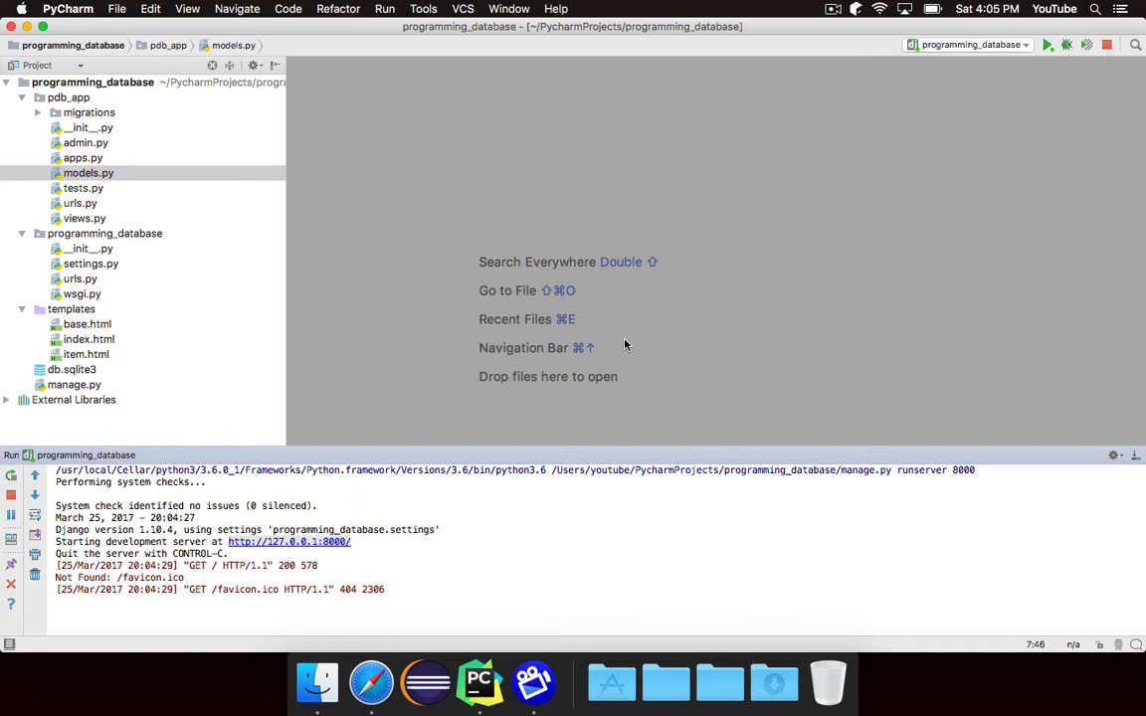
- Create a new directory named static inside the pdb_app package
left_click(68, 96)
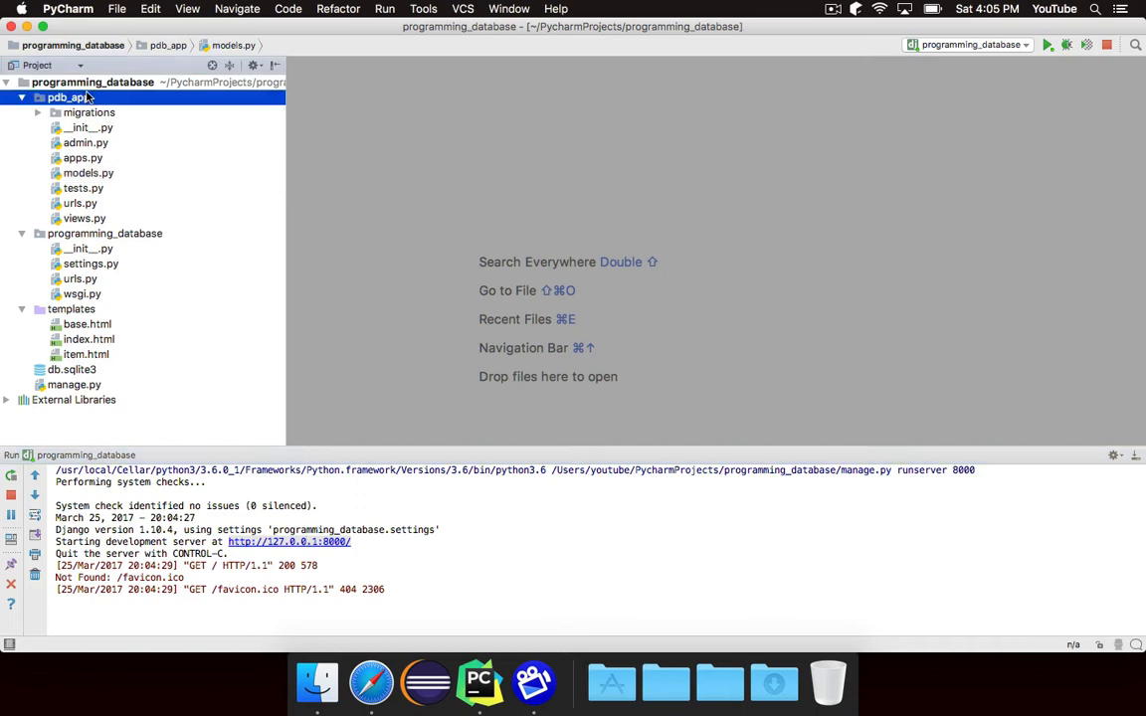
right_click(69, 96)
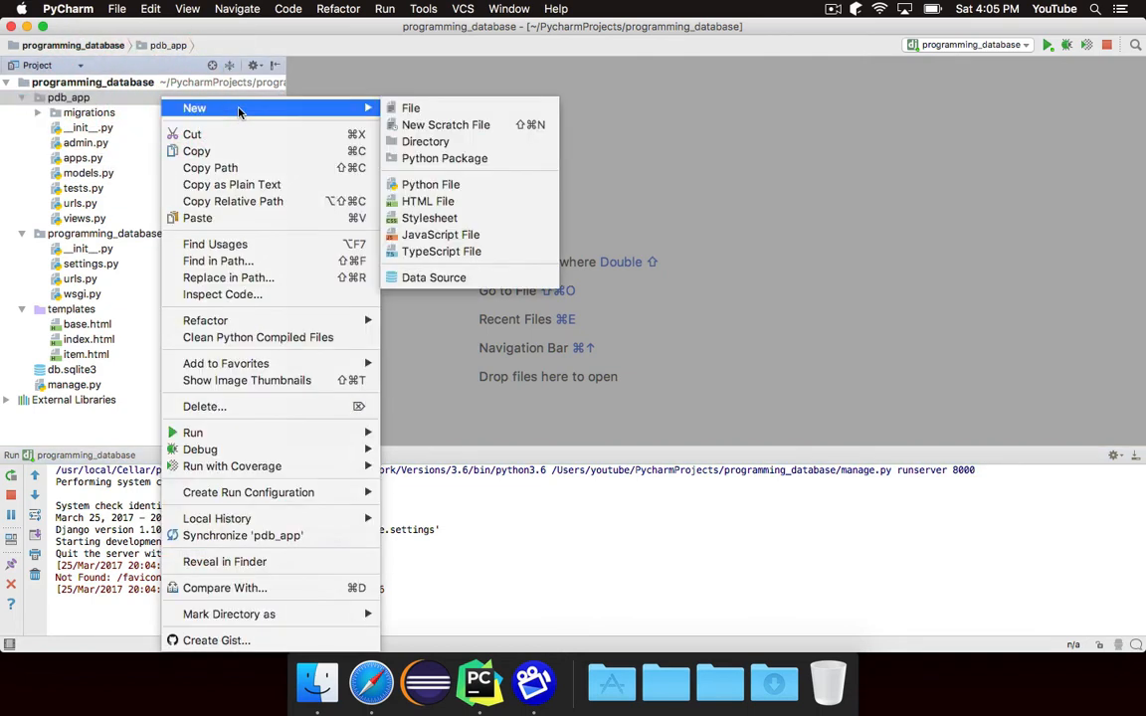
left_click(425, 142)
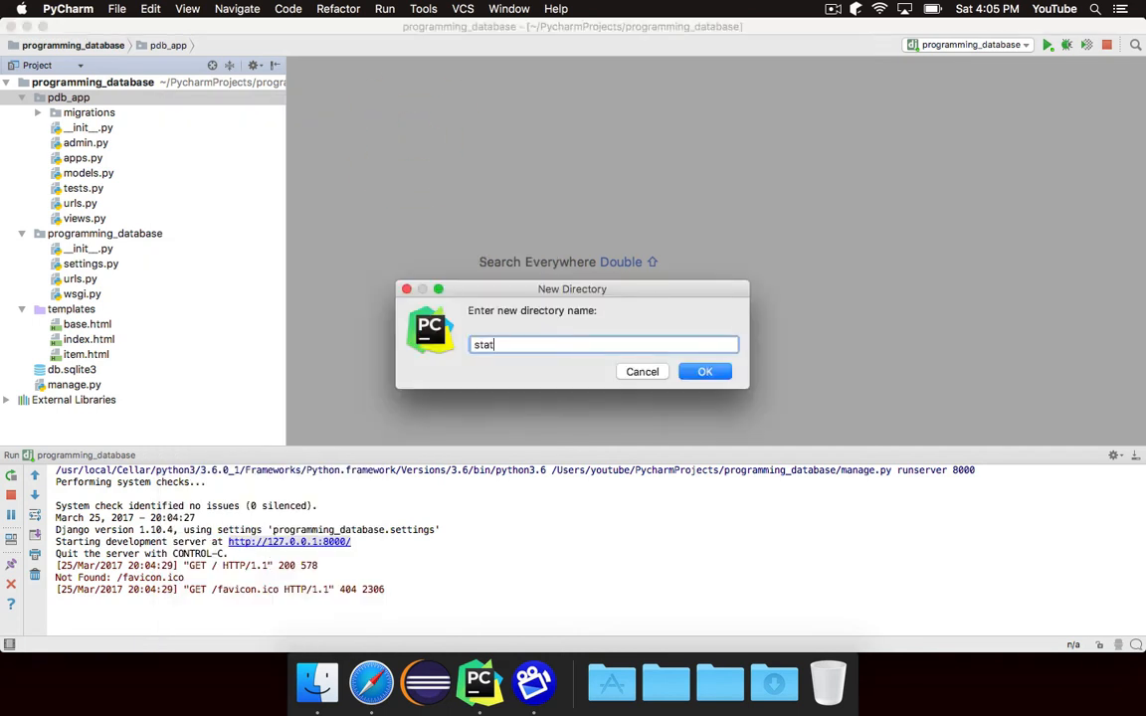
left_click(704, 371)
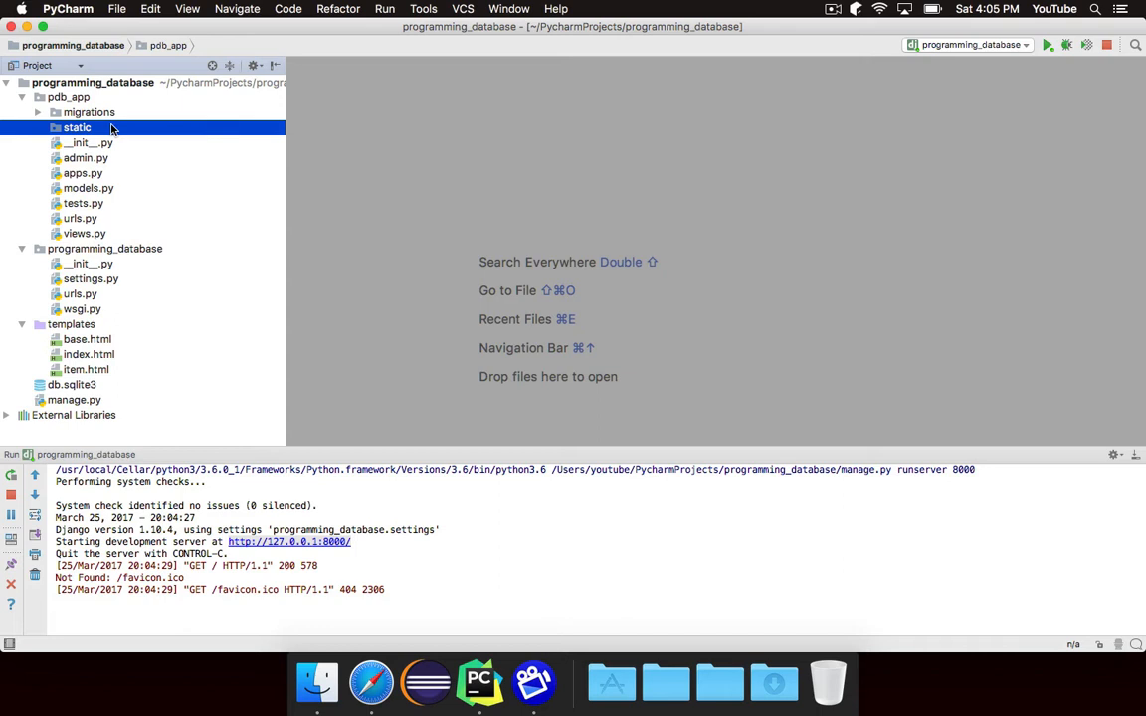
mouse_move(184, 134)
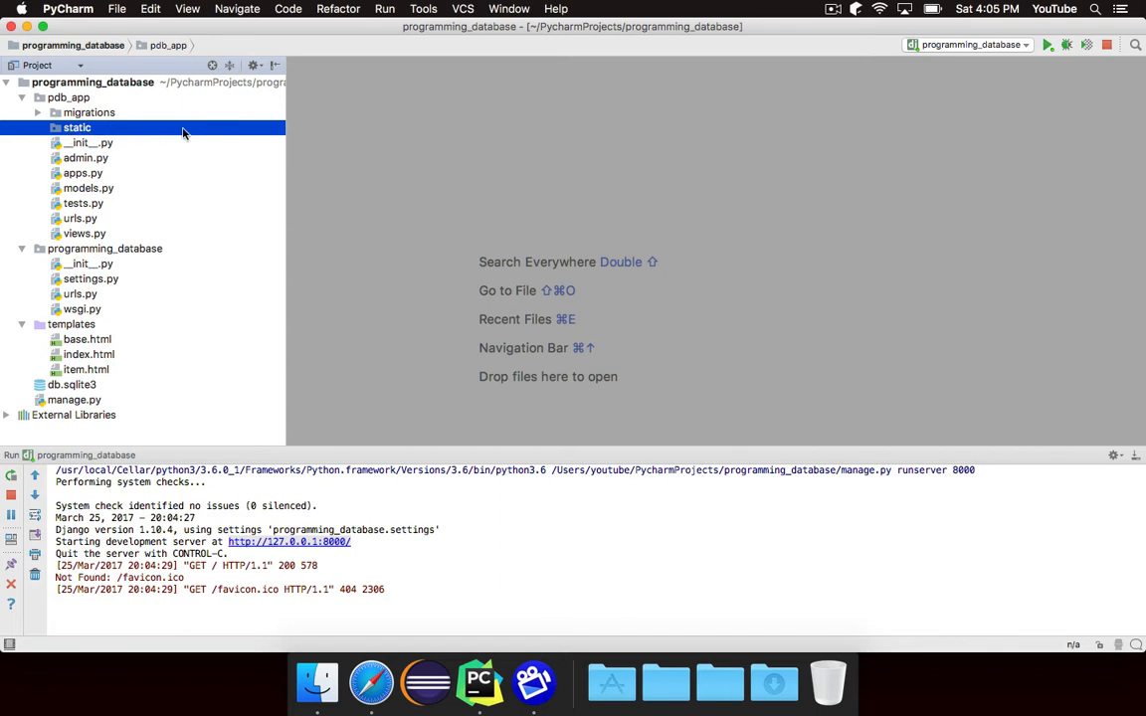
mouse_move(202, 120)
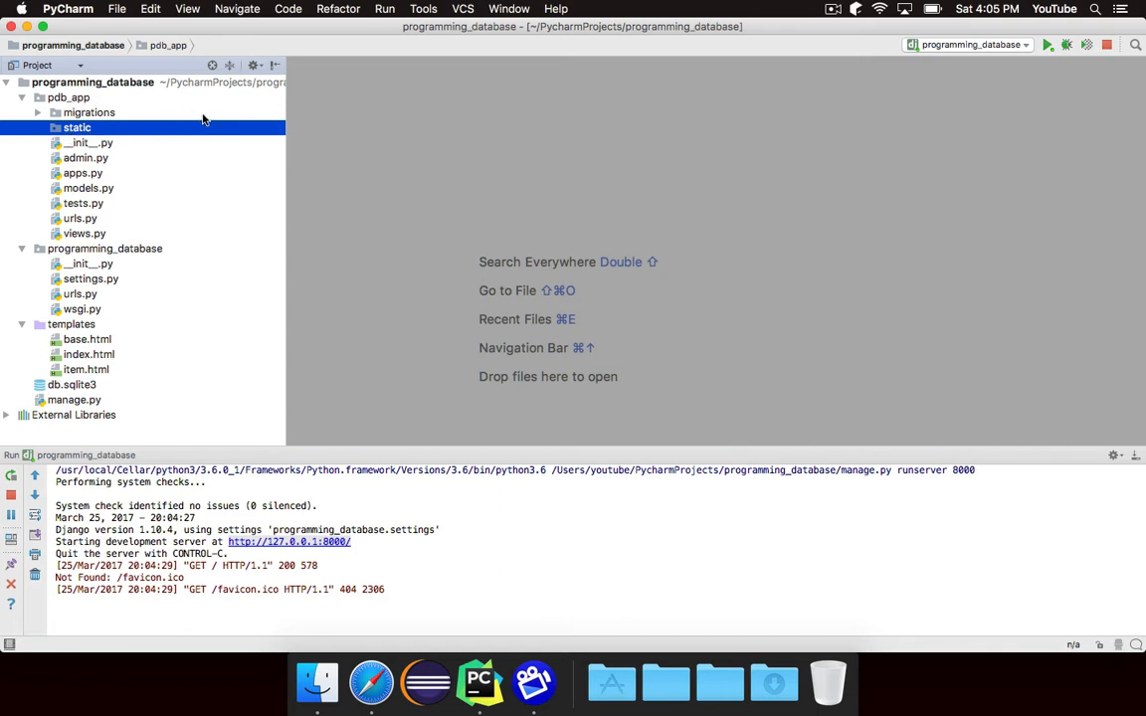
mouse_move(105, 271)
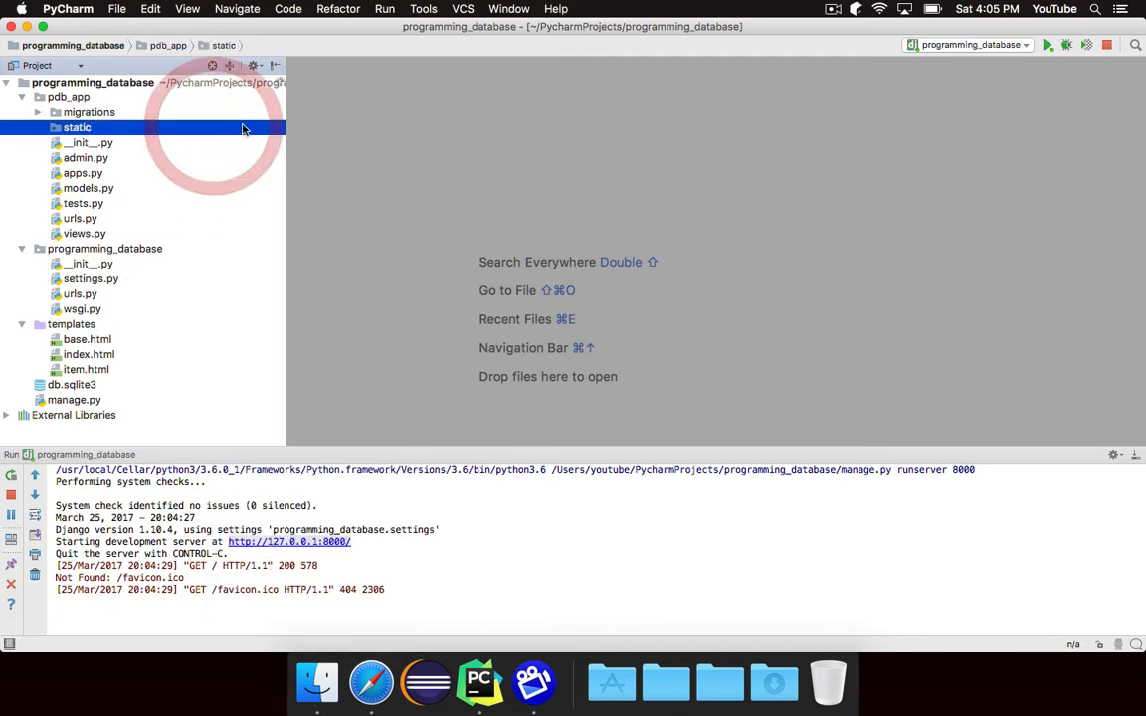
- Create an empty style.css file inside the static folder
right_click(76, 127)
type("st")
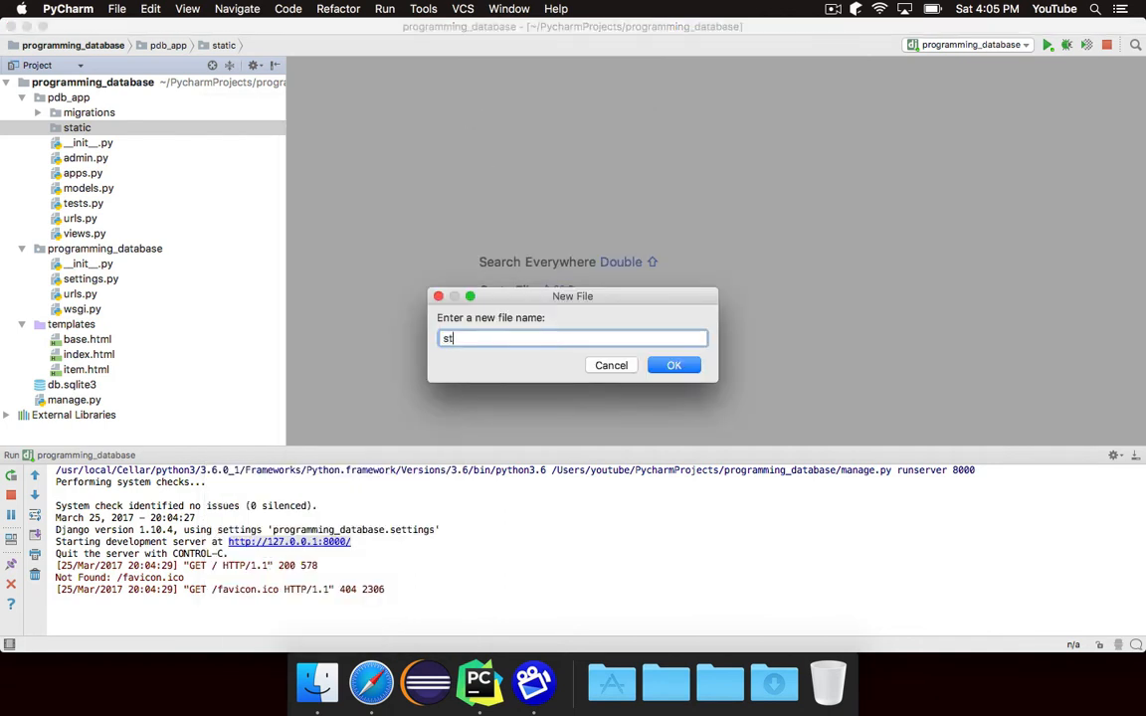
left_click(674, 365)
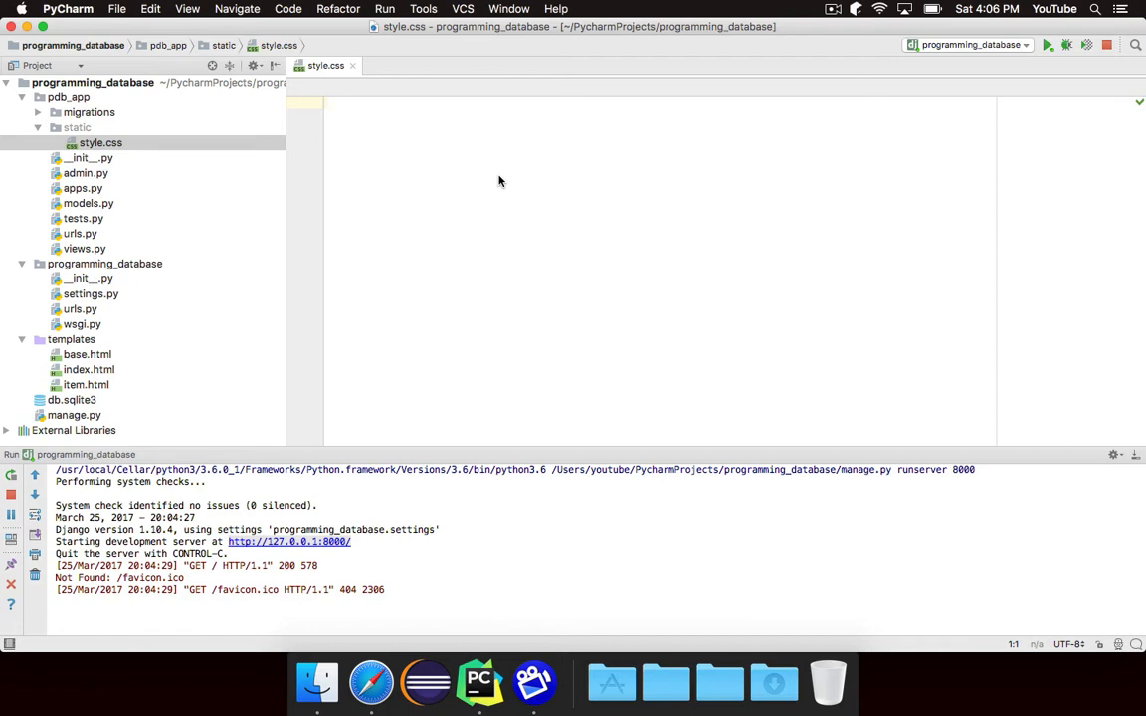
mouse_move(371, 683)
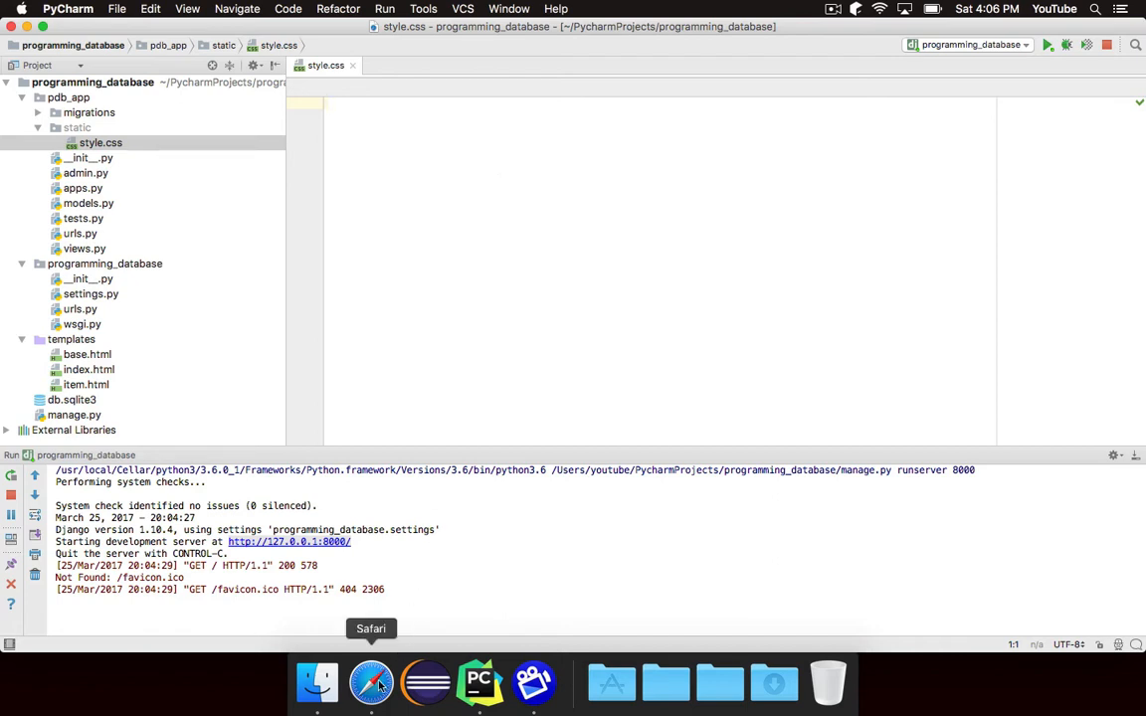
- Bring Safari forward to view the unstyled home page at 127.0.0.1
left_click(370, 683)
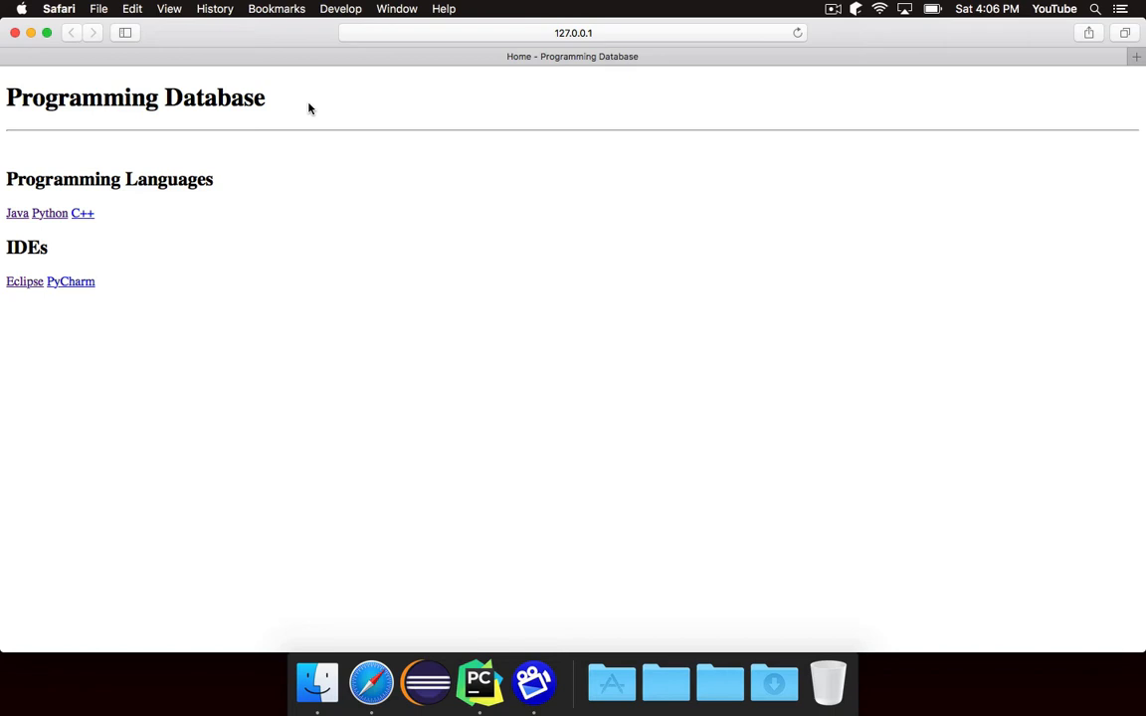
mouse_move(480, 683)
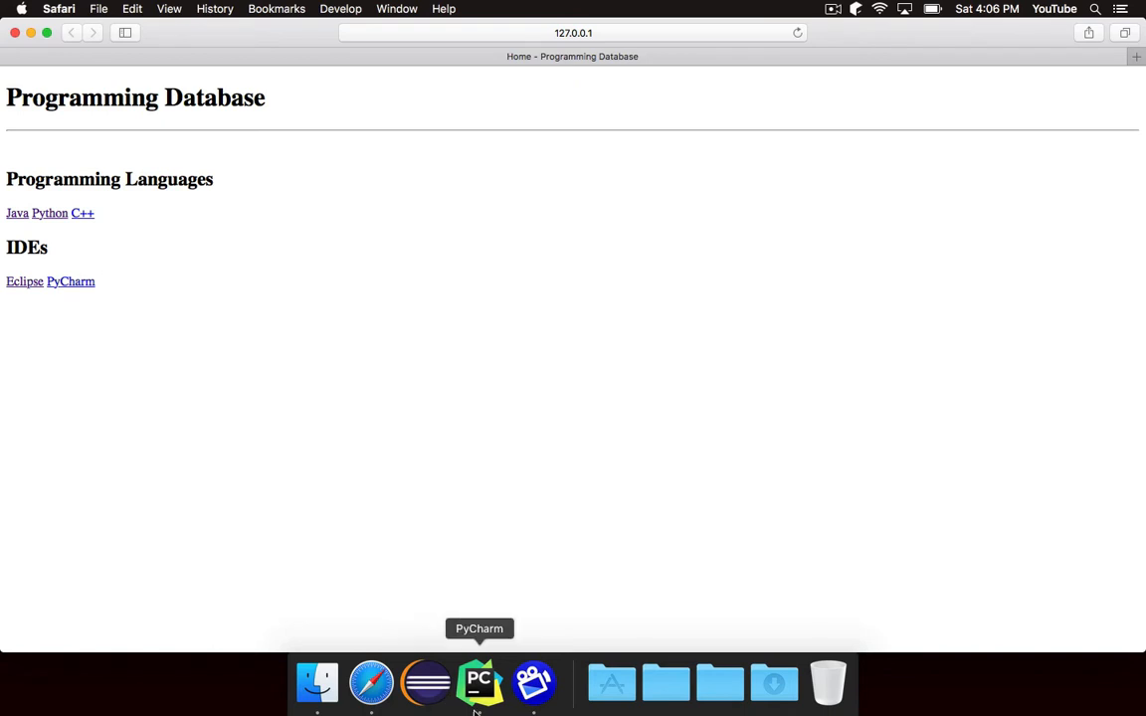
- Write the rule h1 { color: red; } in style.css
left_click(480, 682)
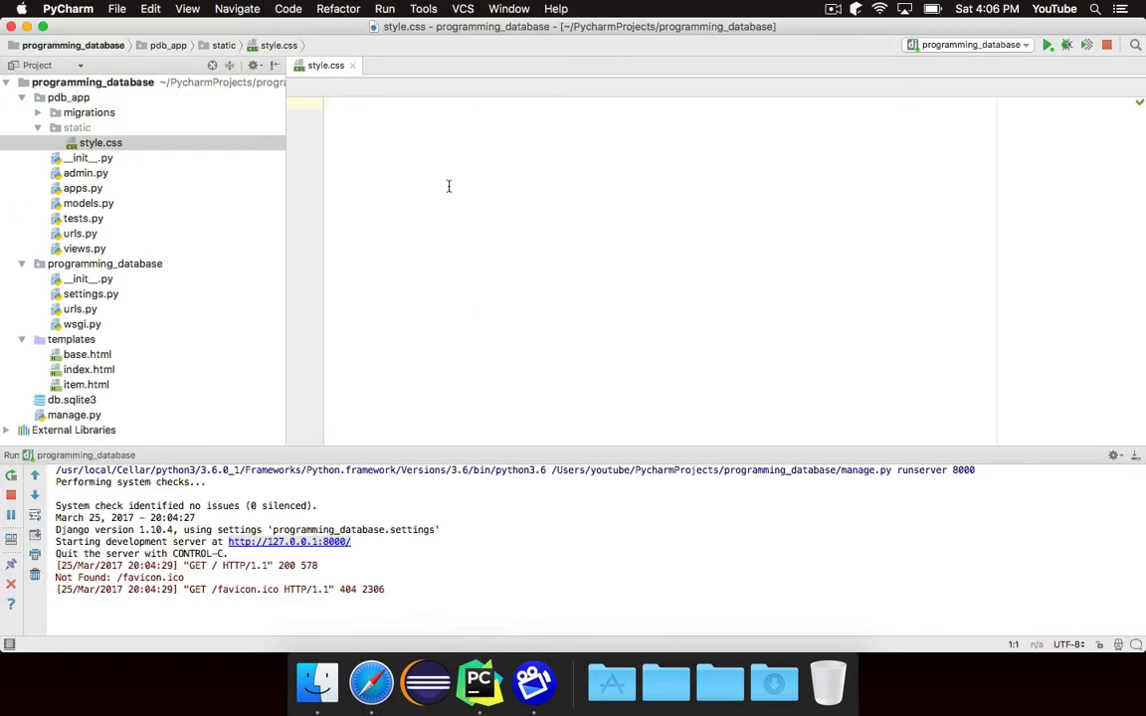
type("h1 {")
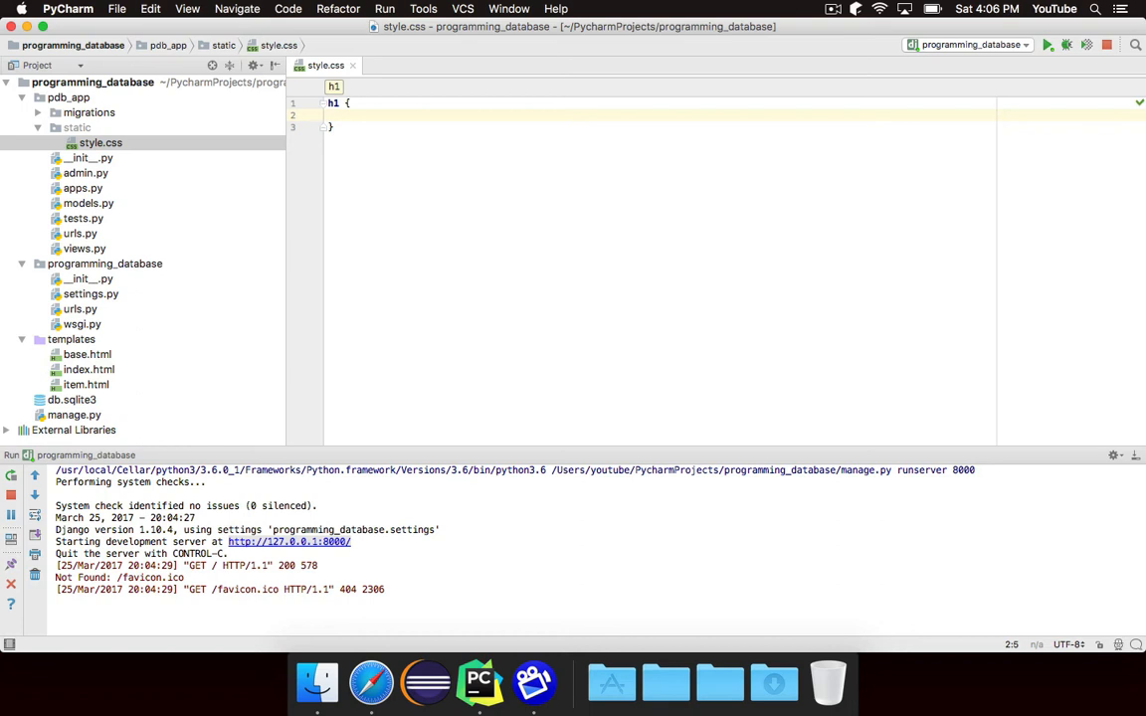
type("color: red;")
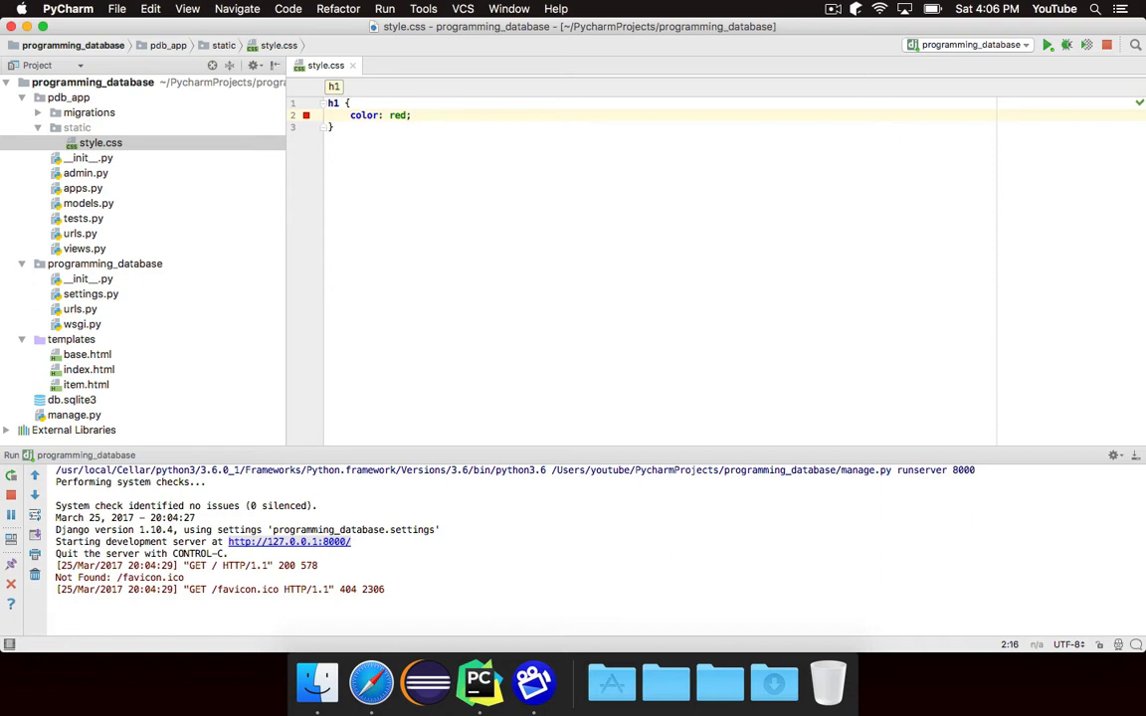
mouse_move(406, 209)
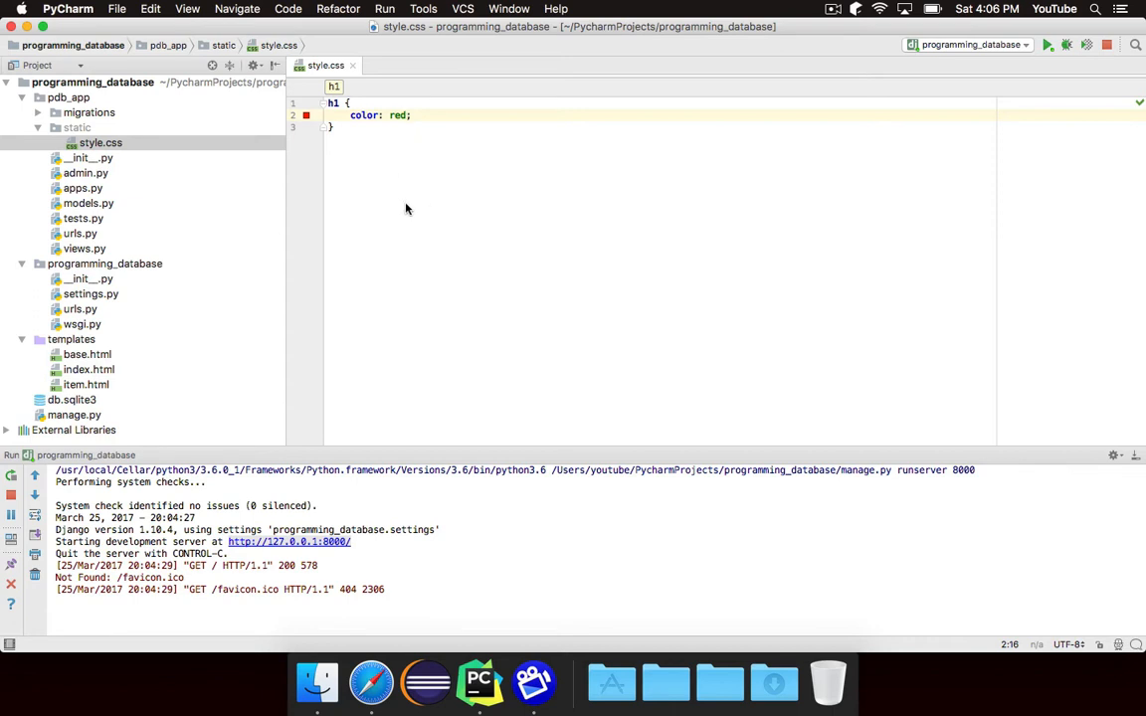
mouse_move(266, 195)
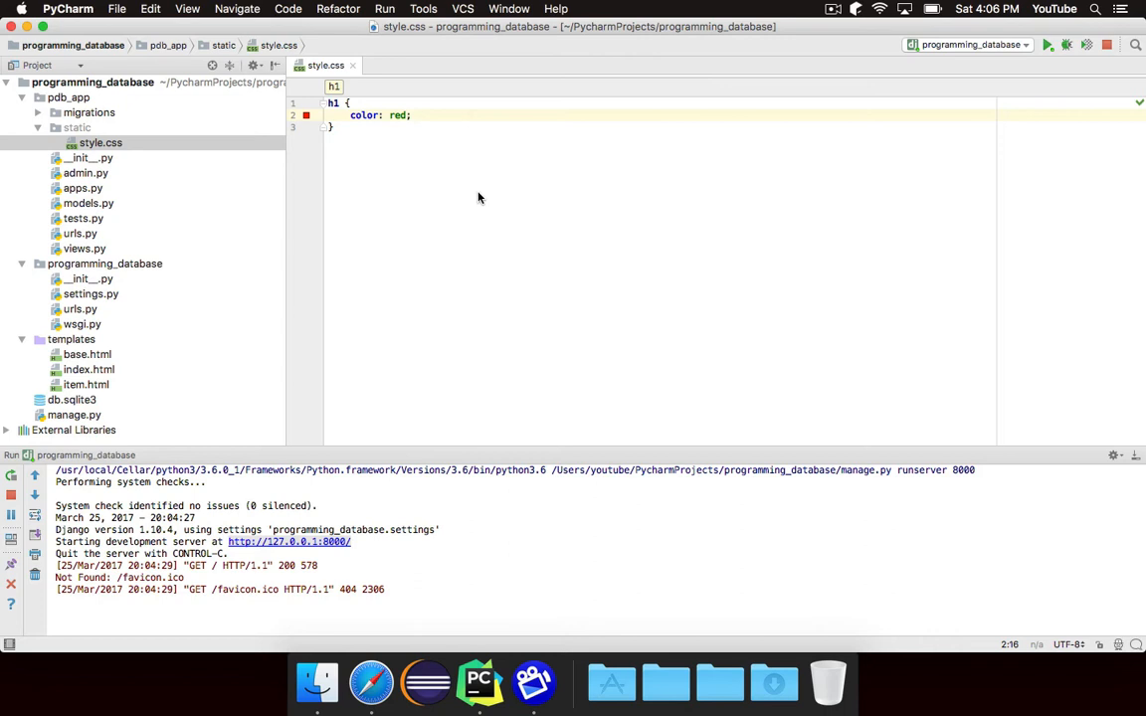
mouse_move(401, 113)
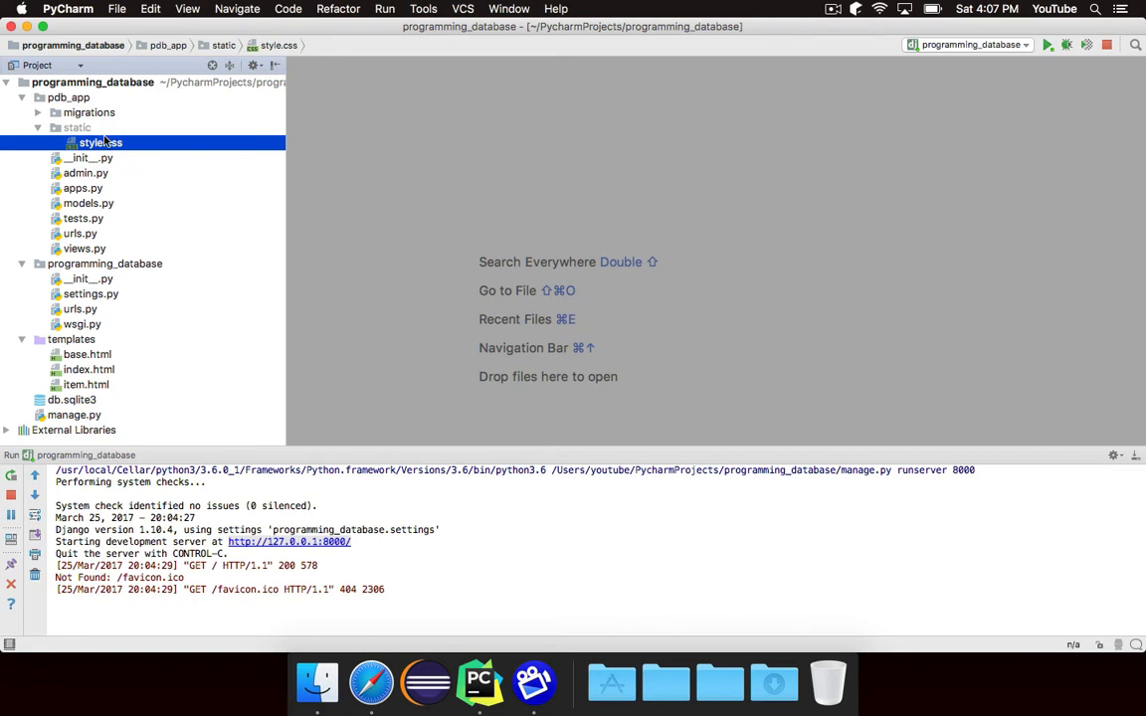
left_click(70, 97)
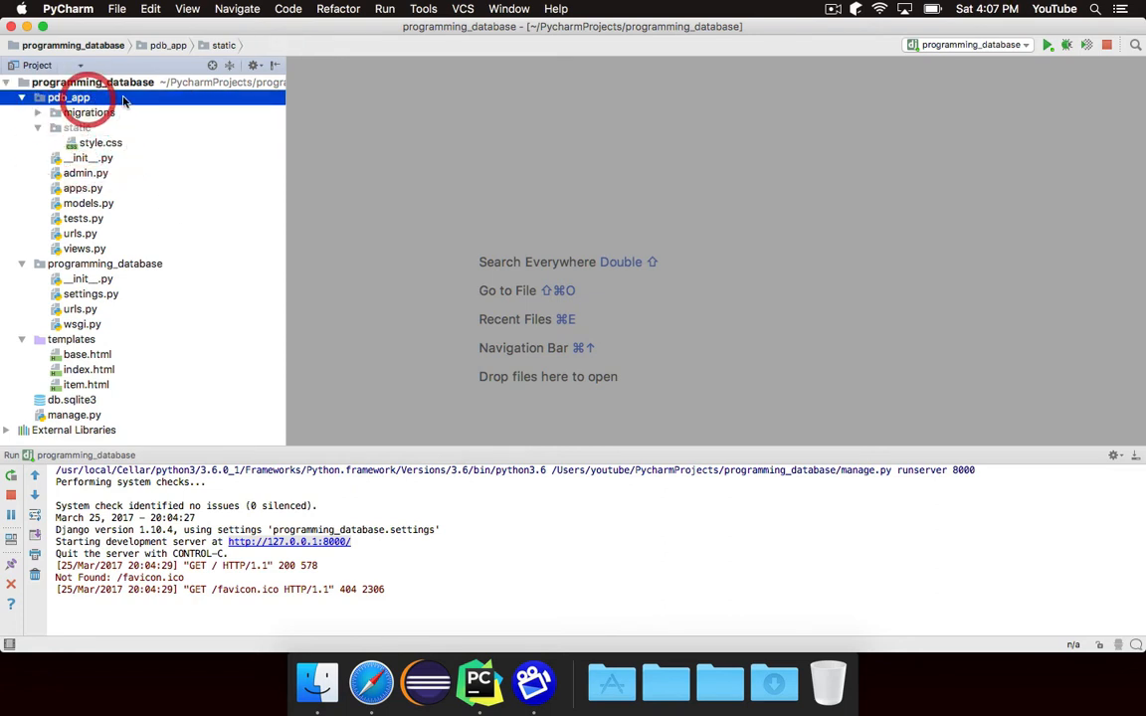
left_click(100, 142)
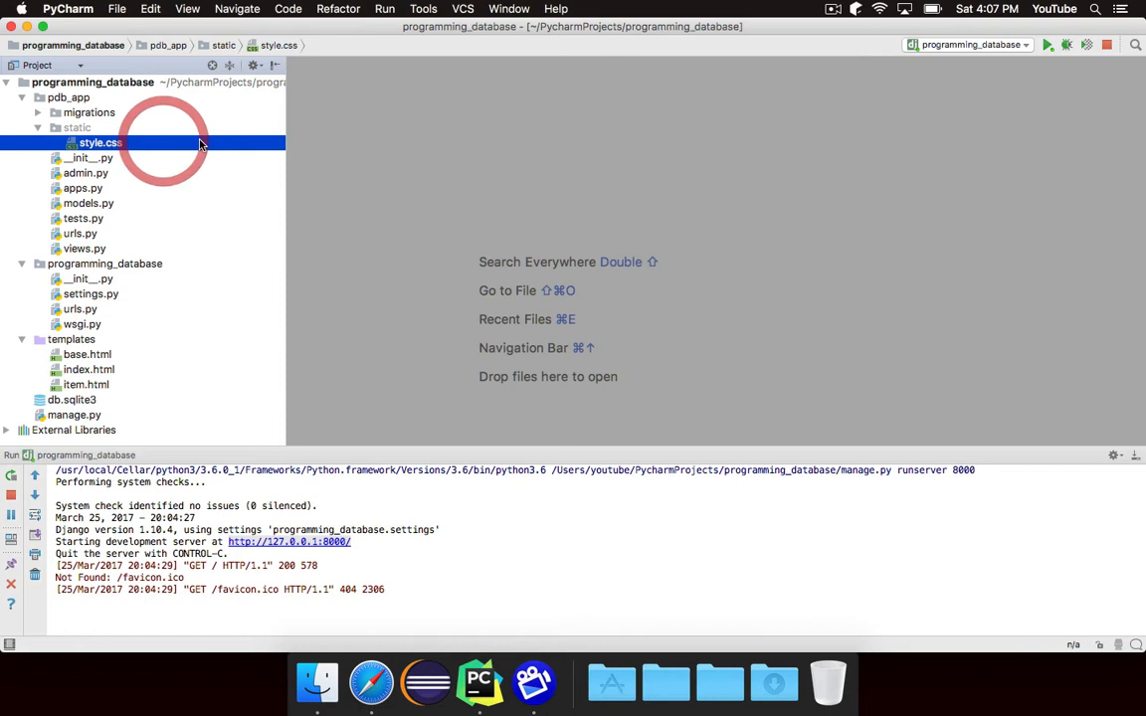
left_click(99, 142)
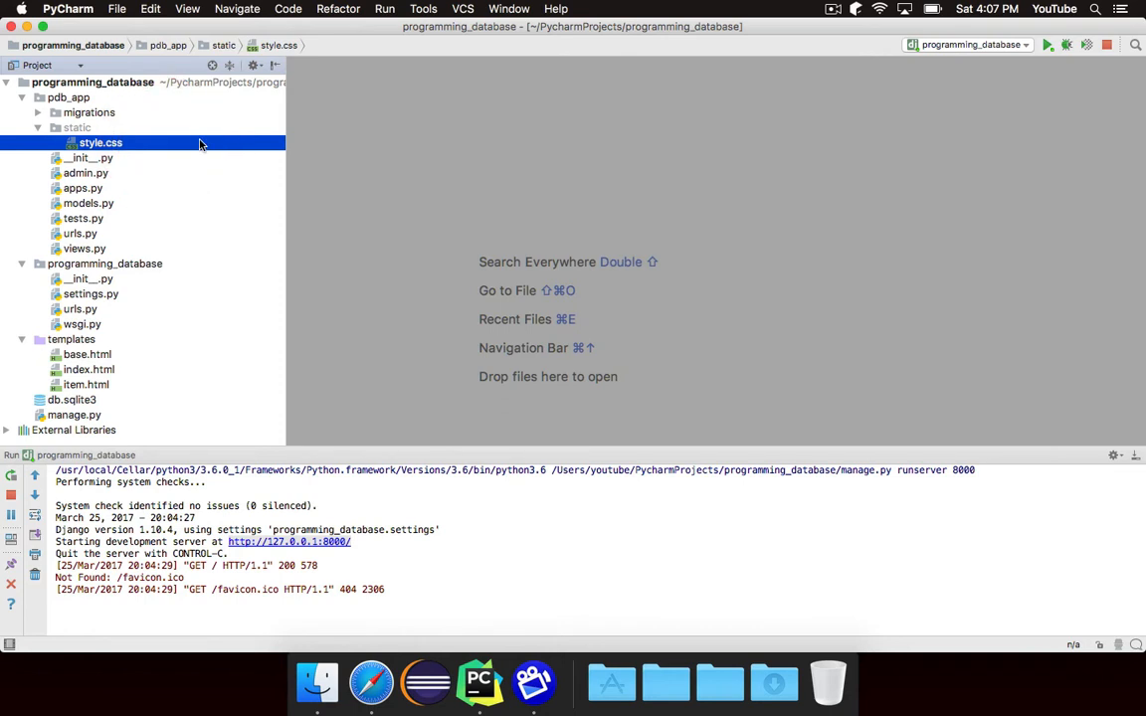
mouse_move(147, 354)
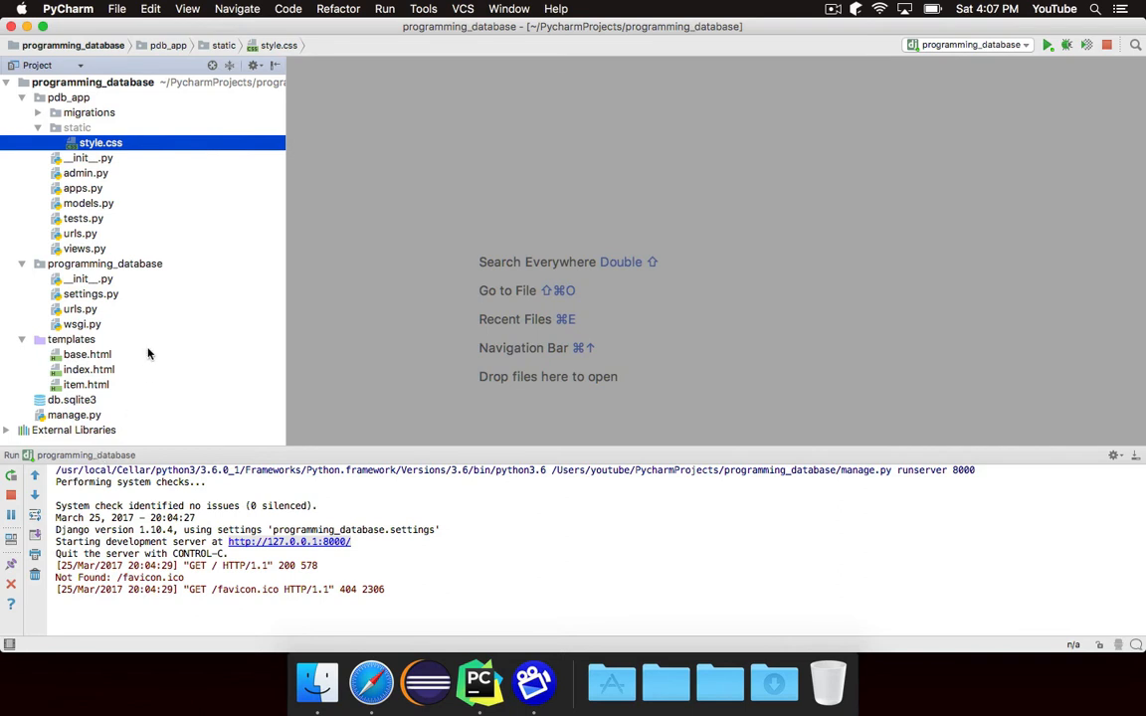
mouse_move(167, 308)
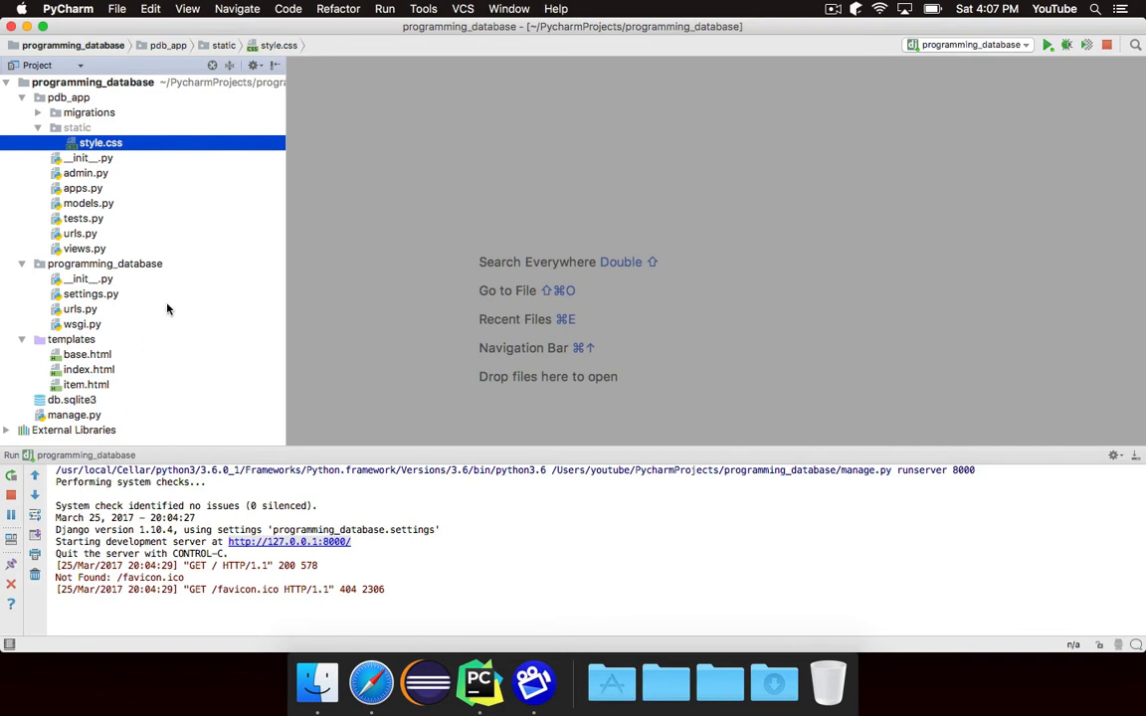
mouse_move(146, 294)
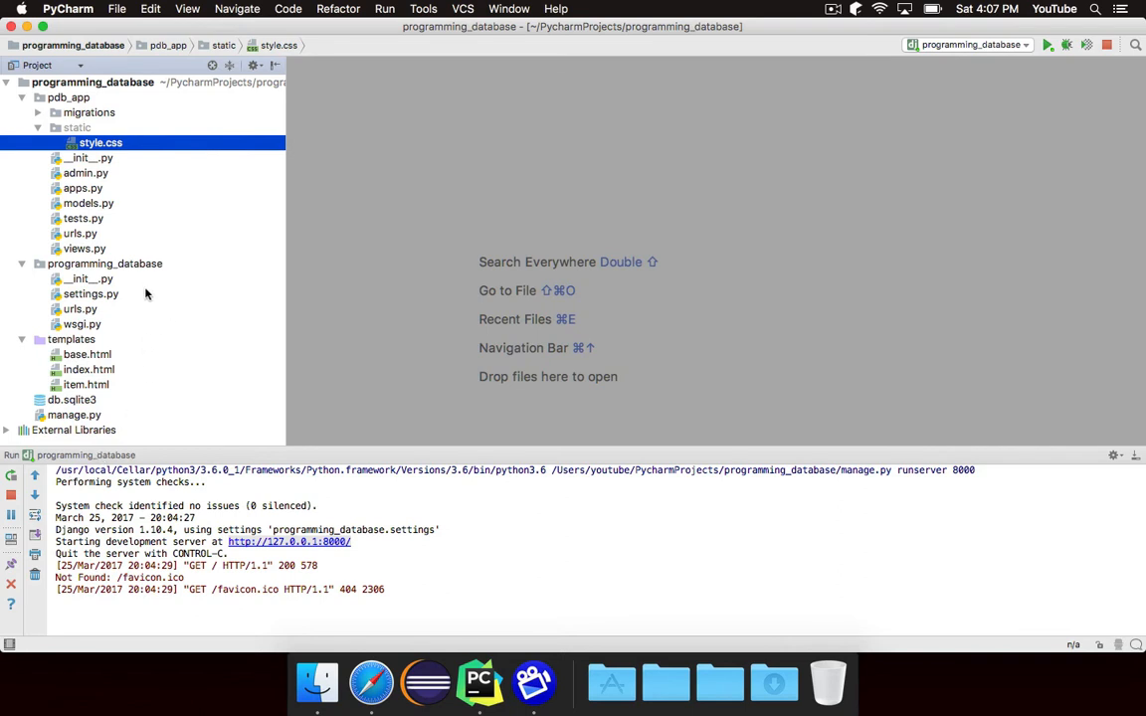
- Open settings.py and locate django.contrib.staticfiles in INSTALLED_APPS
double_click(90, 294)
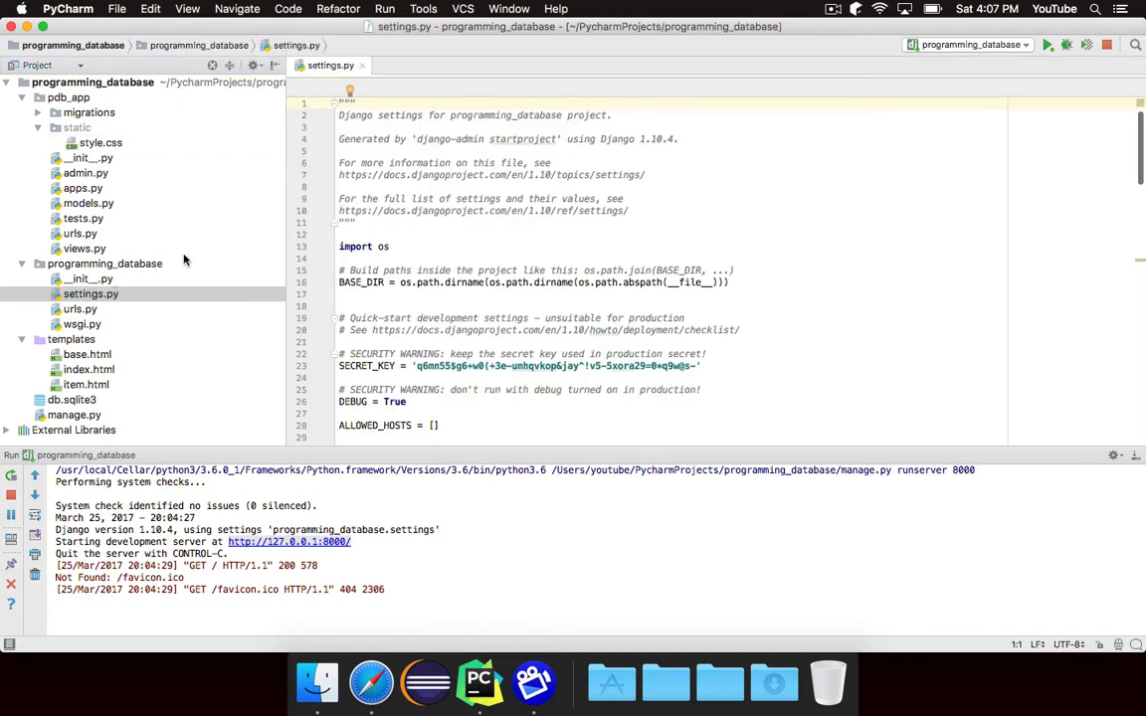
mouse_move(552, 248)
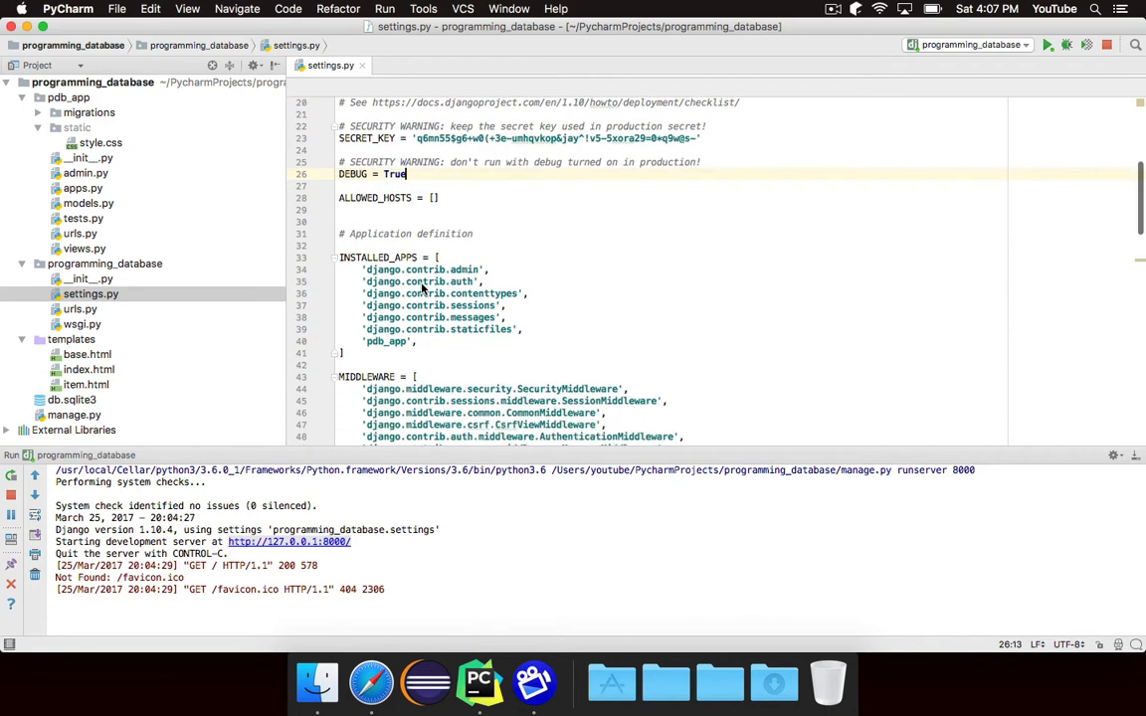
double_click(438, 329)
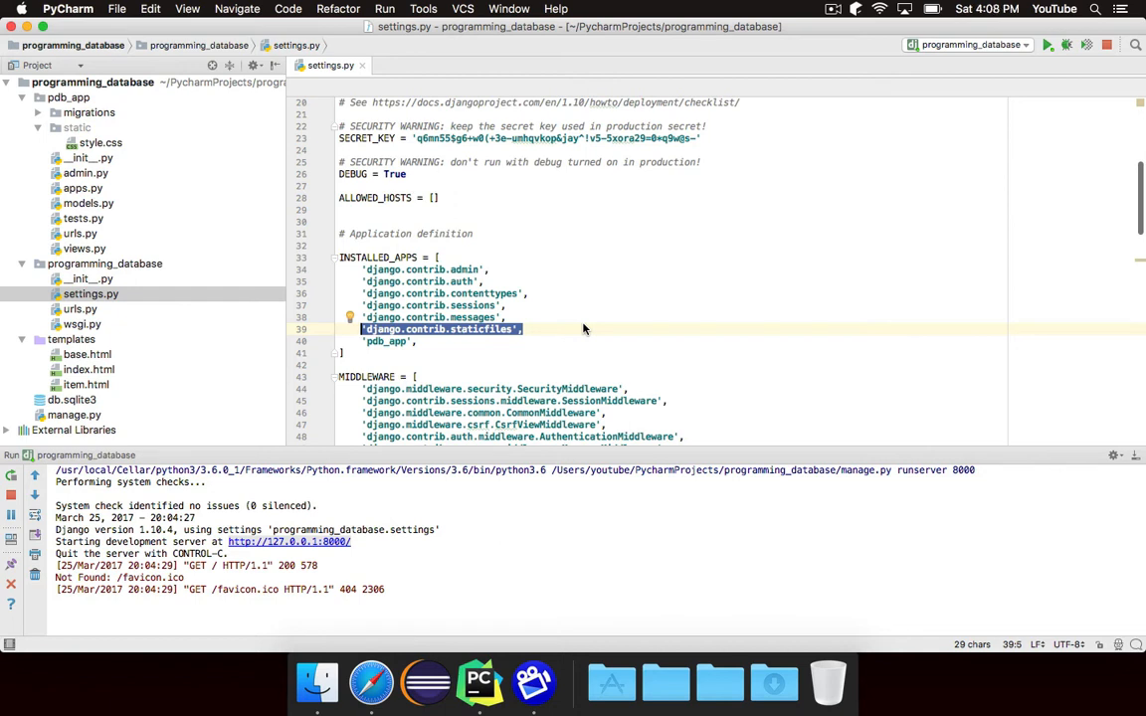
left_click(461, 330)
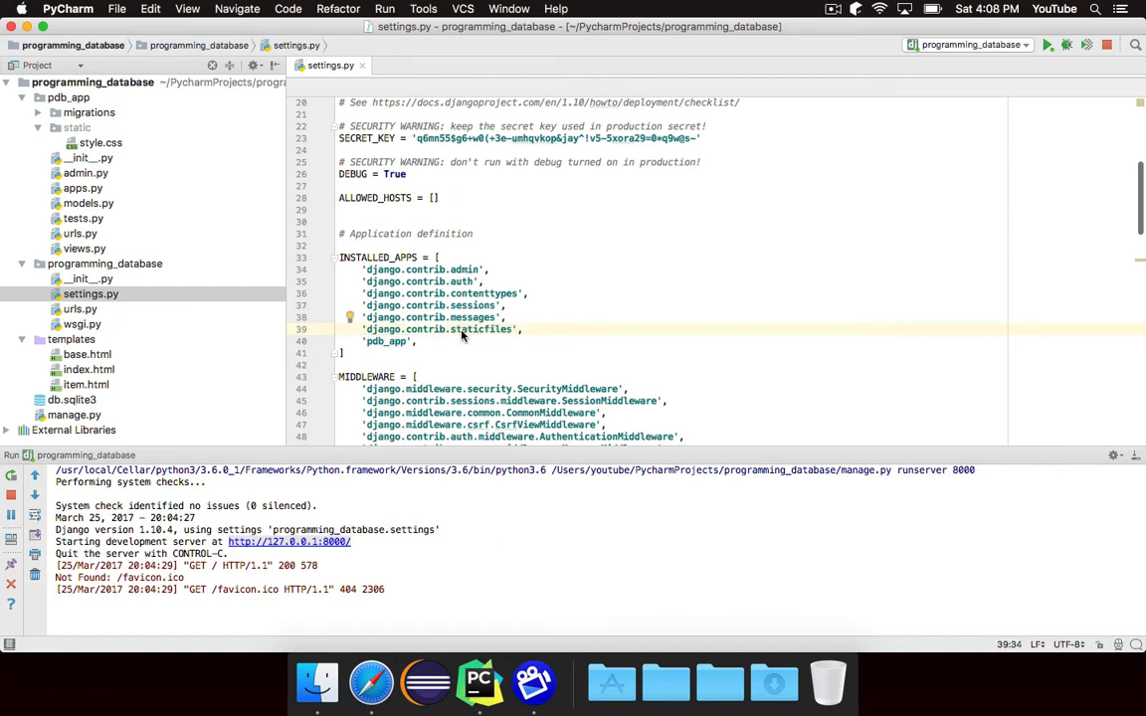
- Scroll to the end of settings.py where STATIC_URL = '/static/'
scroll("down", 3)
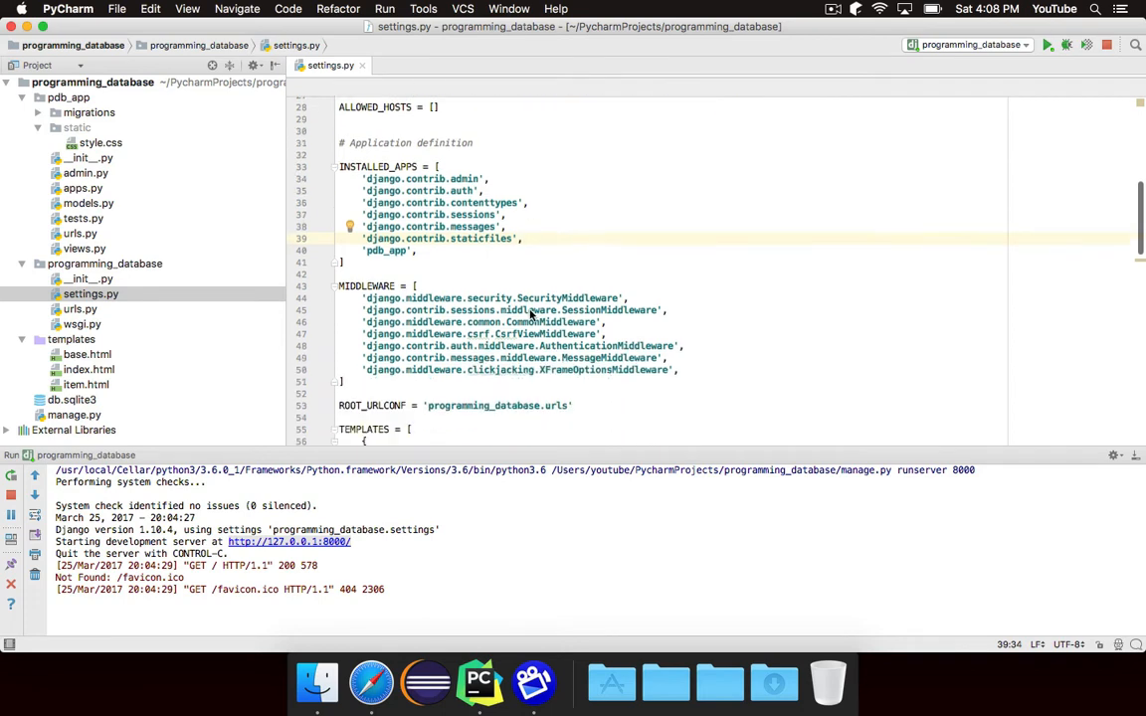
scroll("down", 3)
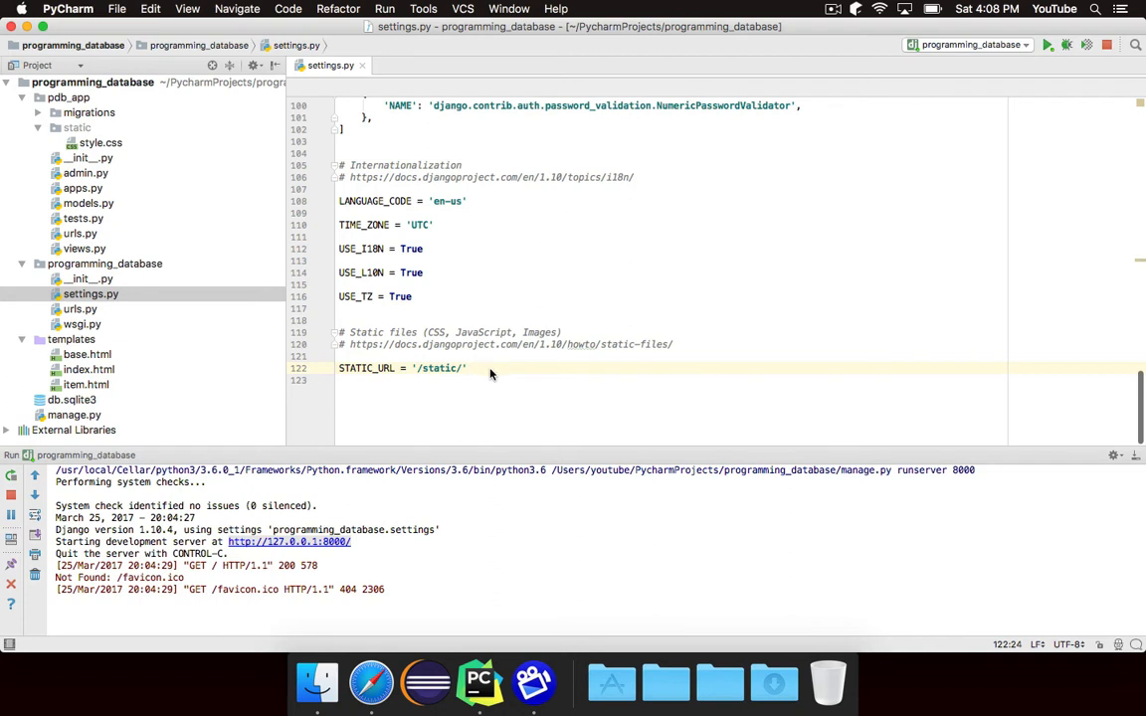
mouse_move(473, 375)
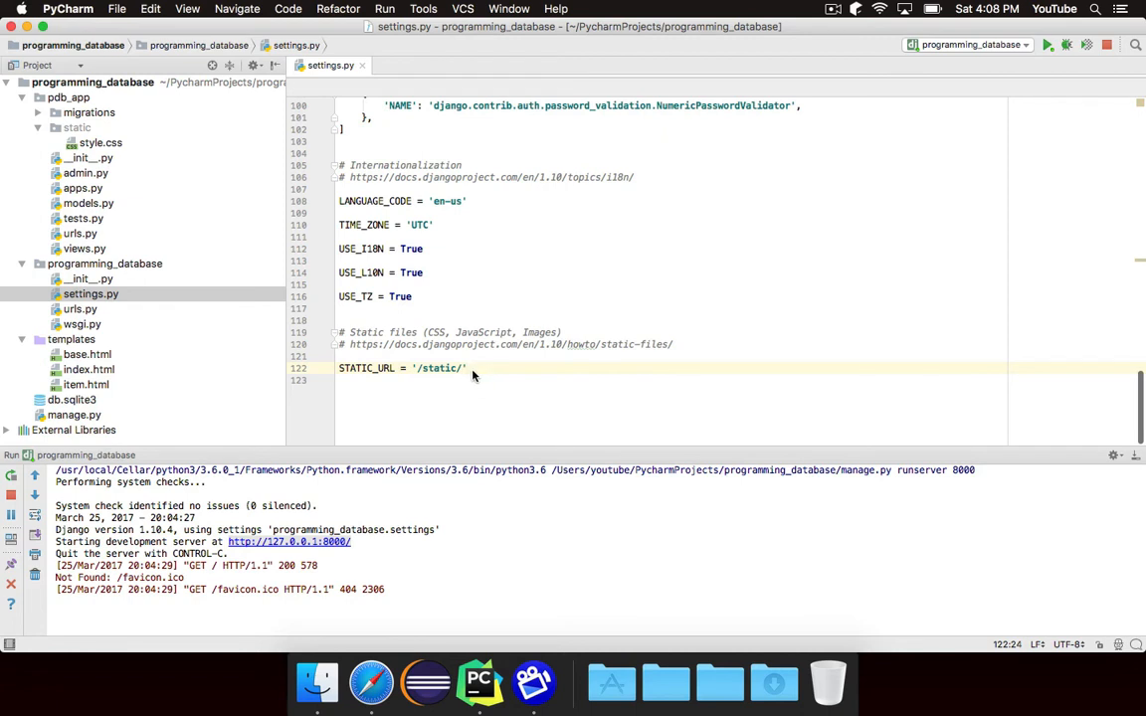
mouse_move(524, 377)
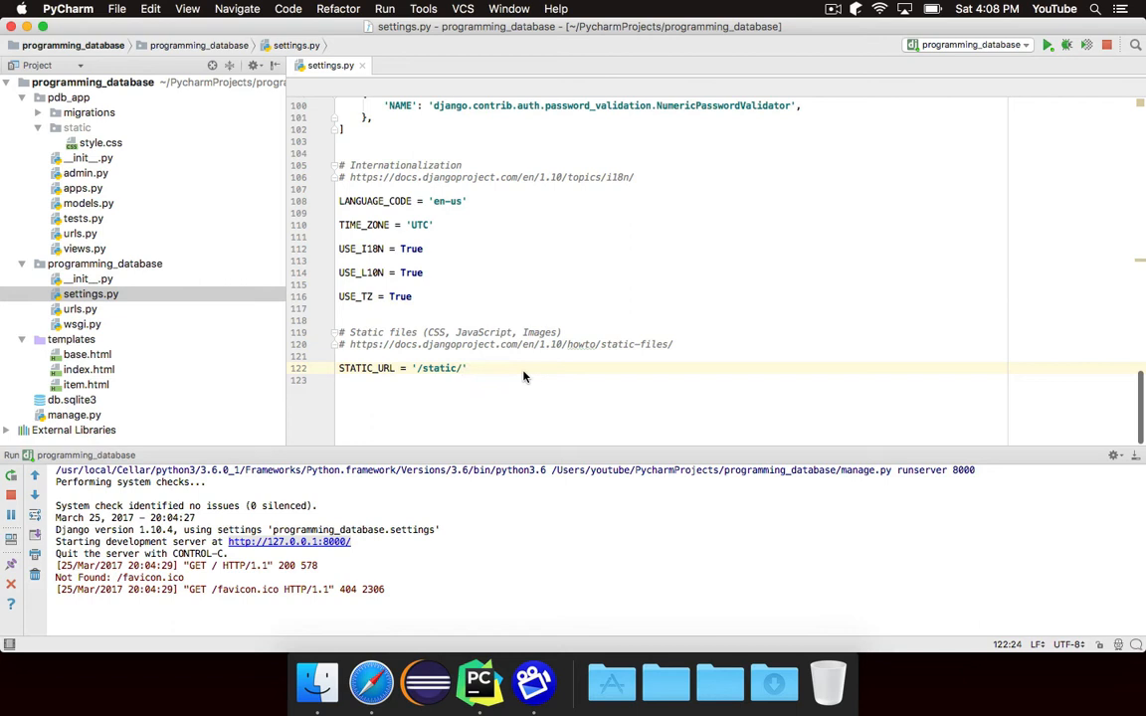
mouse_move(490, 402)
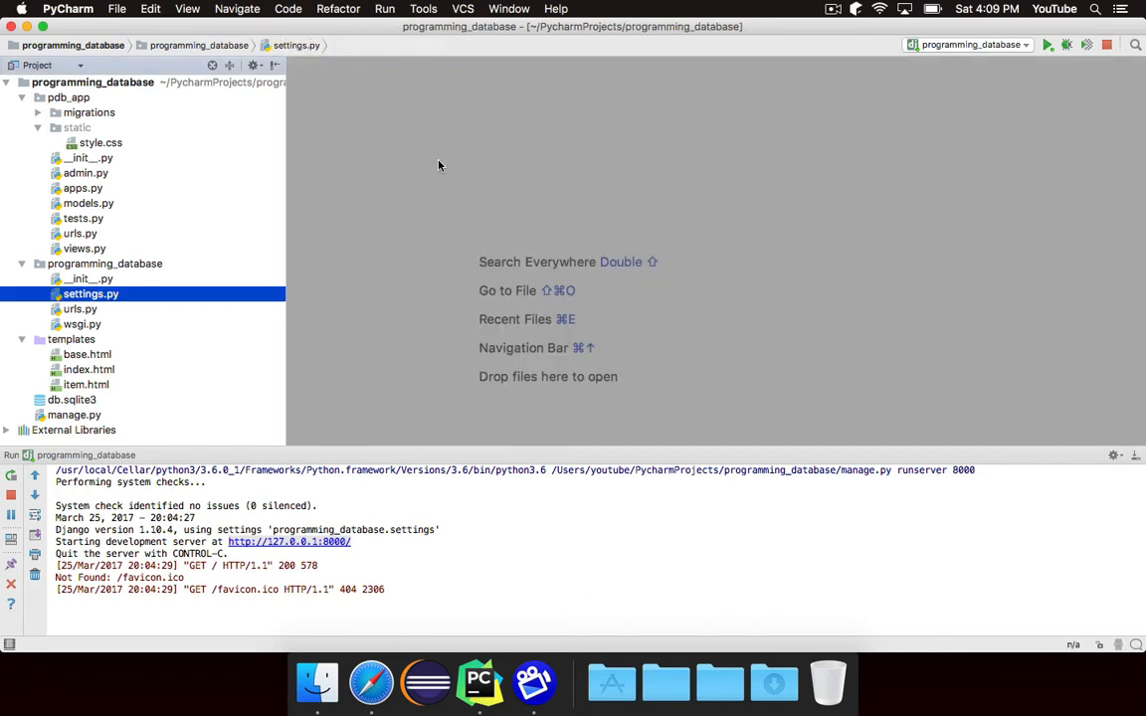
mouse_move(458, 228)
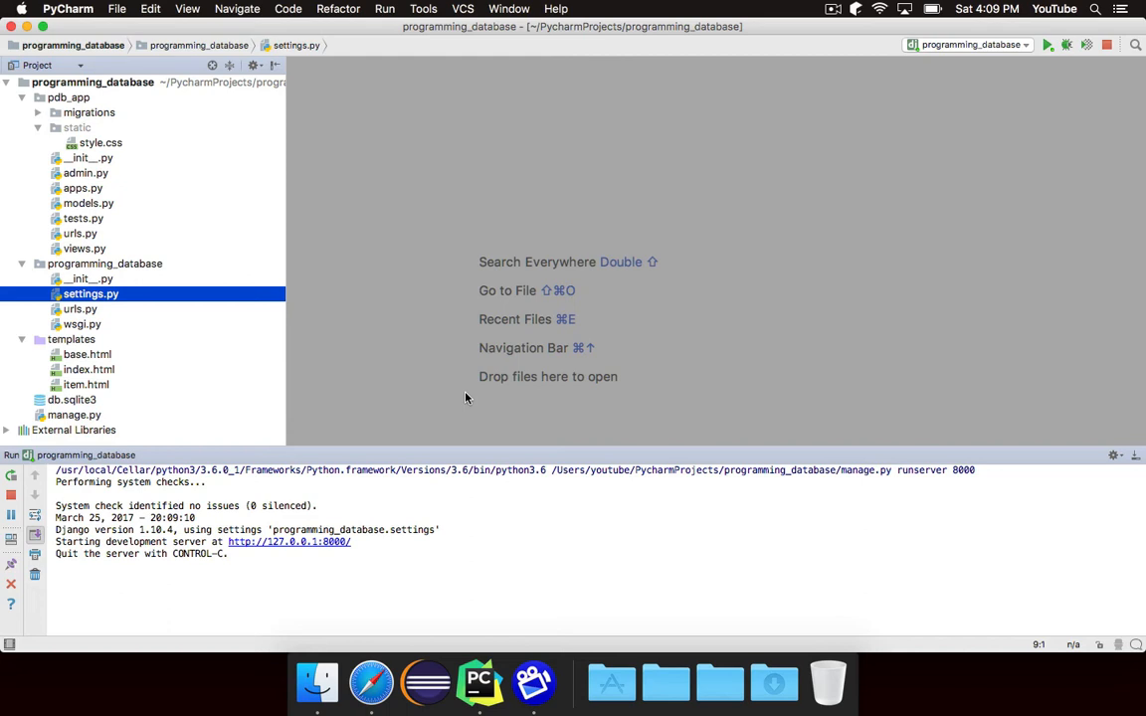
- Check /static/style.css and the still-black home page heading in Safari, then return to PyCharm
left_click(371, 683)
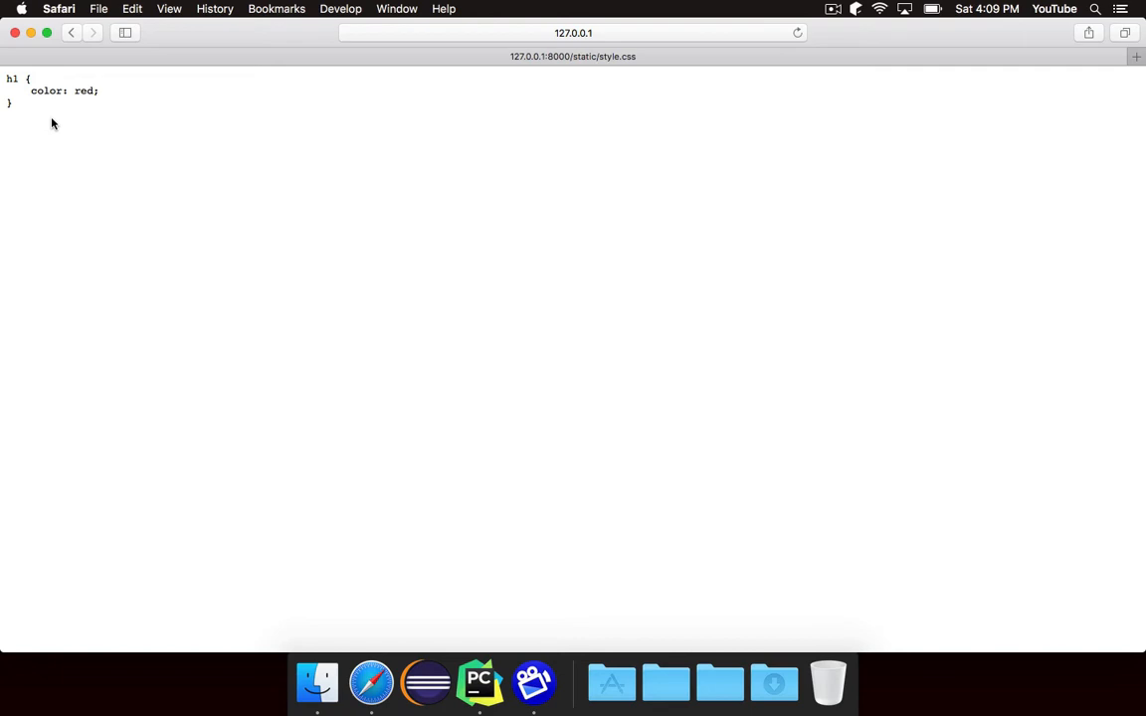
mouse_move(155, 169)
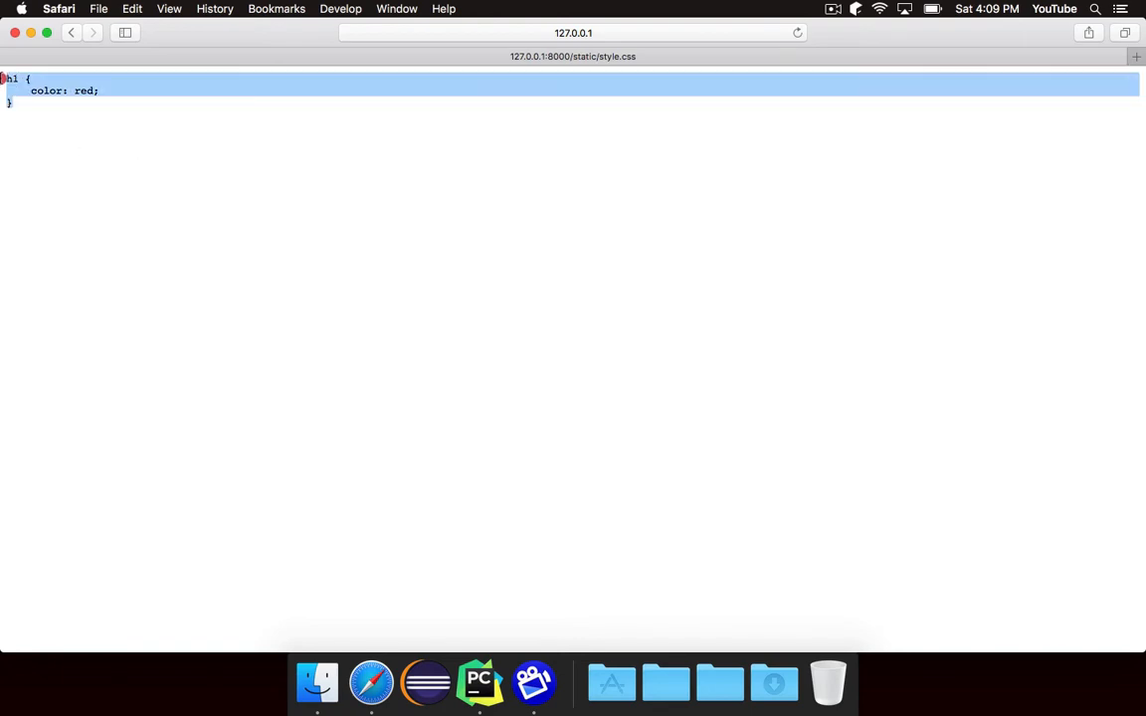
left_click(448, 104)
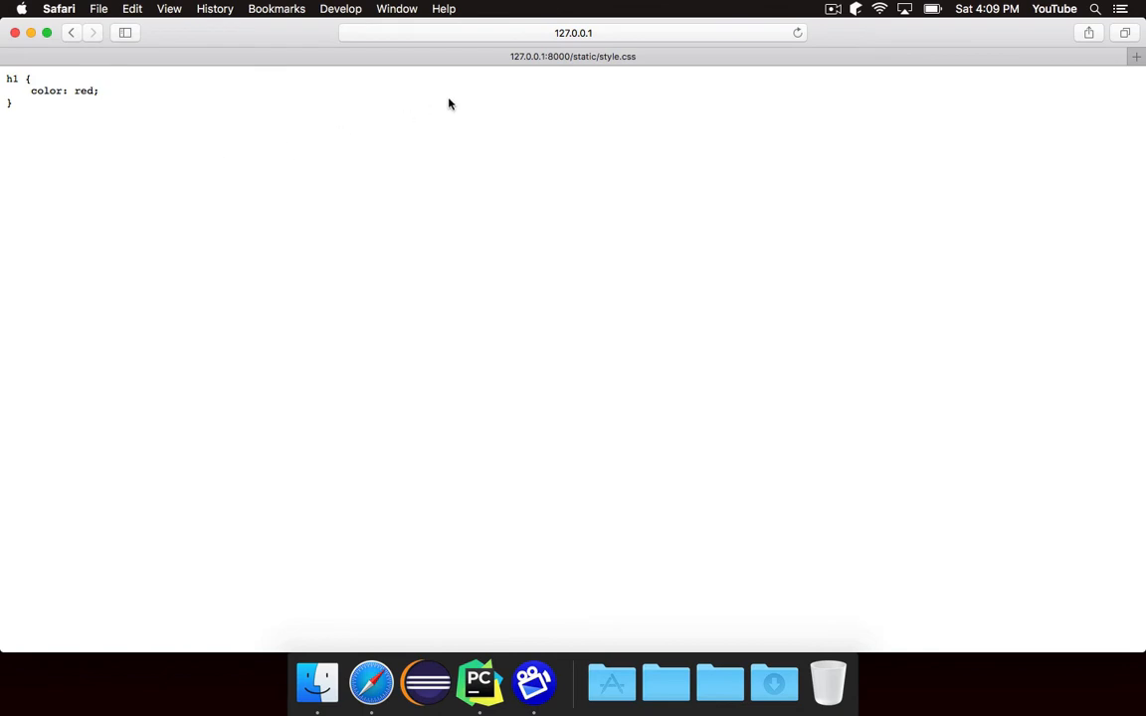
mouse_move(586, 139)
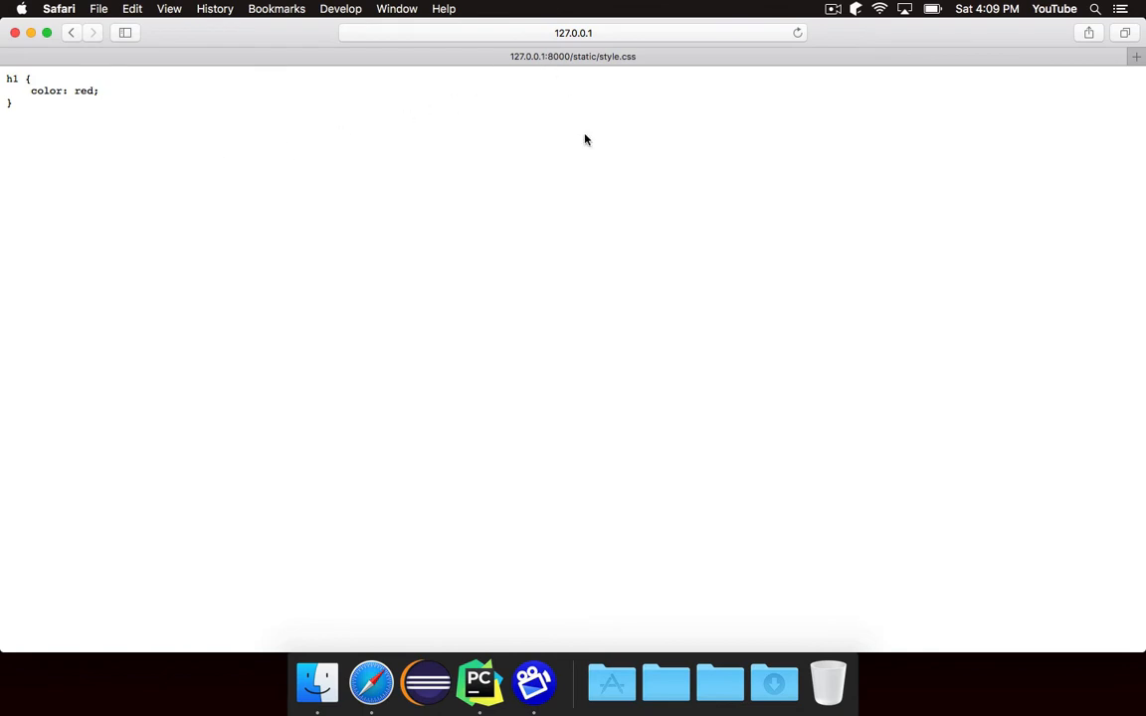
left_click(71, 33)
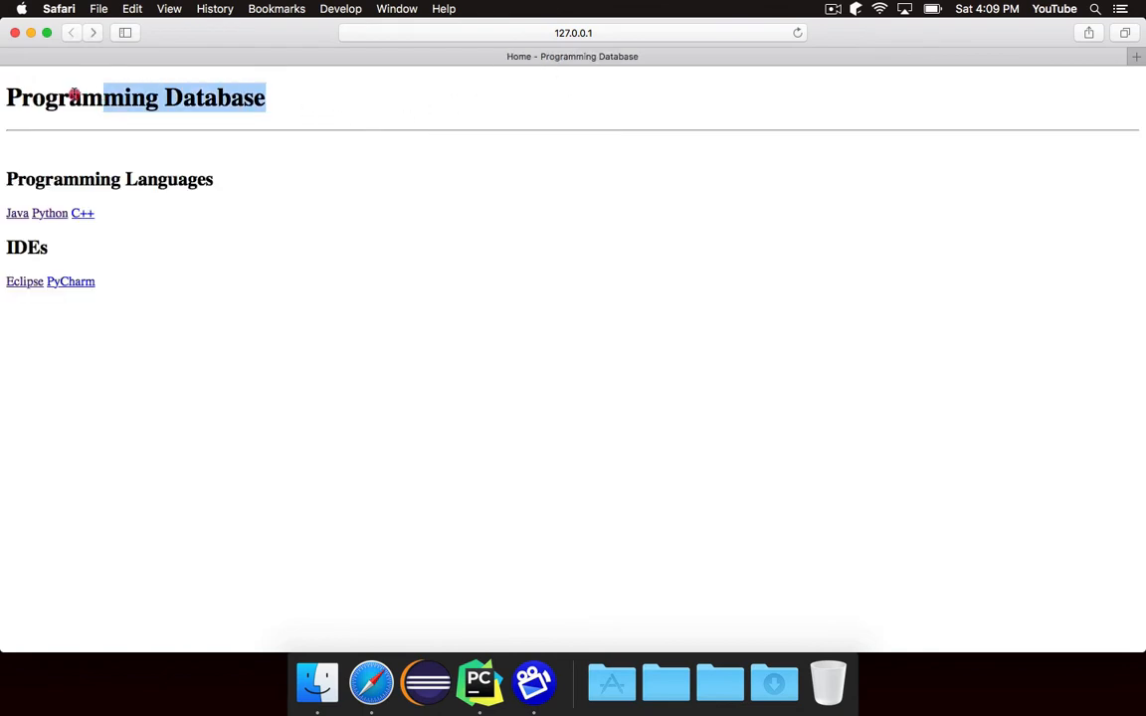
left_click(334, 112)
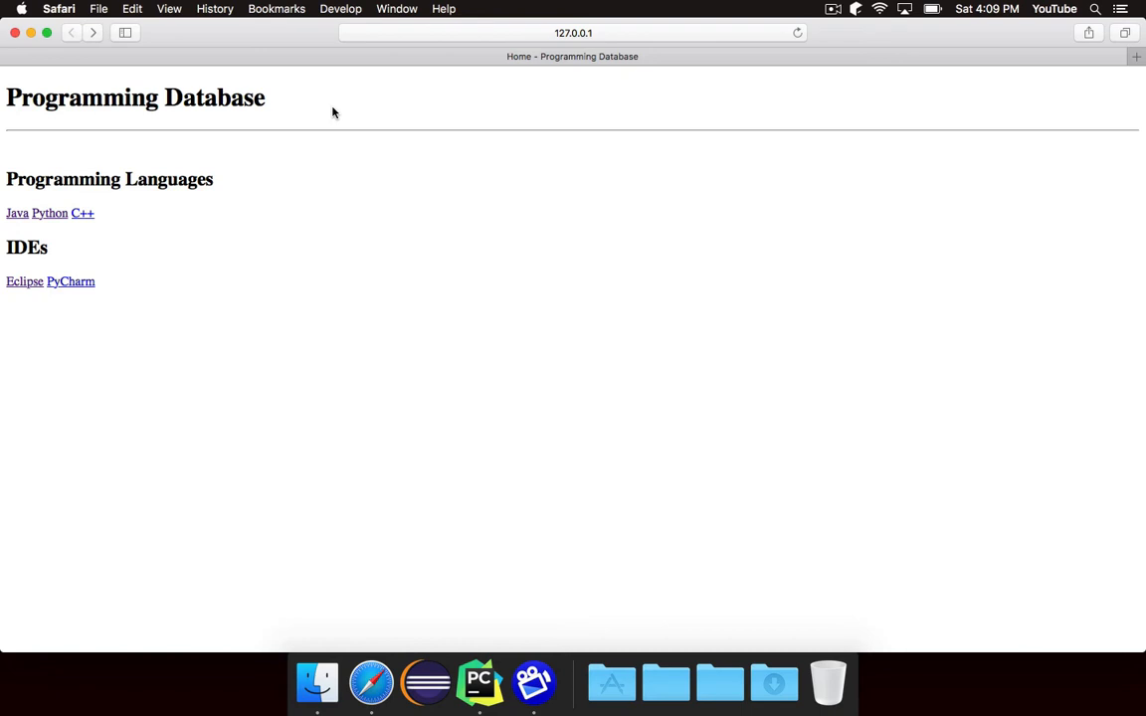
mouse_move(462, 390)
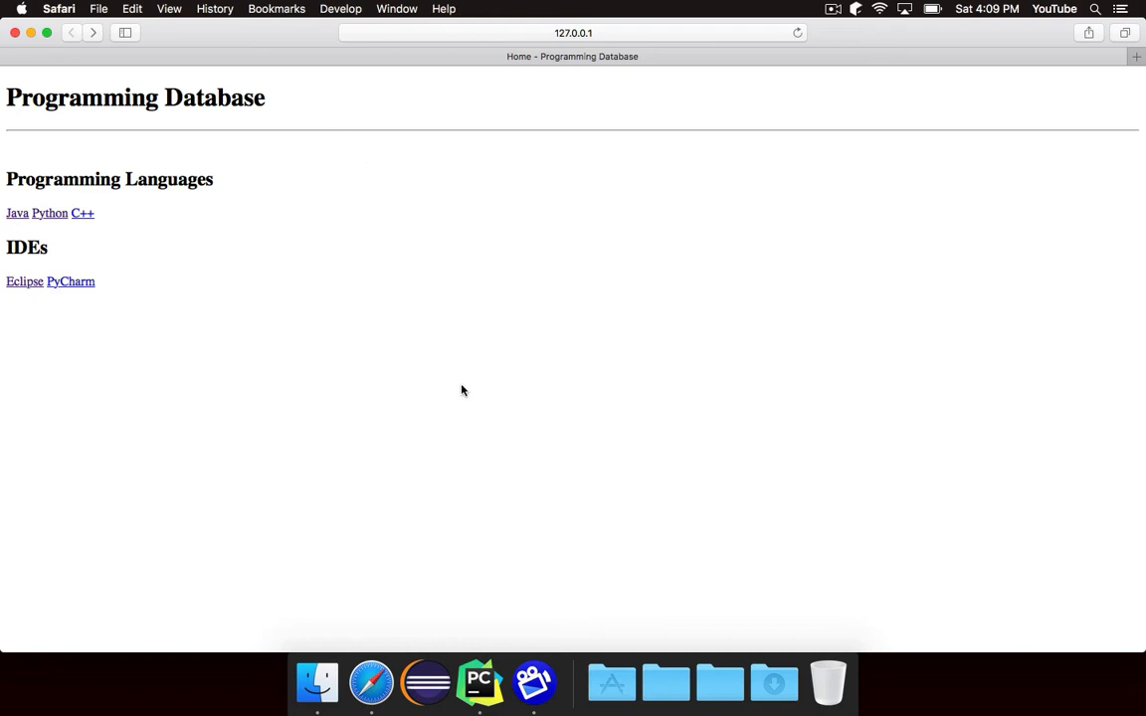
mouse_move(477, 555)
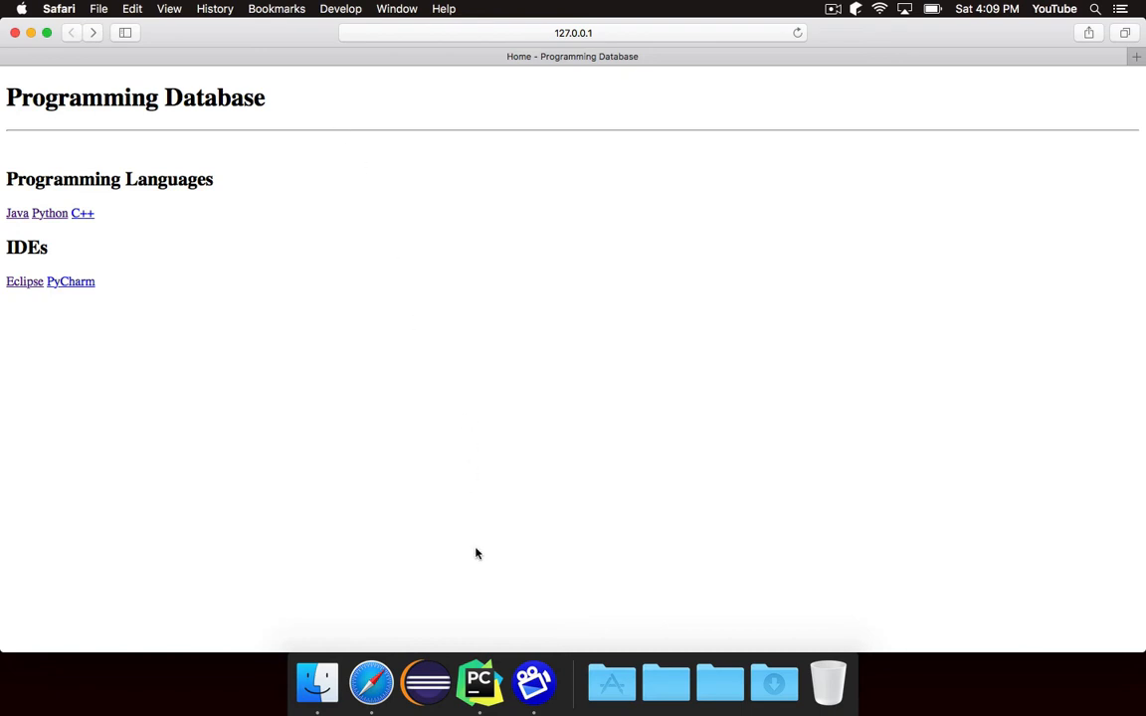
left_click(479, 683)
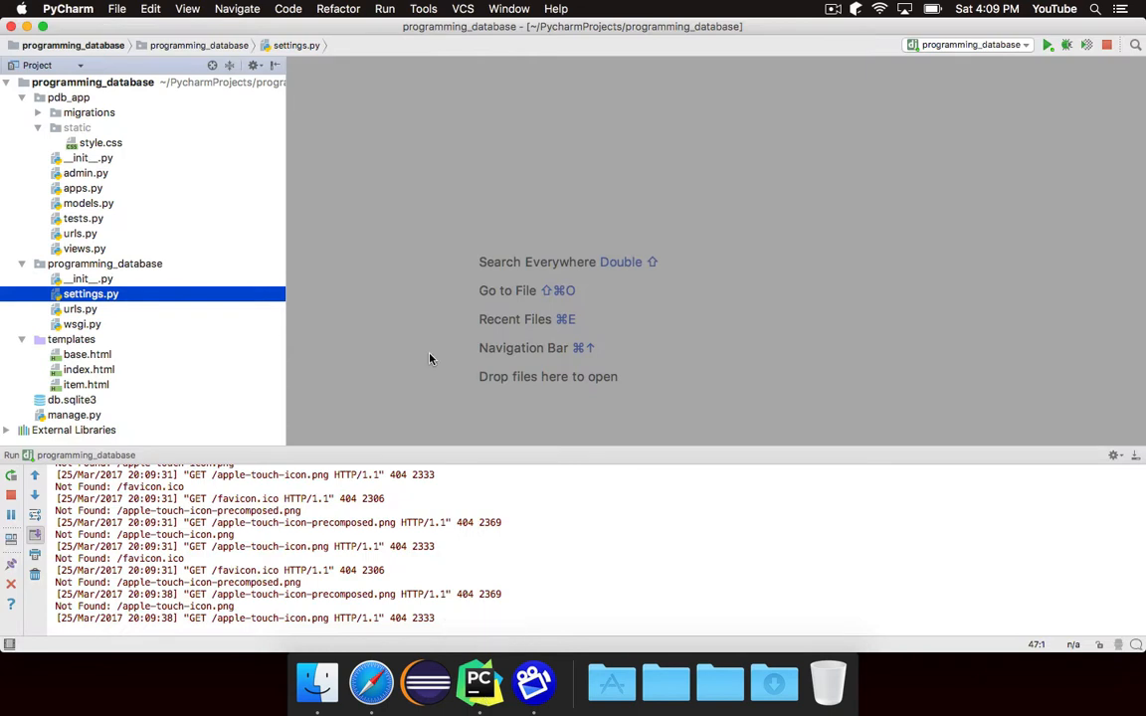
- Add <link rel="stylesheet" href=""> on a new line in base.html's head
double_click(87, 354)
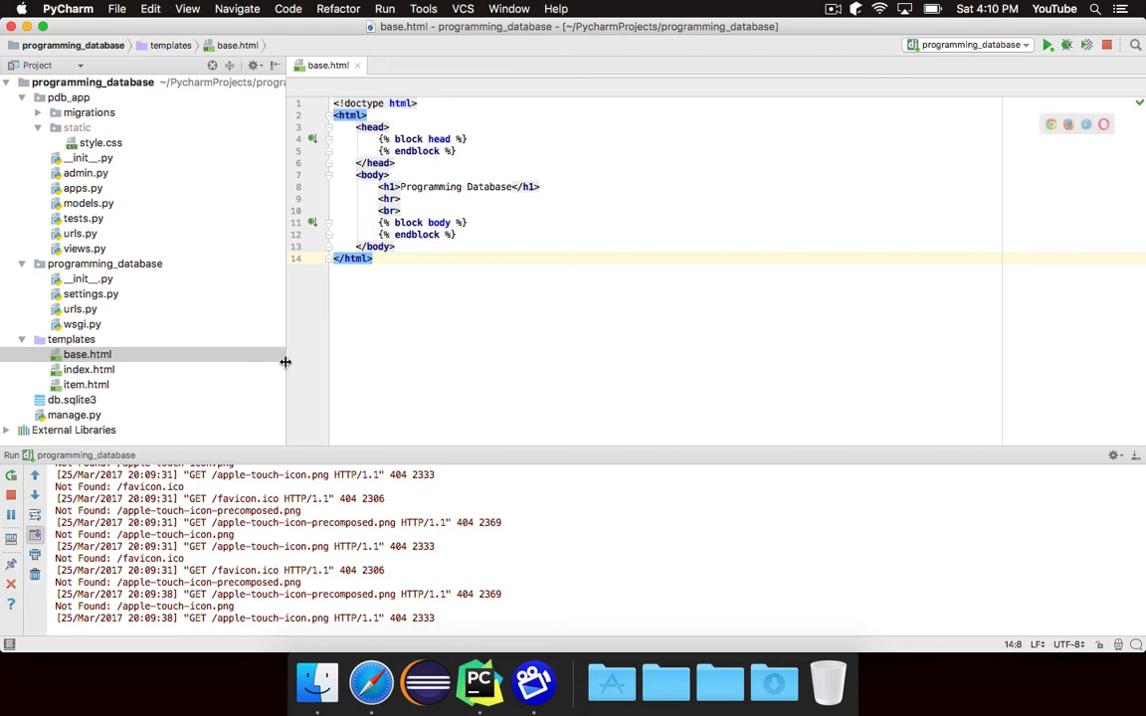
left_click(89, 369)
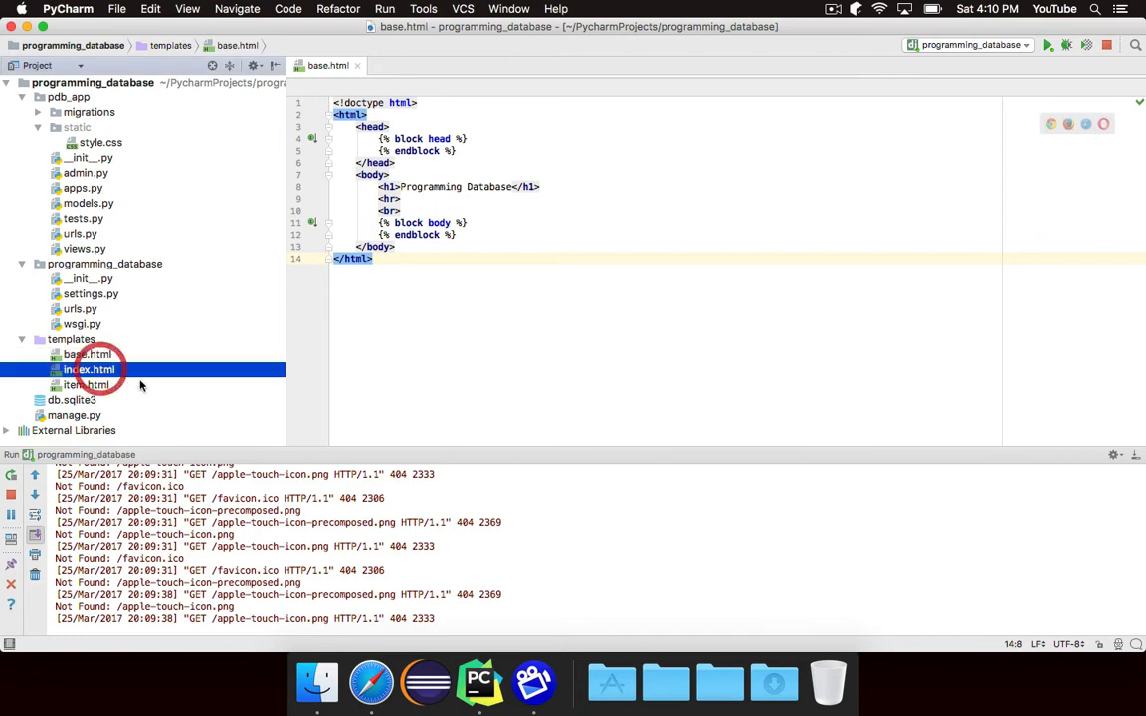
left_click(87, 385)
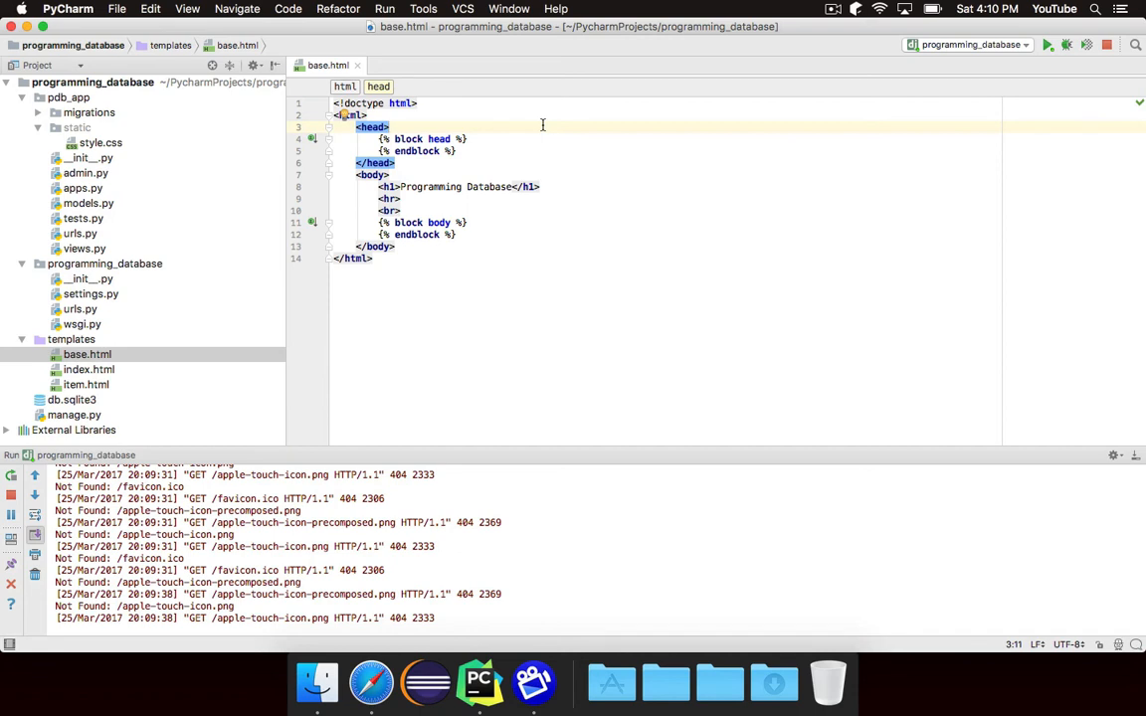
key("enter")
type("<link rel=\"stylesheet")
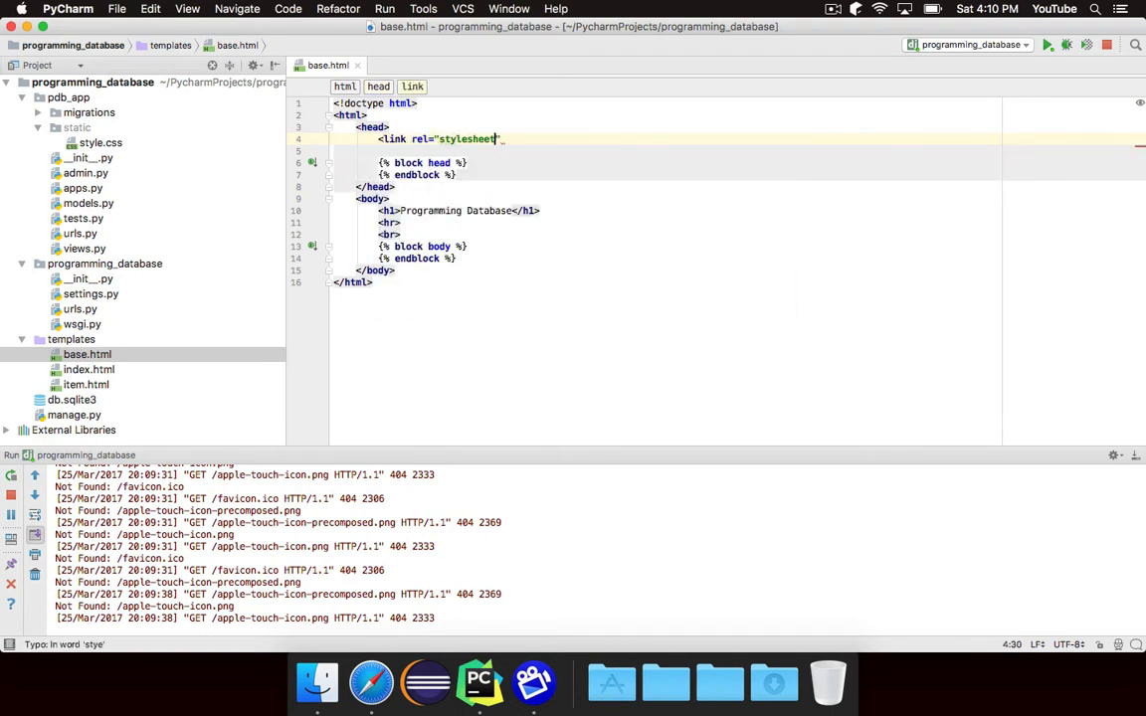
type("href=\"\"")
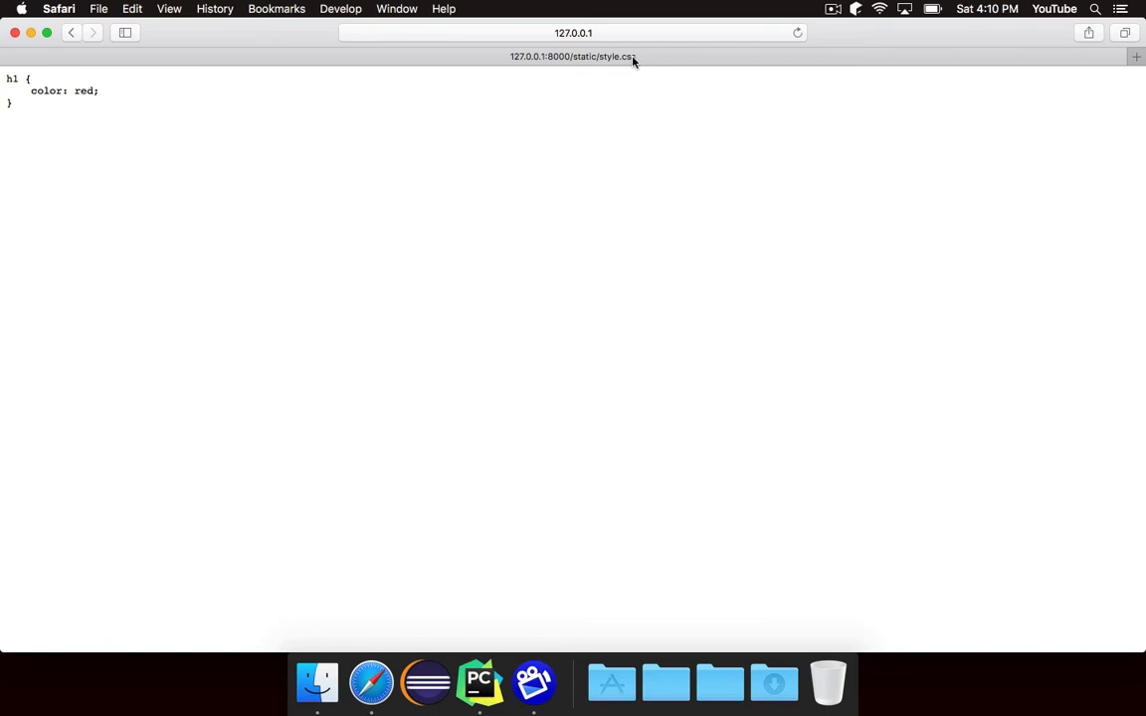
mouse_move(619, 143)
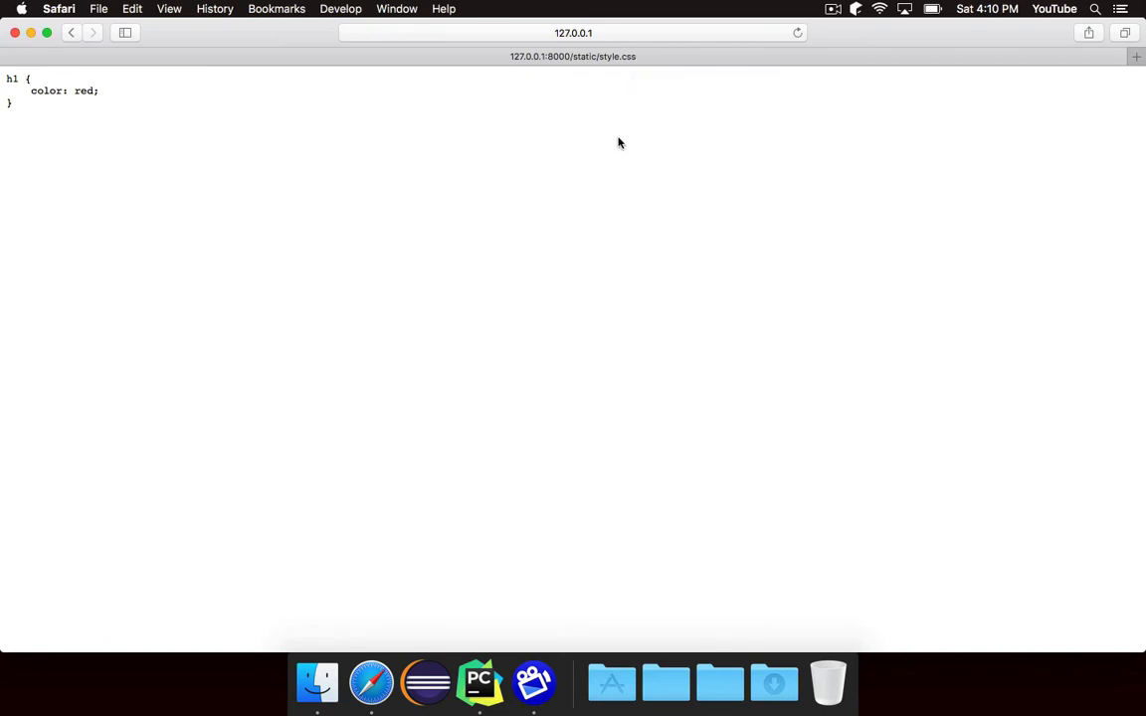
mouse_move(597, 136)
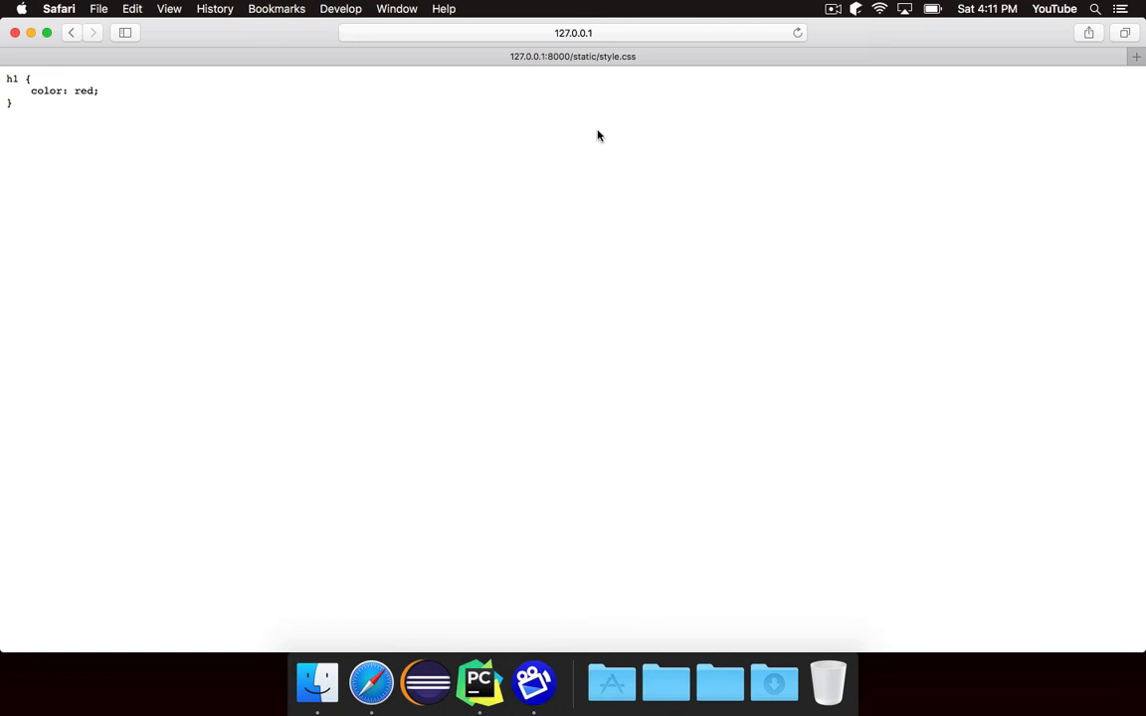
mouse_move(586, 67)
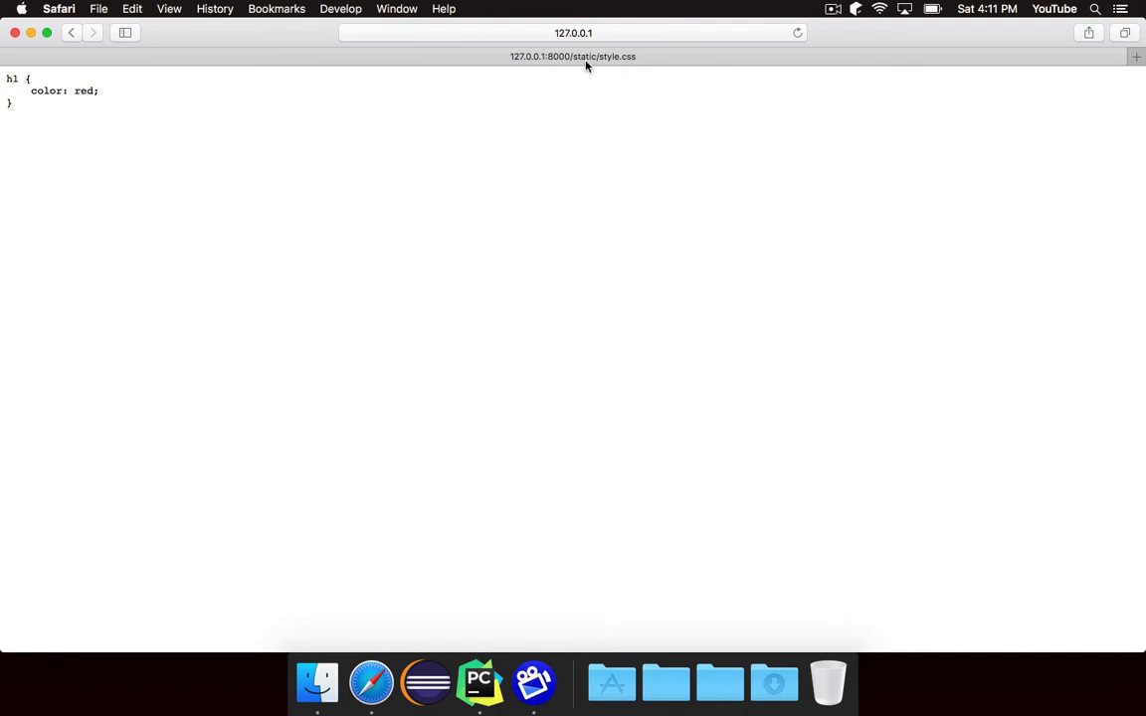
mouse_move(614, 152)
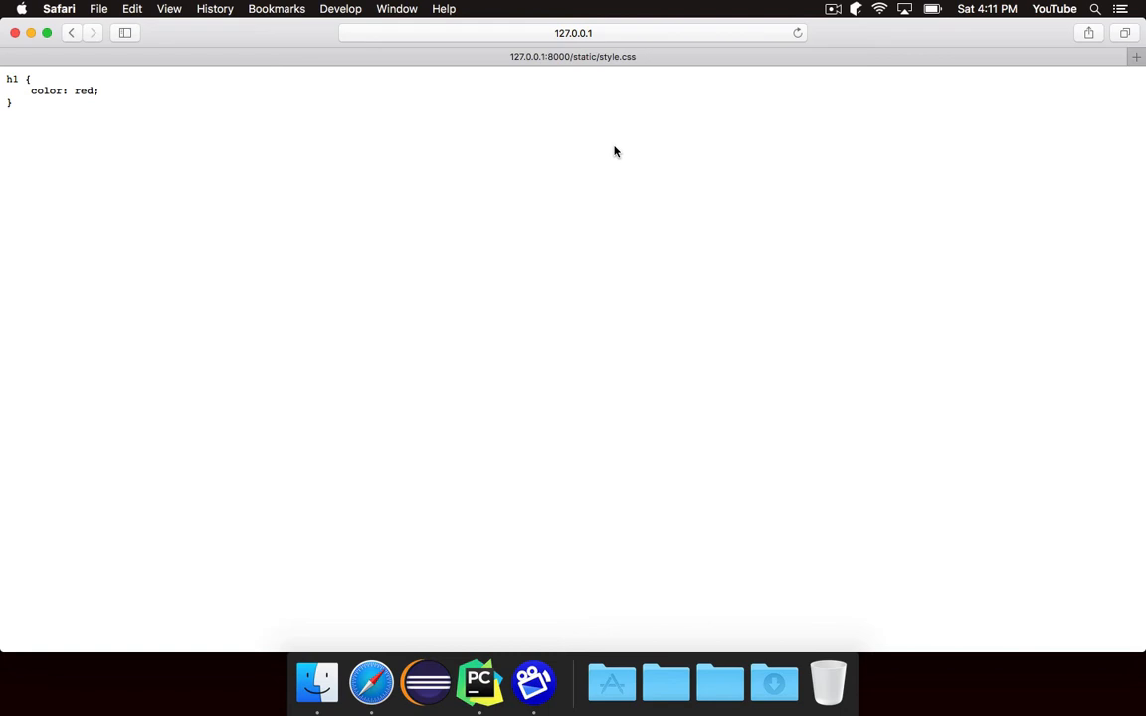
mouse_move(627, 333)
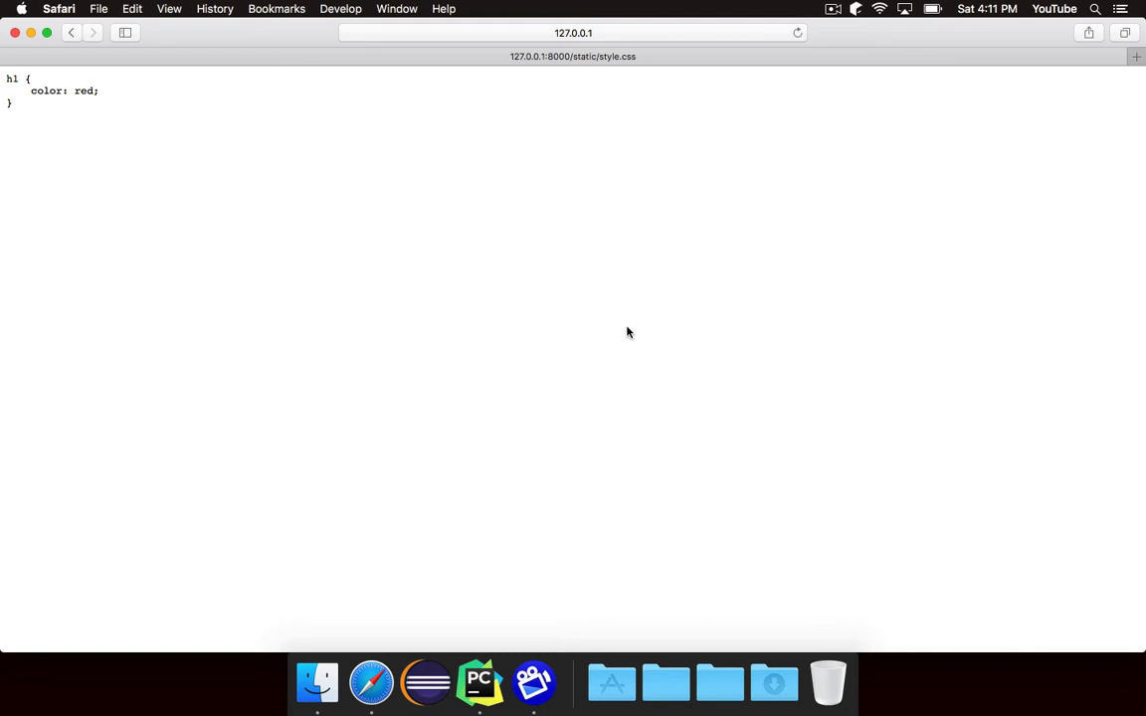
- Return to base.html in PyCharm after viewing the /static/style.css URL in Safari
left_click(479, 683)
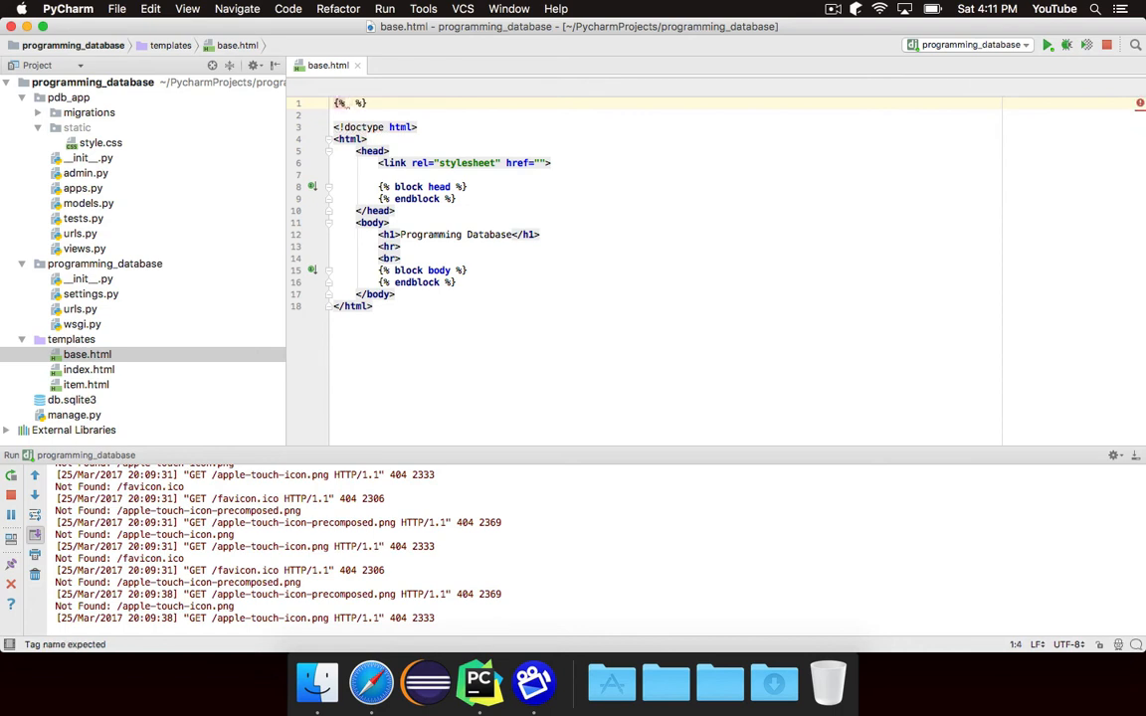
- Add {% load staticfiles %} and link the stylesheet with href="{% static 'style.css' %}"
type("ld")
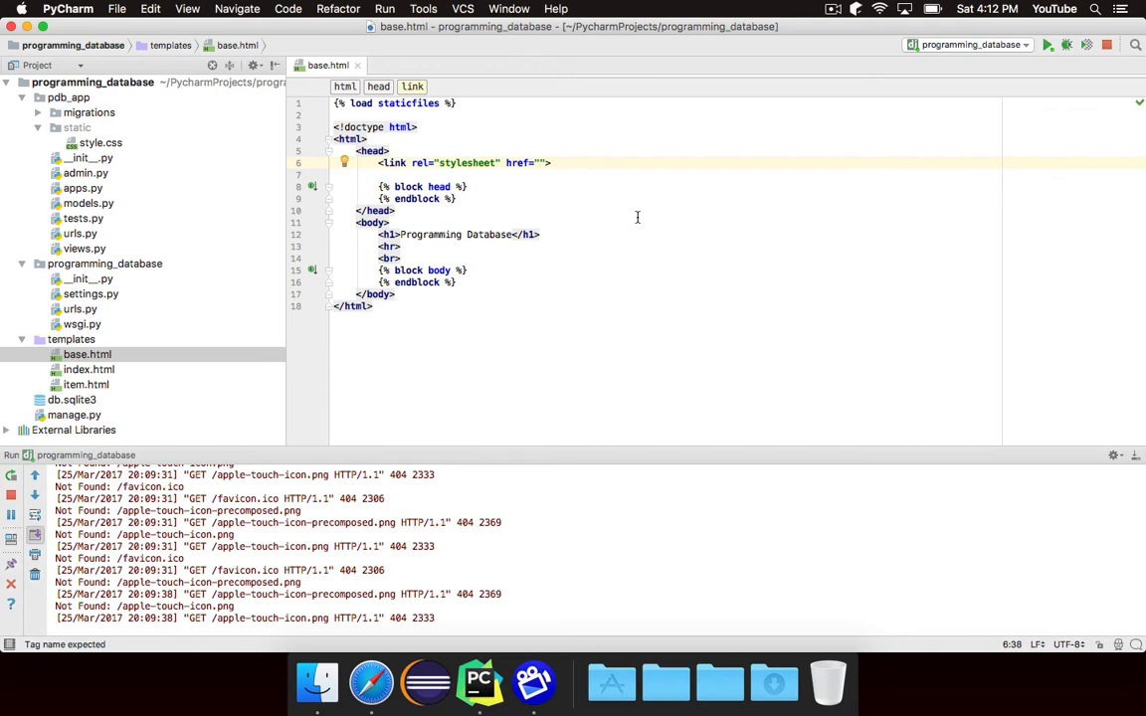
type("{% %}")
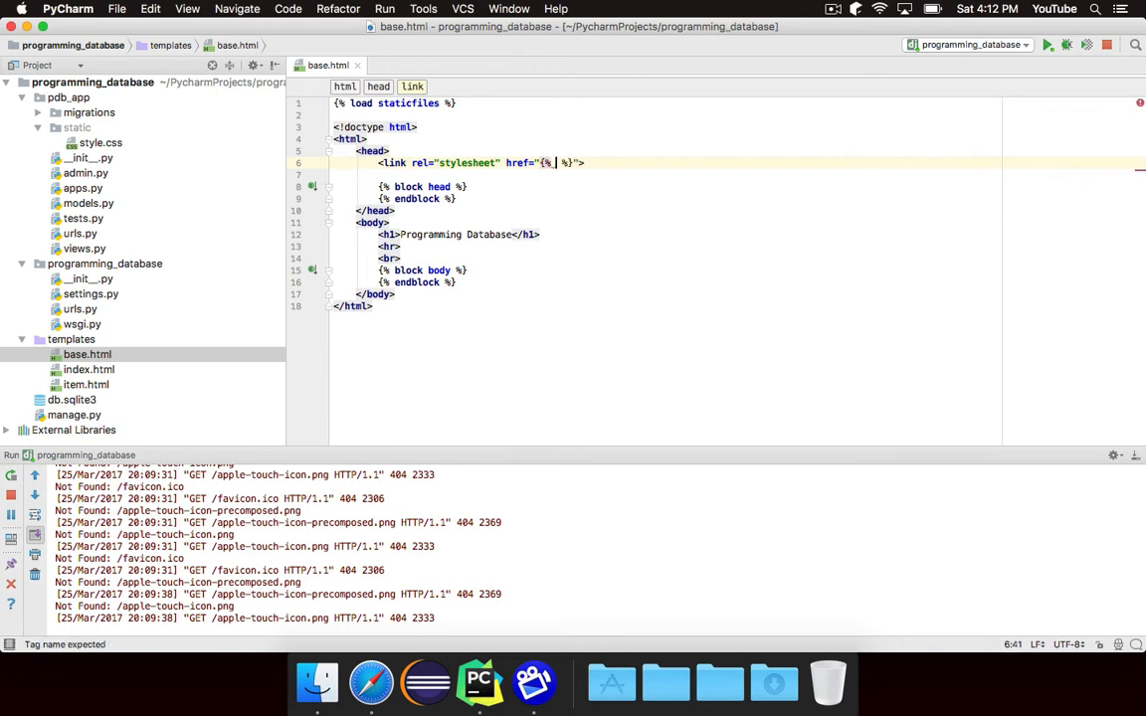
type("static")
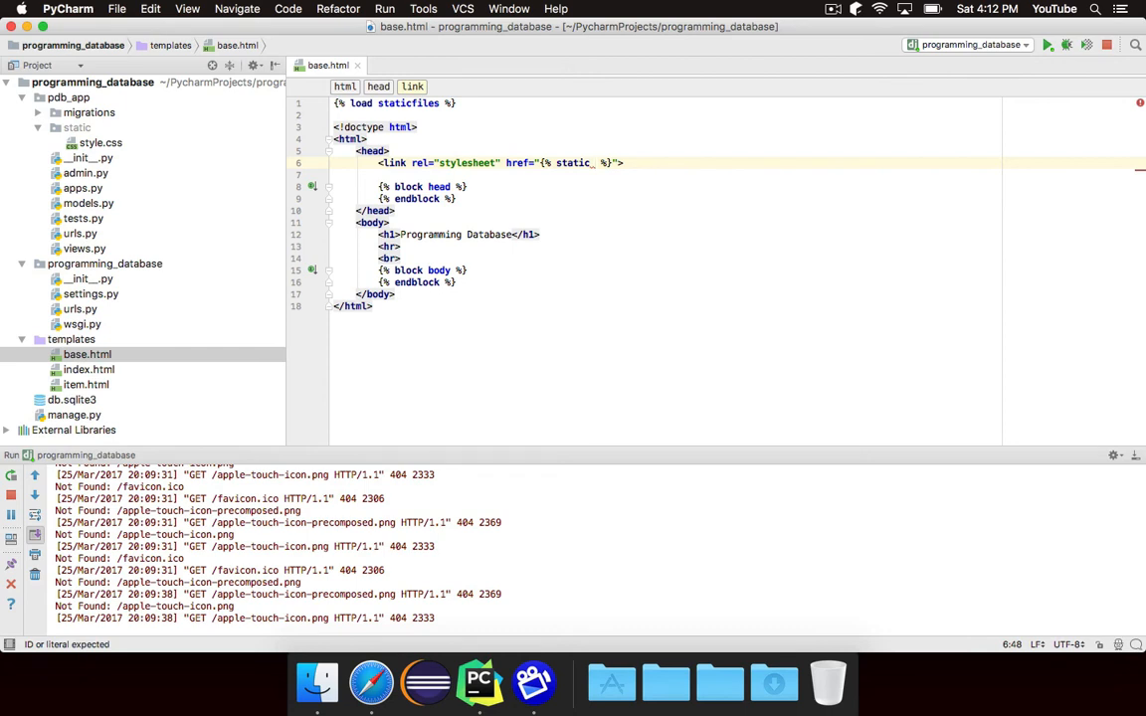
type("'")
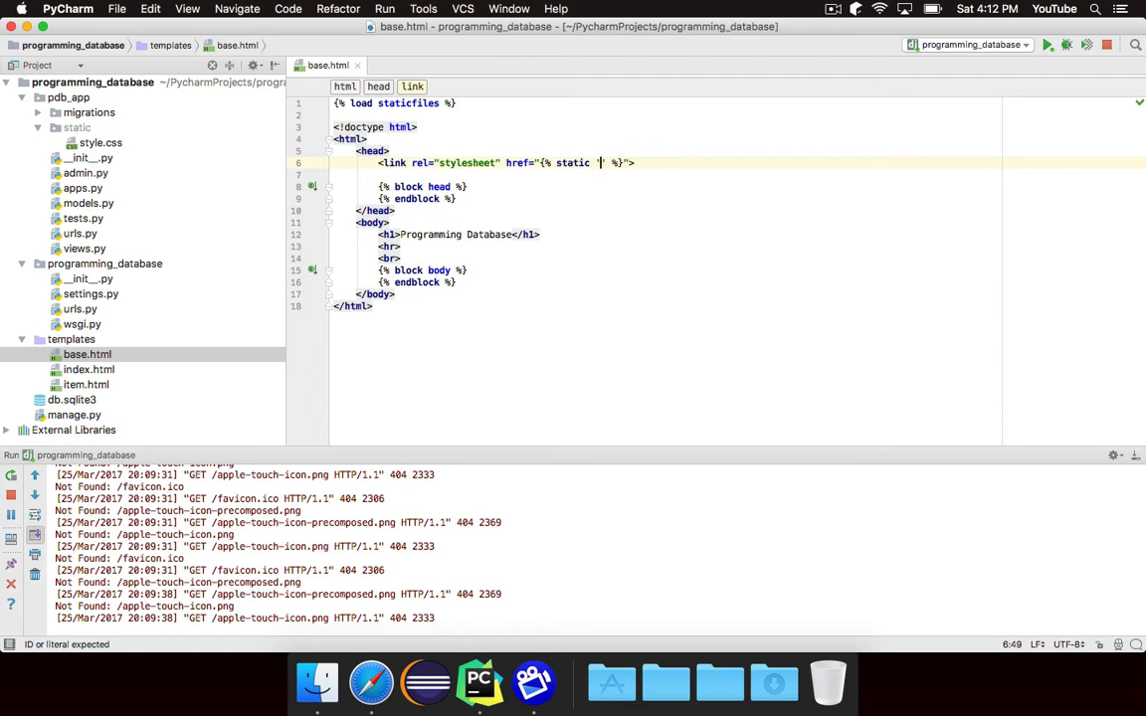
type("style.css")
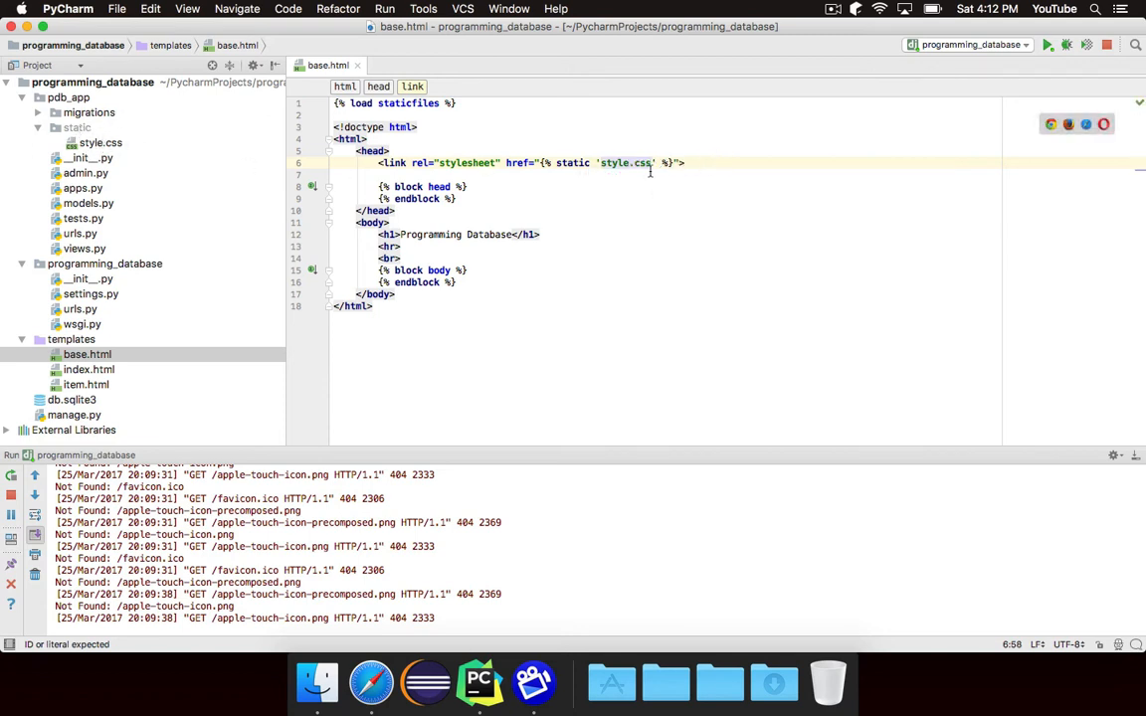
left_click_drag(541, 163, 669, 163)
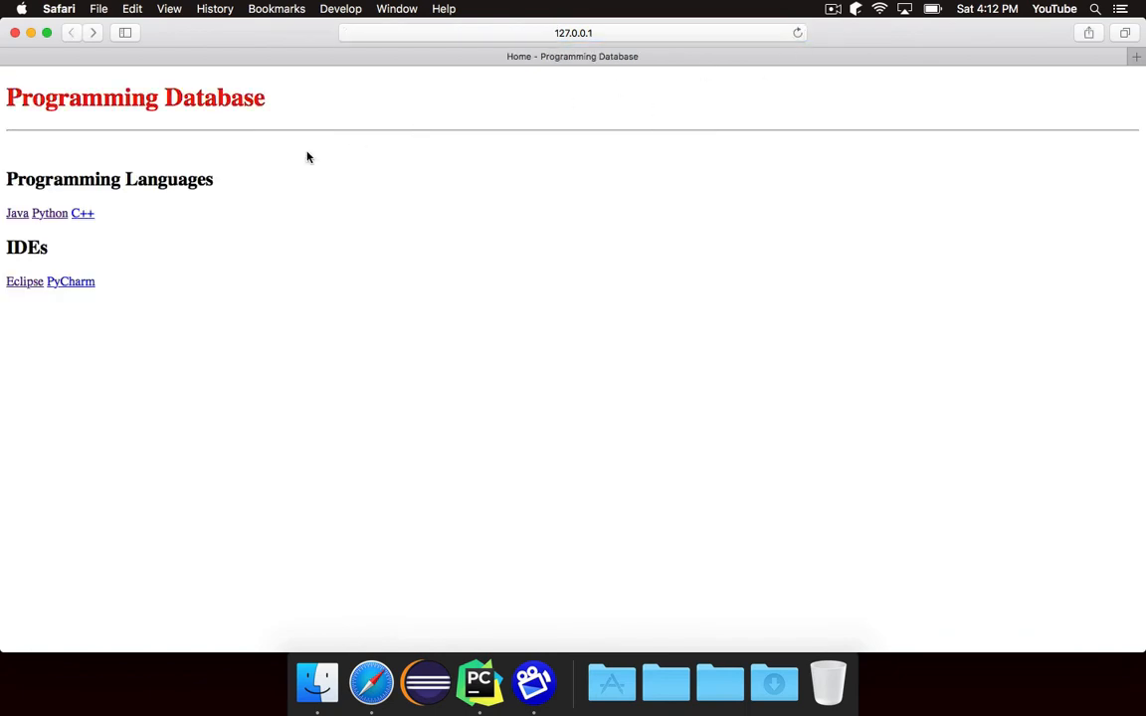
mouse_move(374, 158)
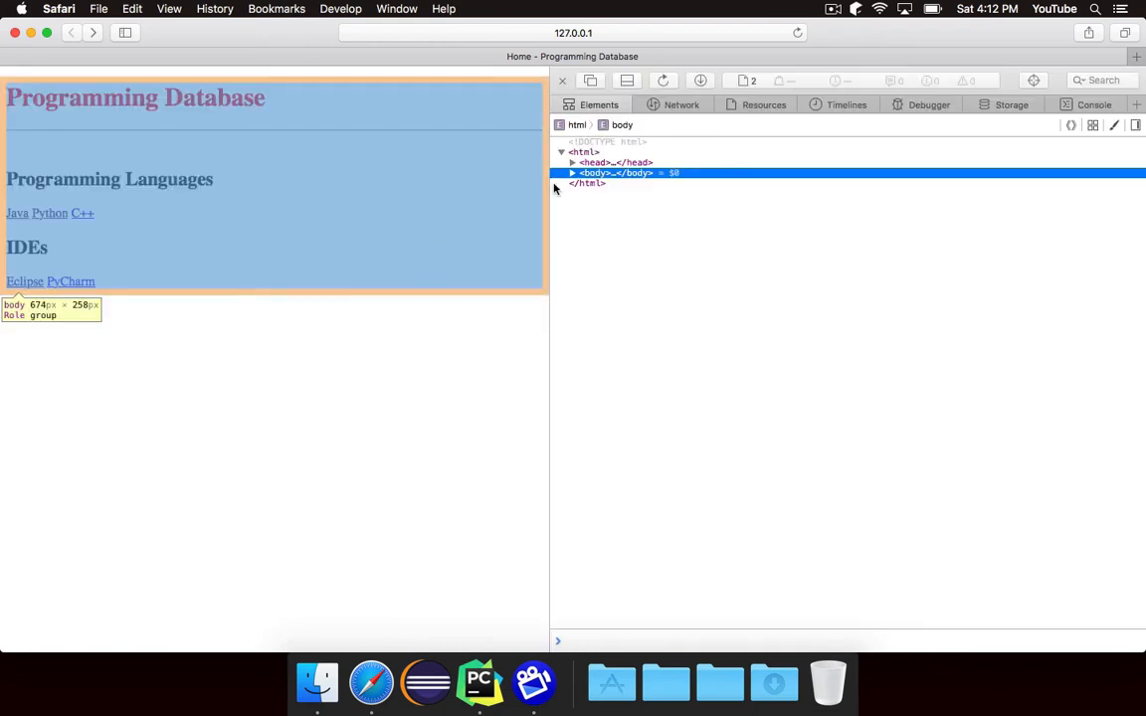
- Confirm the page head links /static/style.css, comparing with the template code
left_click(573, 162)
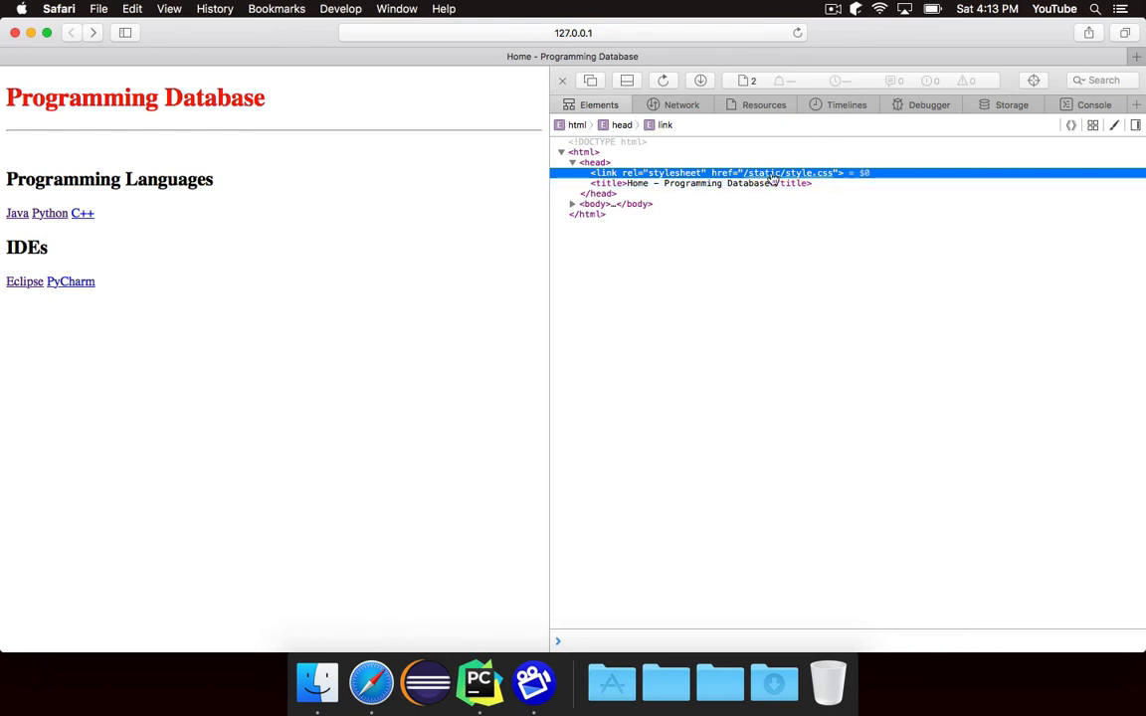
left_click(479, 683)
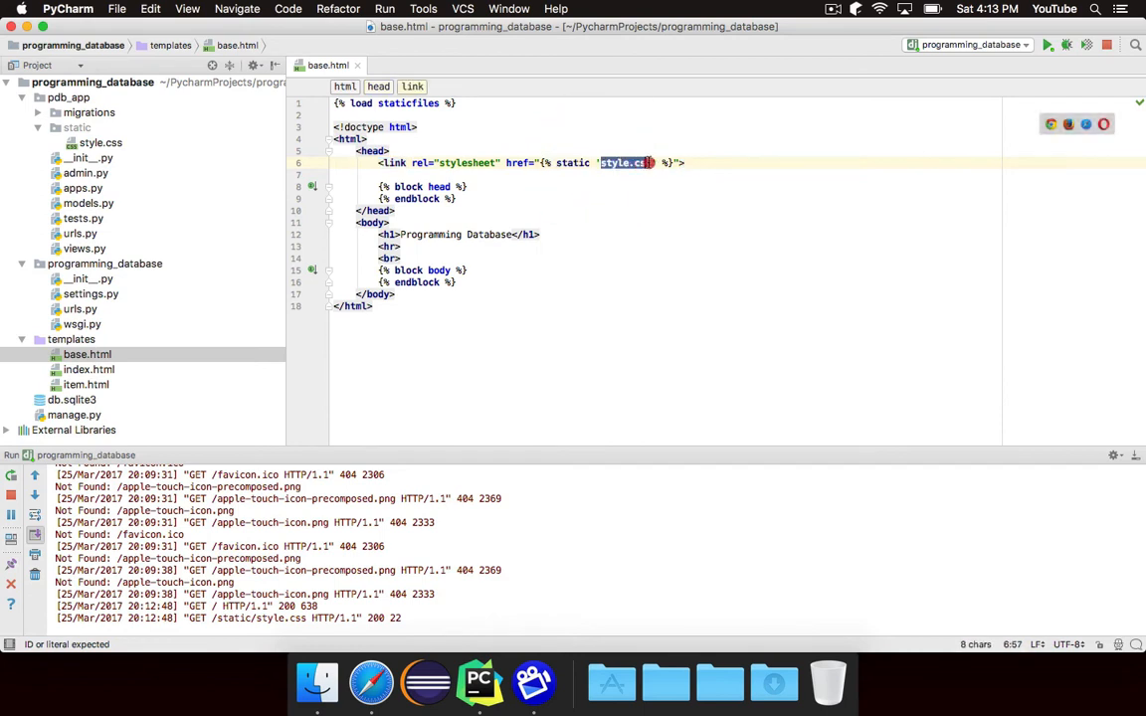
left_click(370, 683)
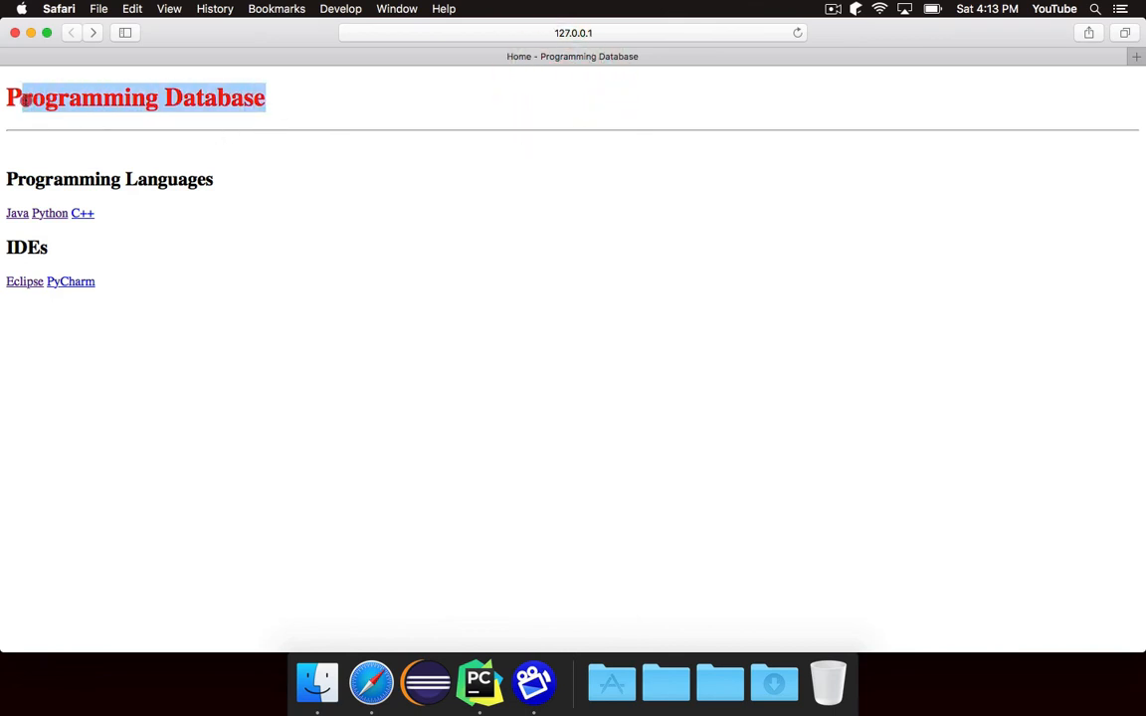
mouse_move(414, 101)
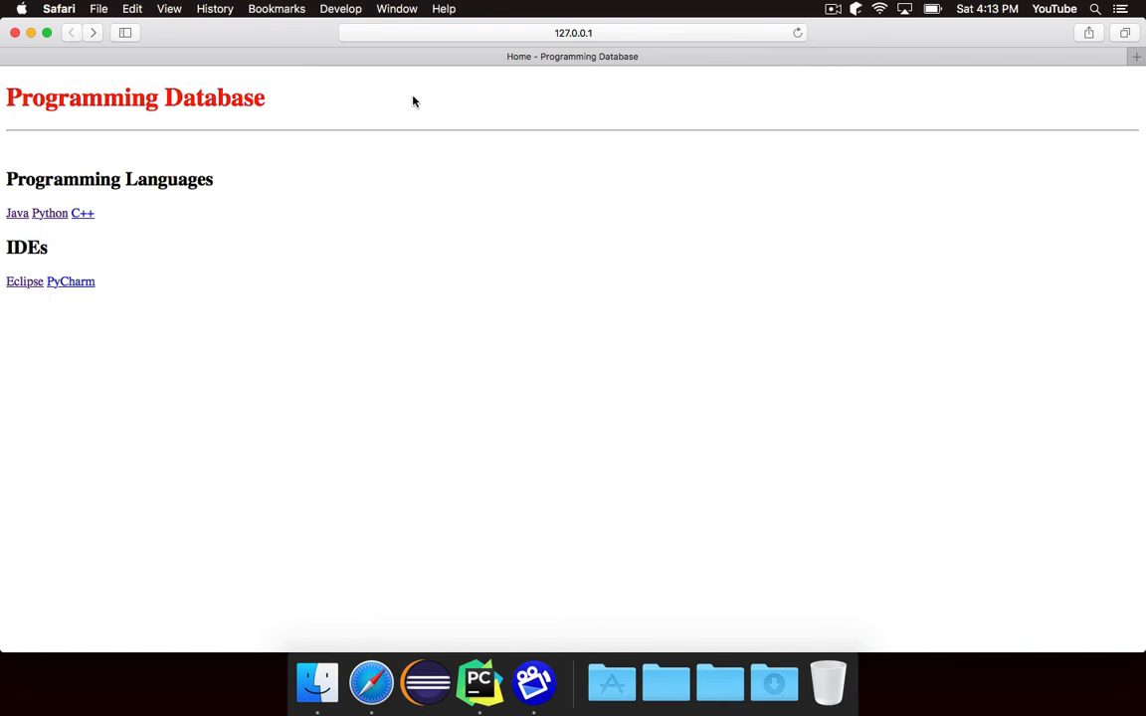
left_click(480, 683)
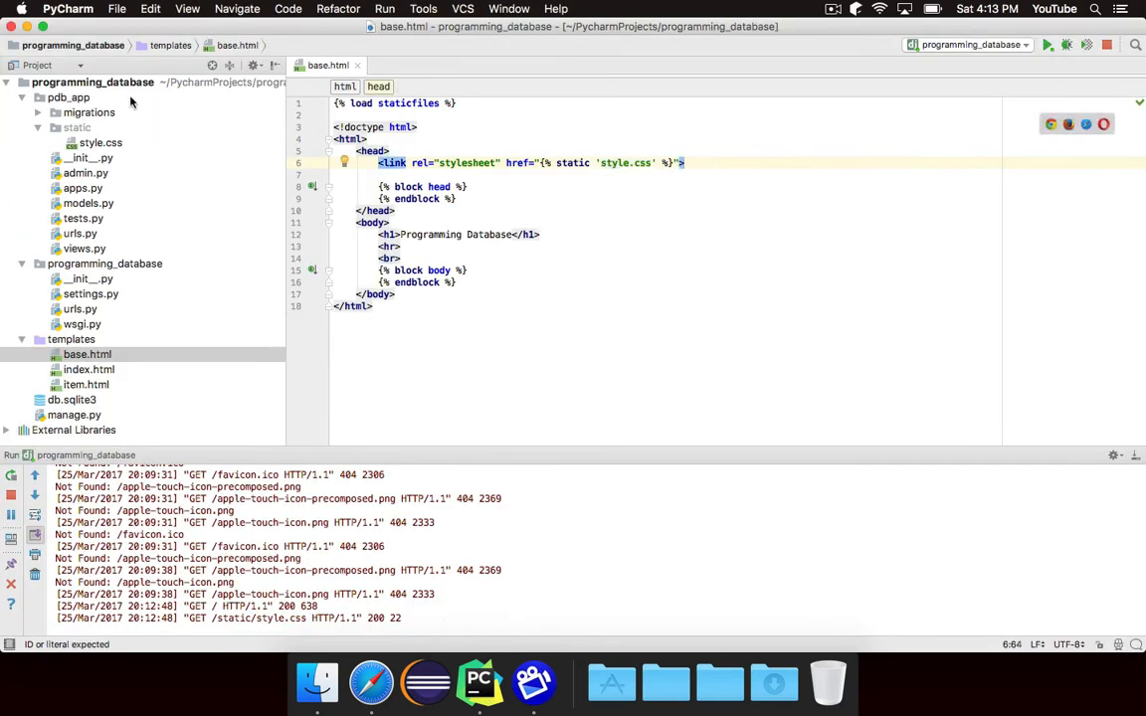
- Move pdb_app/static, with style.css, to the project root via the Move dialog
left_click(77, 127)
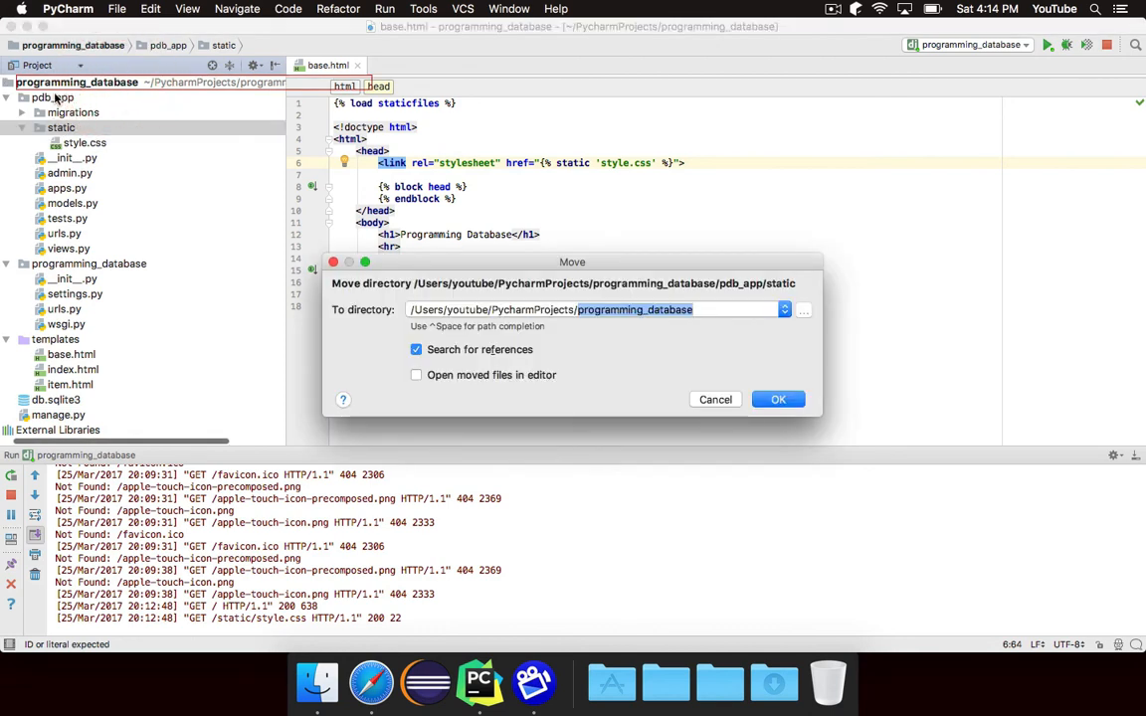
left_click(778, 399)
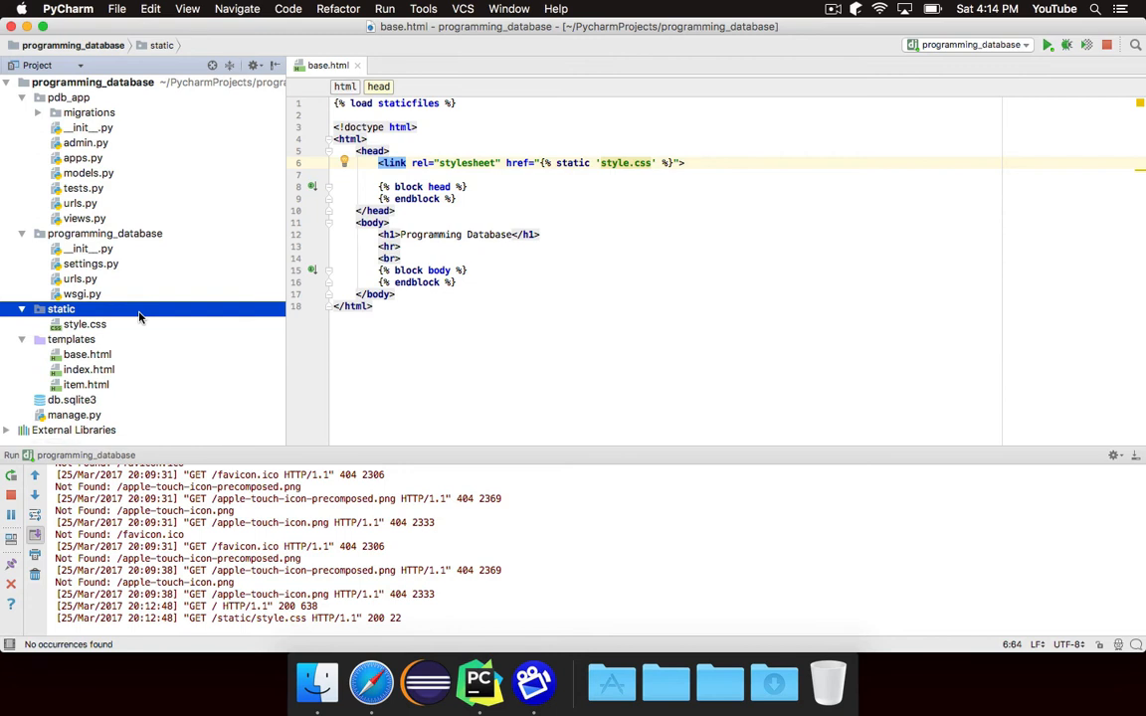
mouse_move(110, 333)
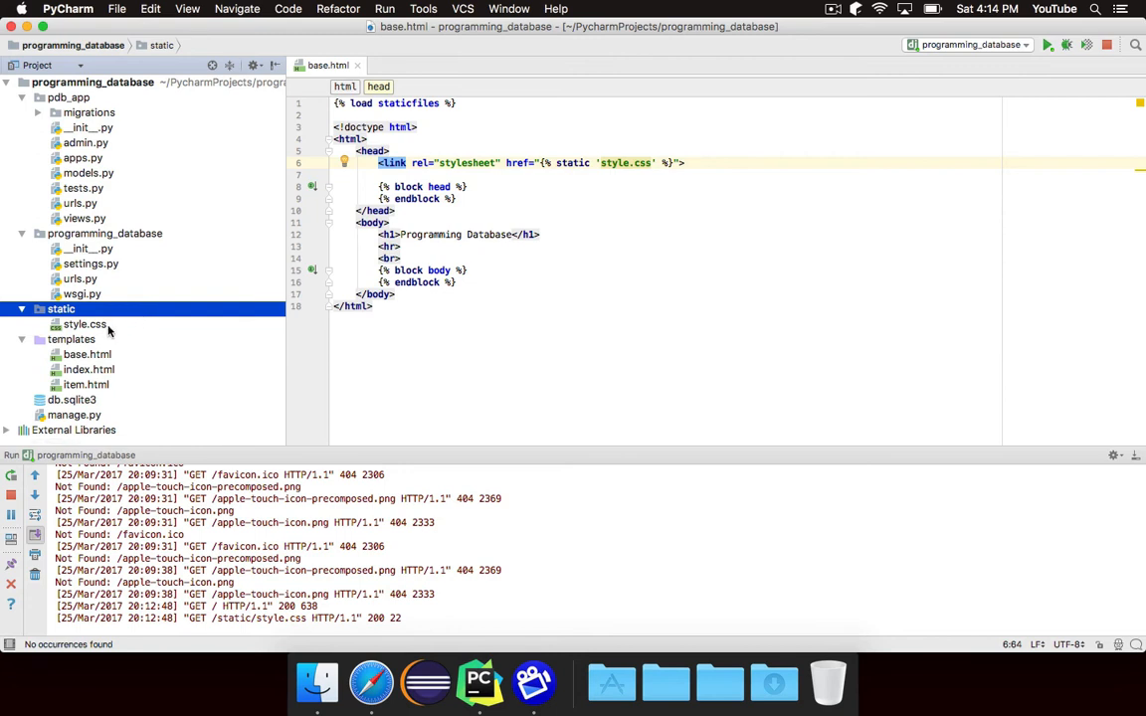
mouse_move(112, 328)
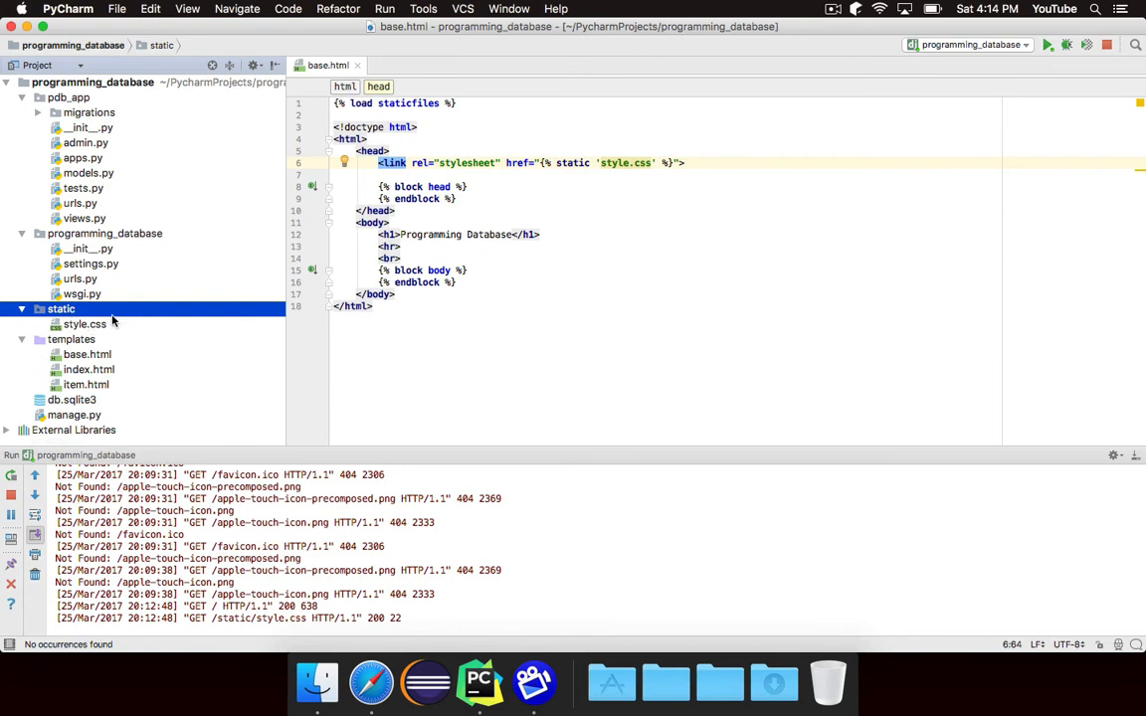
mouse_move(135, 324)
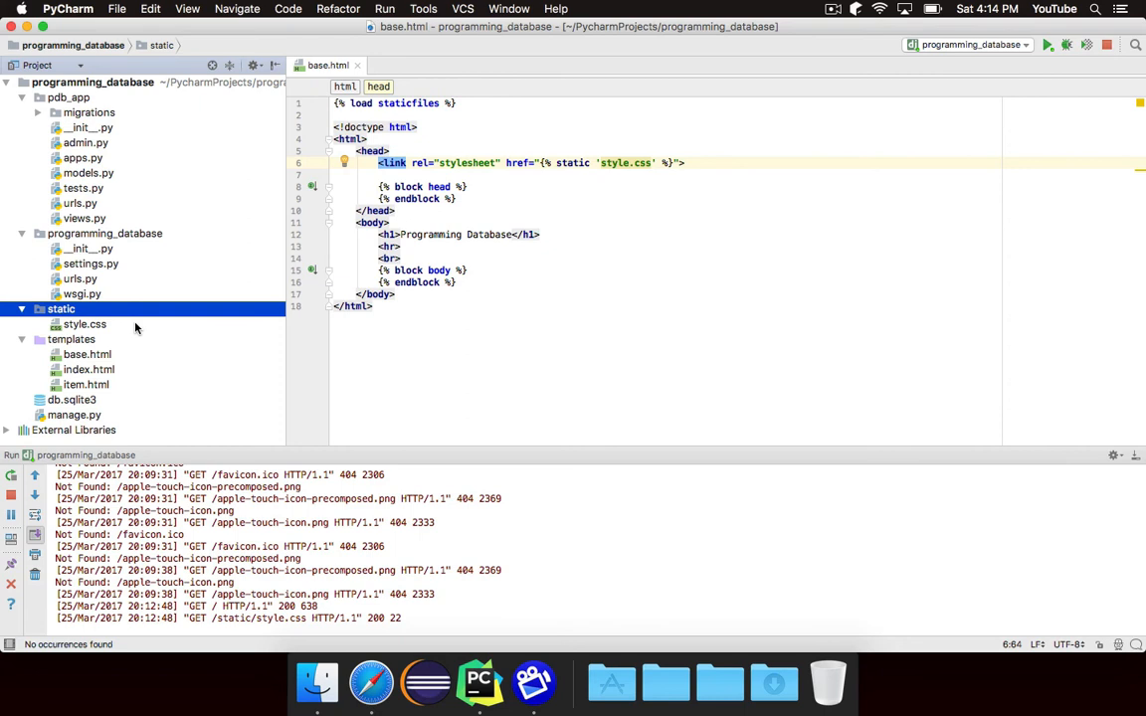
mouse_move(129, 333)
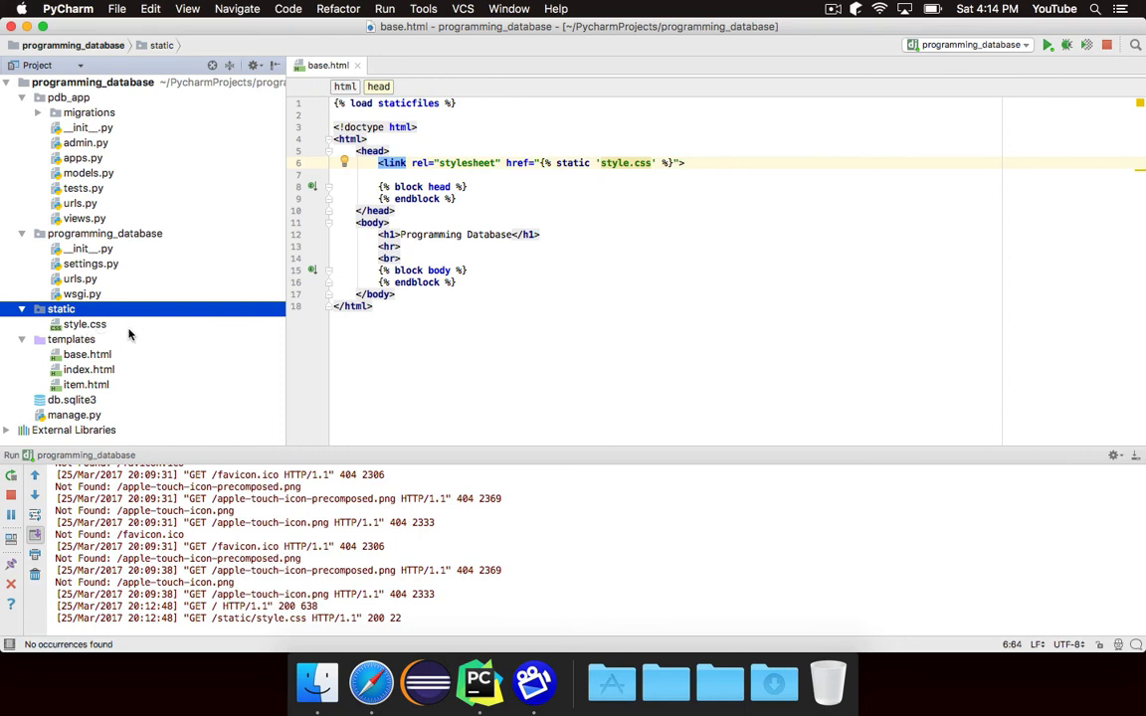
mouse_move(22, 445)
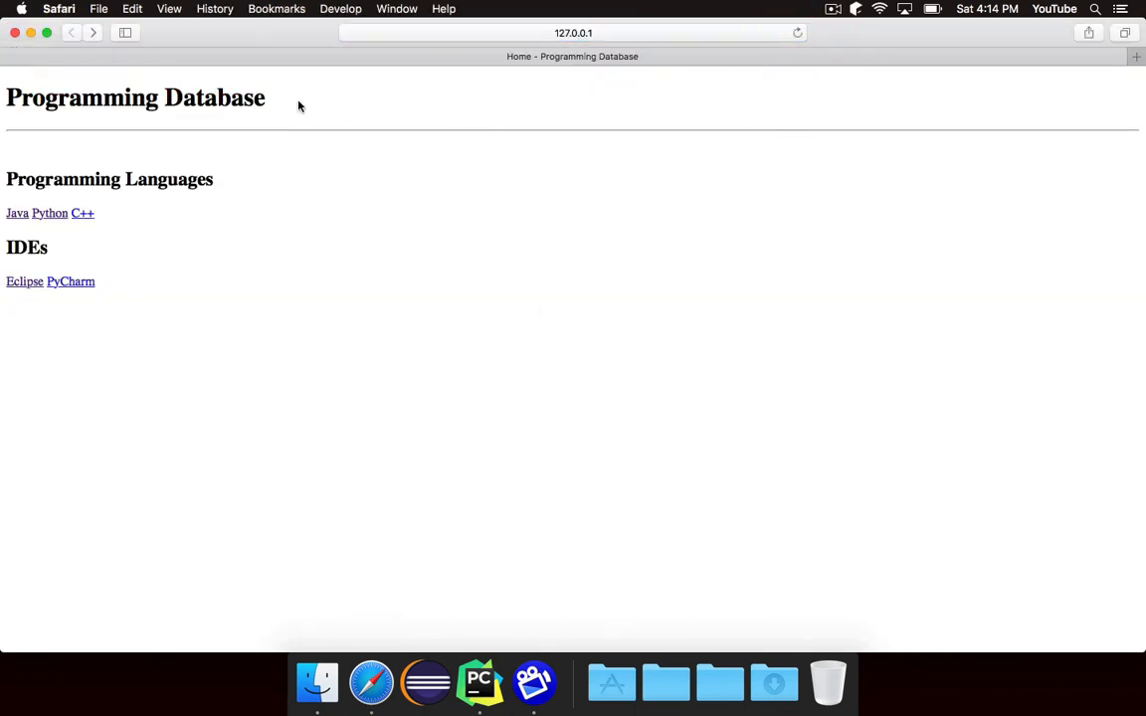
mouse_move(364, 102)
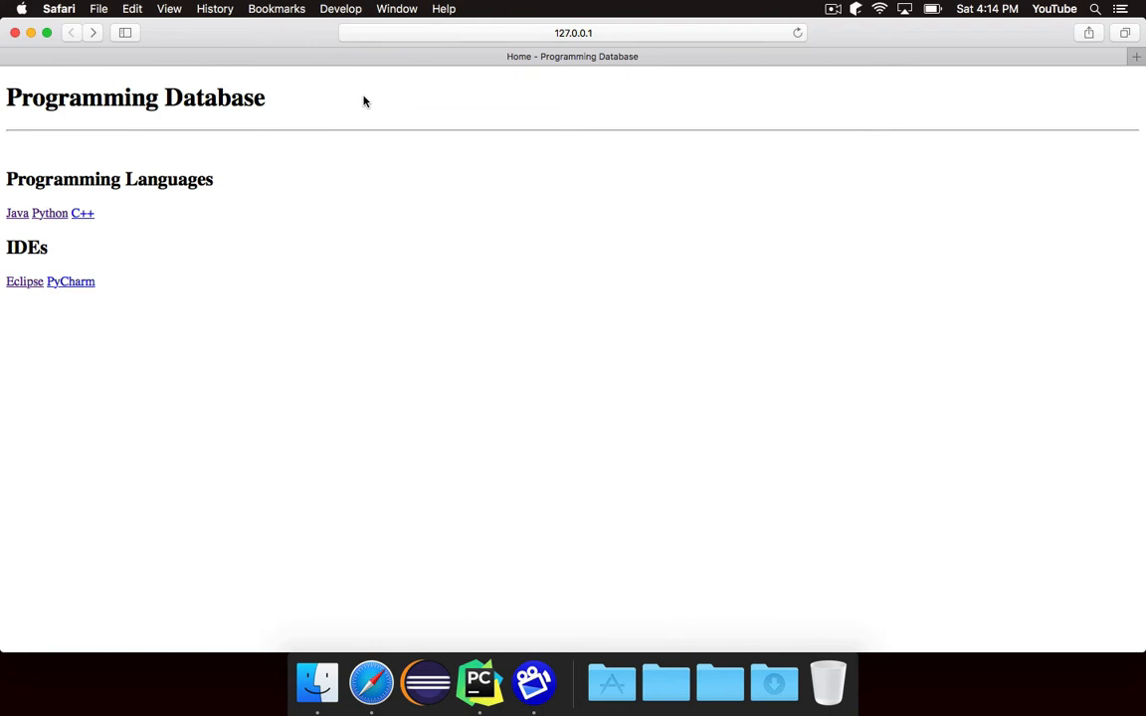
- Return to the project and select the static folder now at the project root
left_click(479, 682)
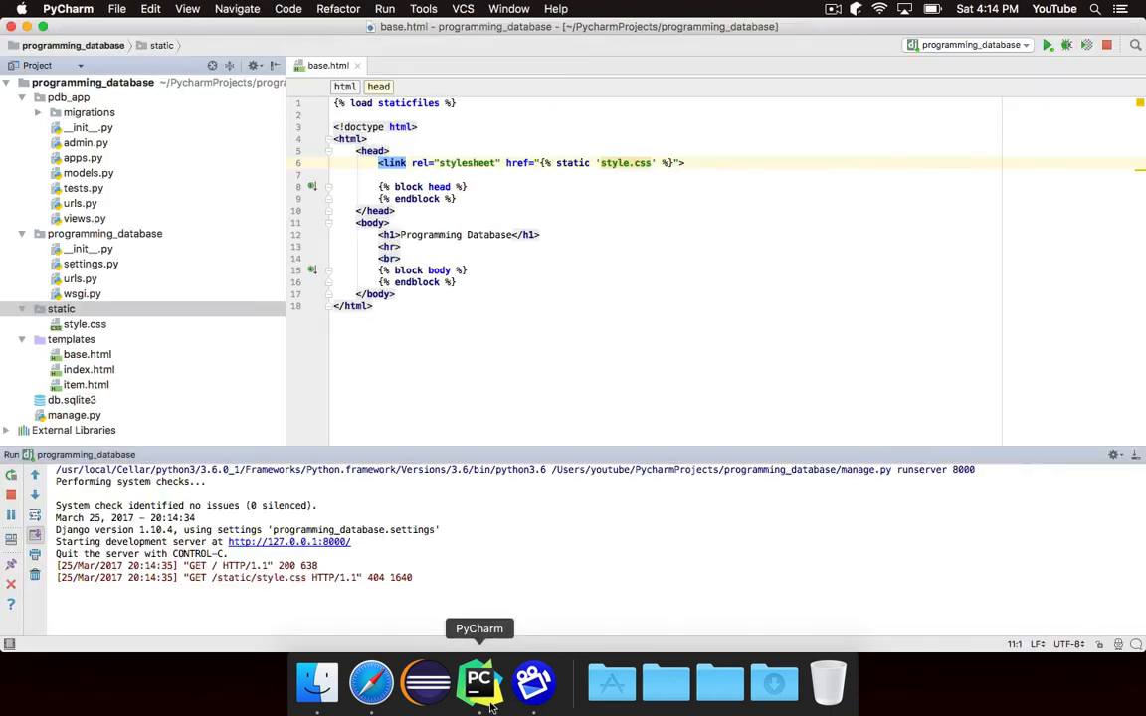
left_click(60, 309)
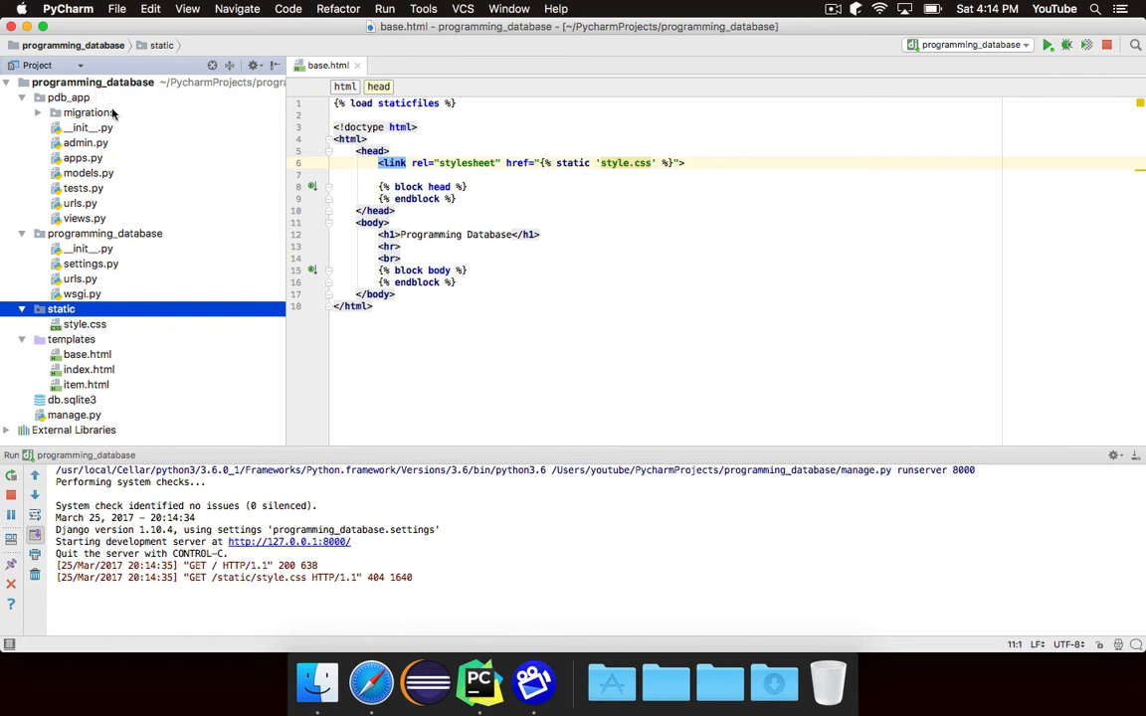
mouse_move(156, 132)
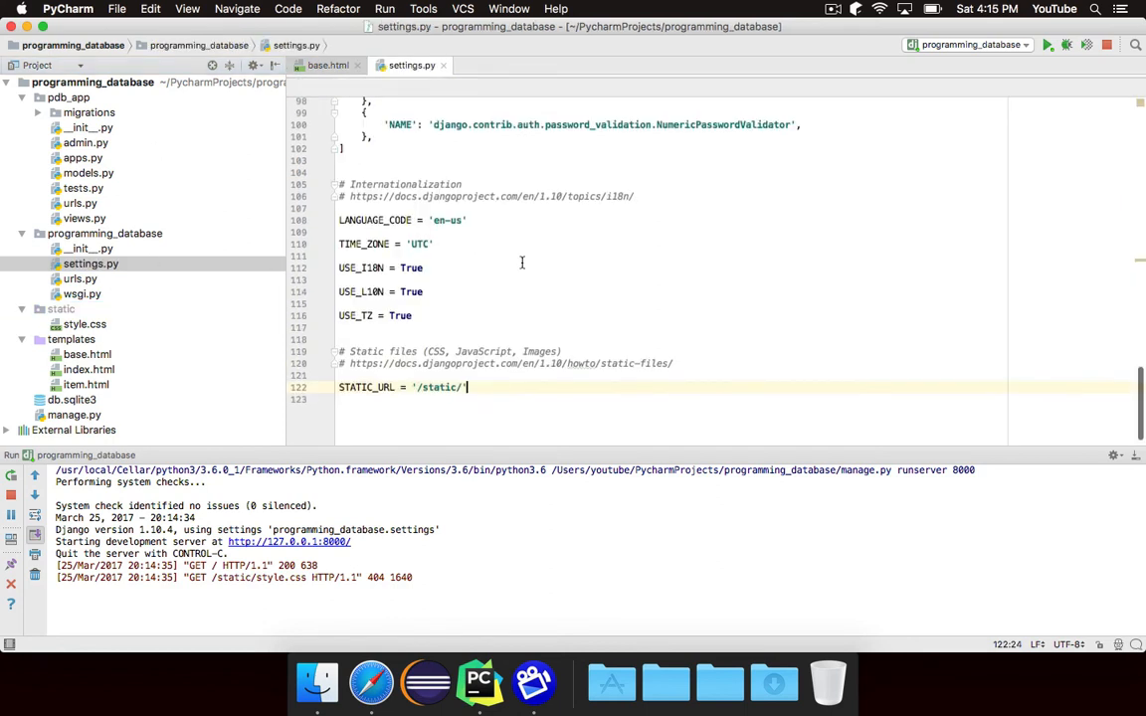
- Add STATICFILES_DIRS = [os.path.join(BASE_DIR, 'static')] below STATIC_URL in settings.py
scroll("down", 3)
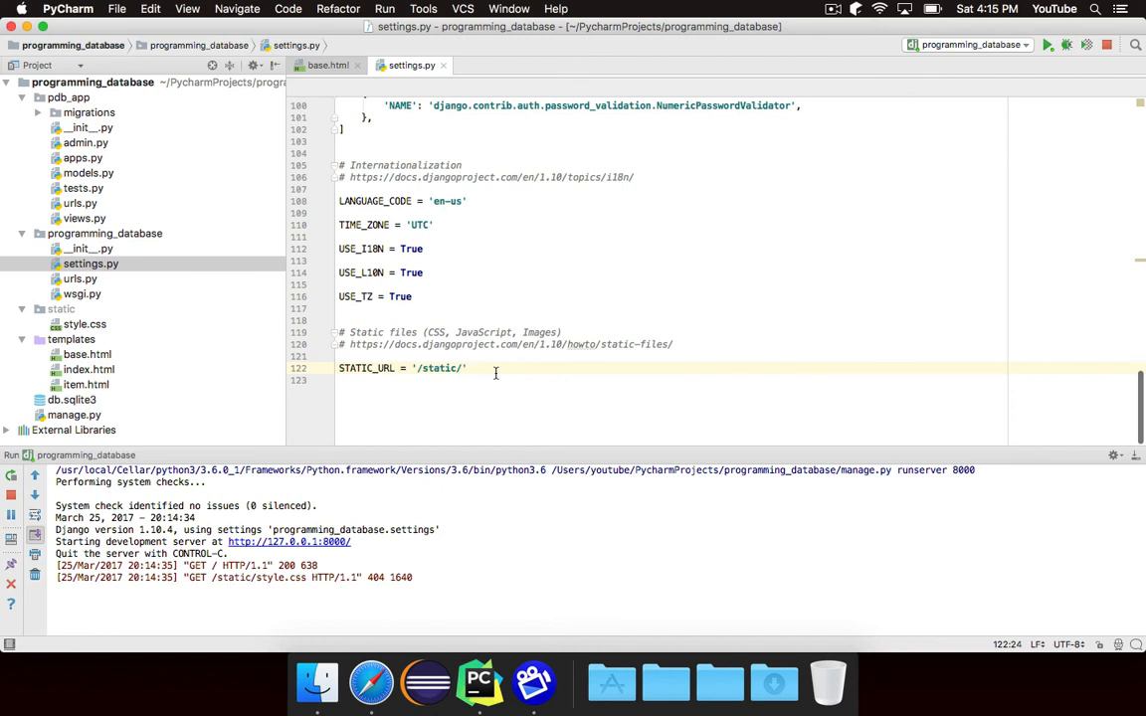
key("enter")
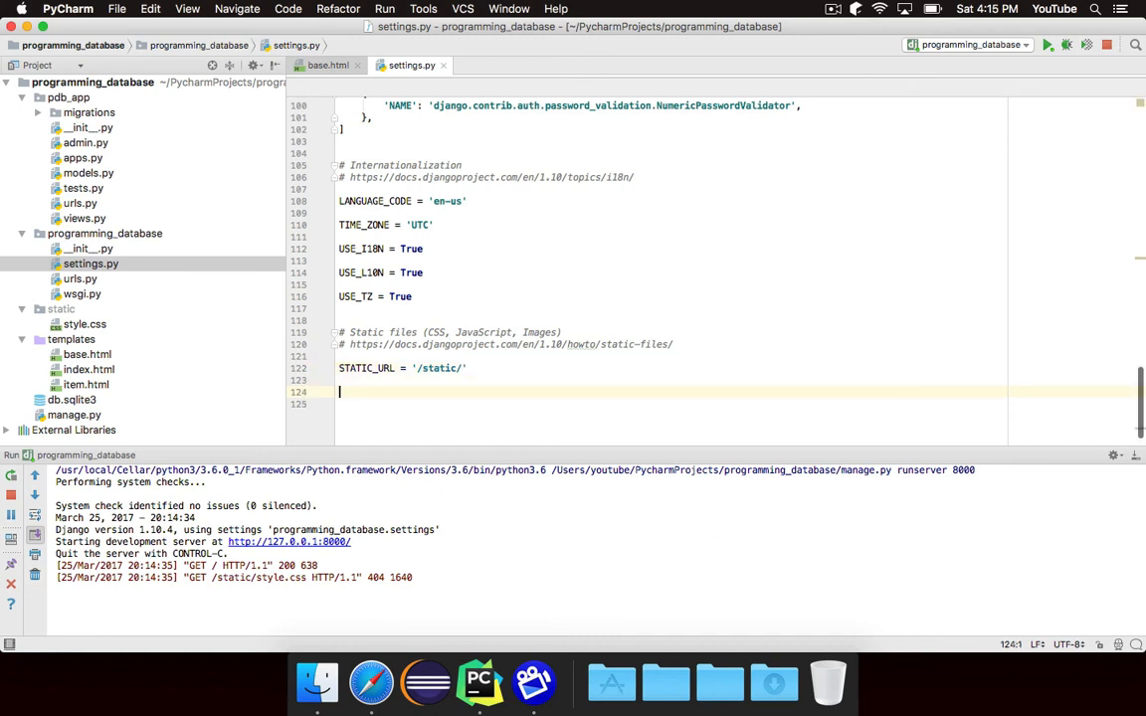
type("STATI")
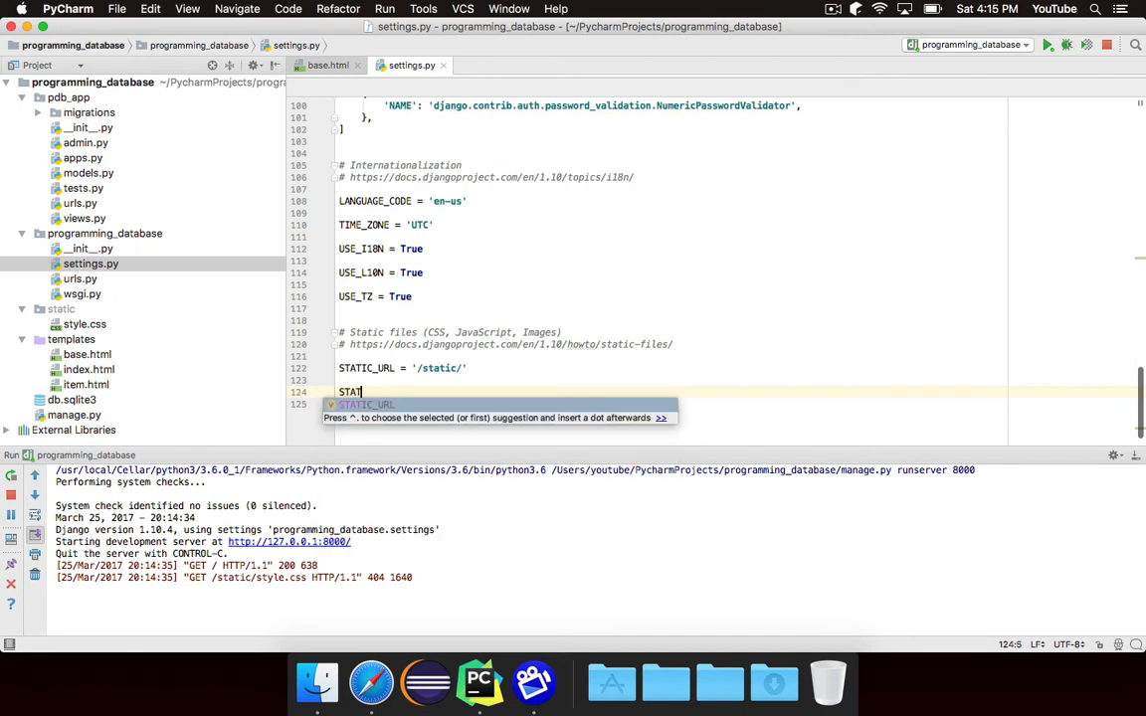
type("CFILES_DIR")
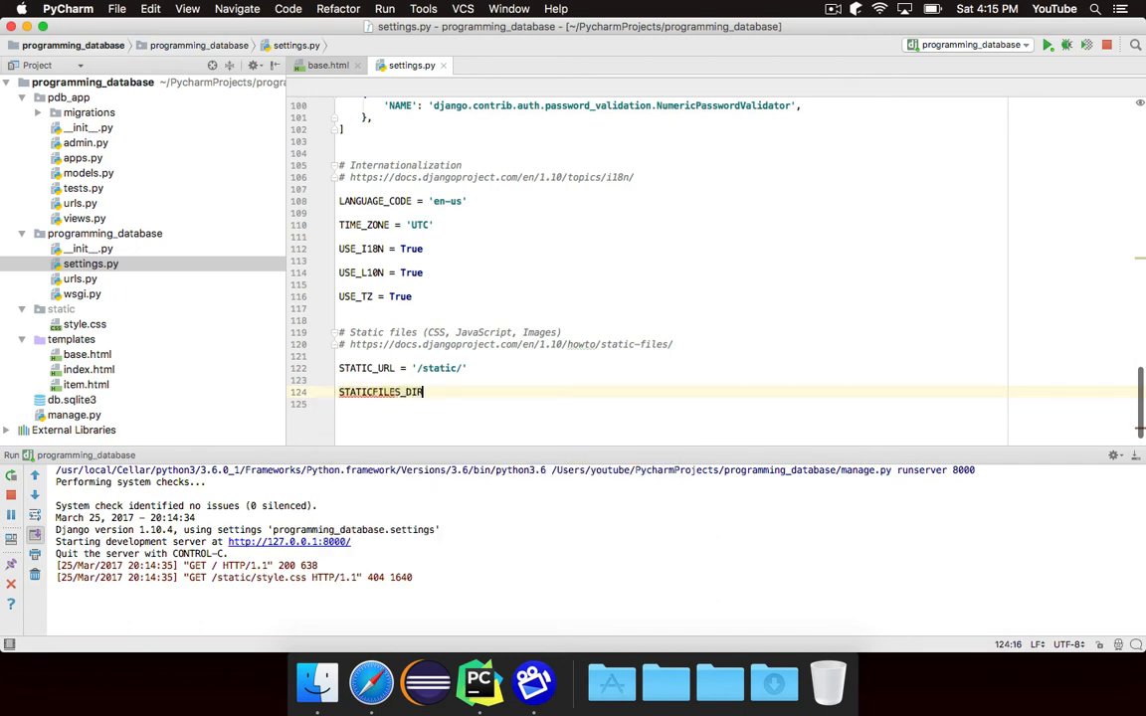
type("S")
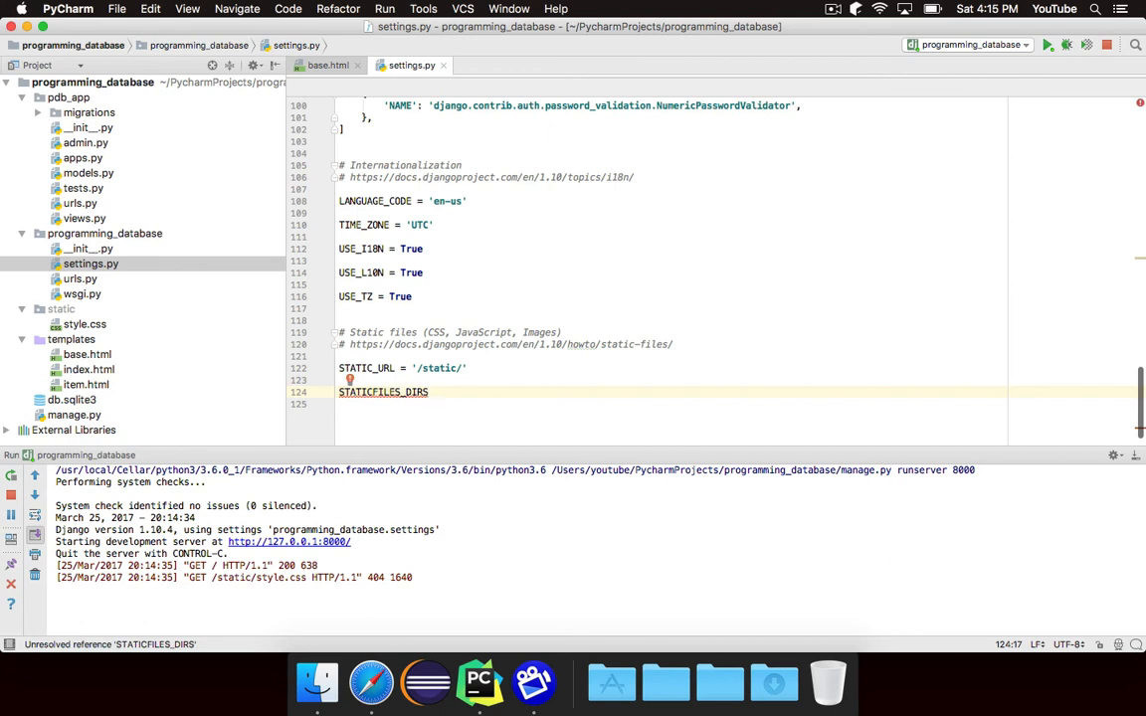
type("= [")
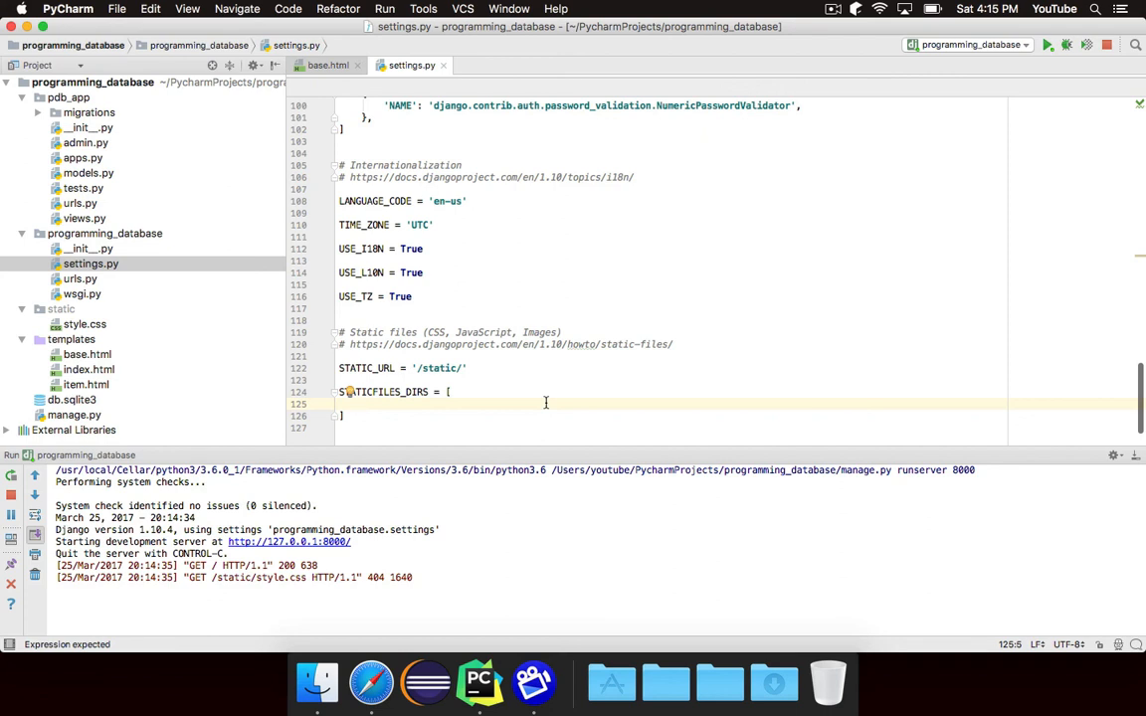
type("os.")
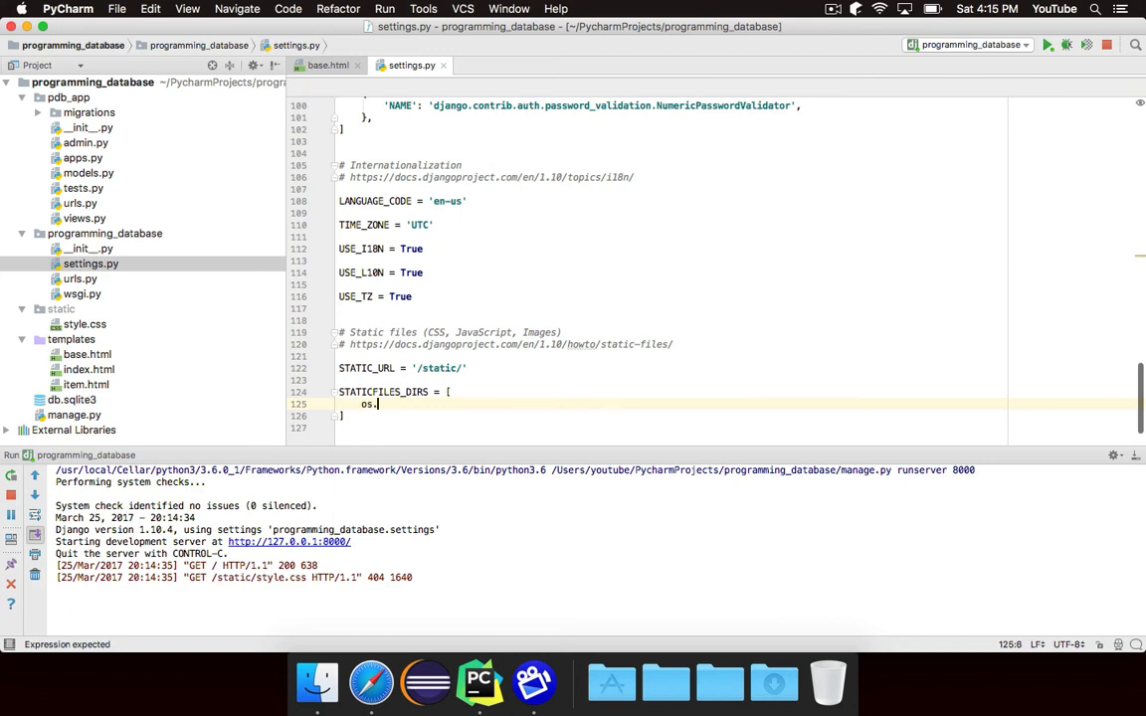
type("path.join(BASE_DIR")
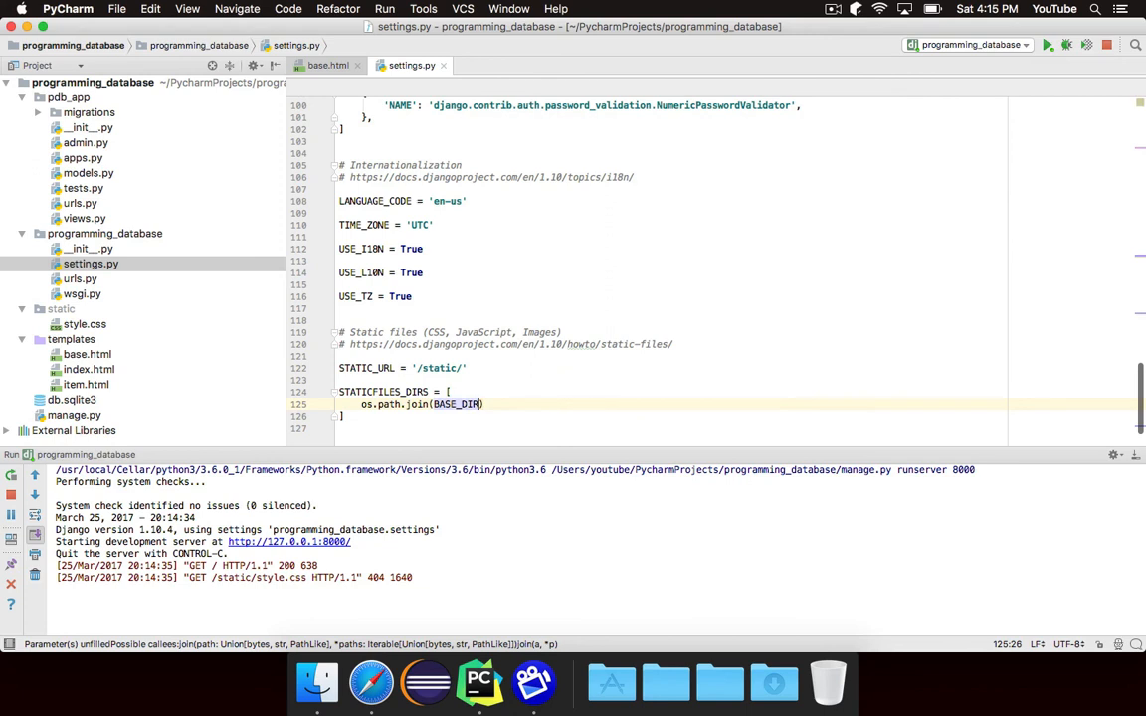
type(", 'static'")
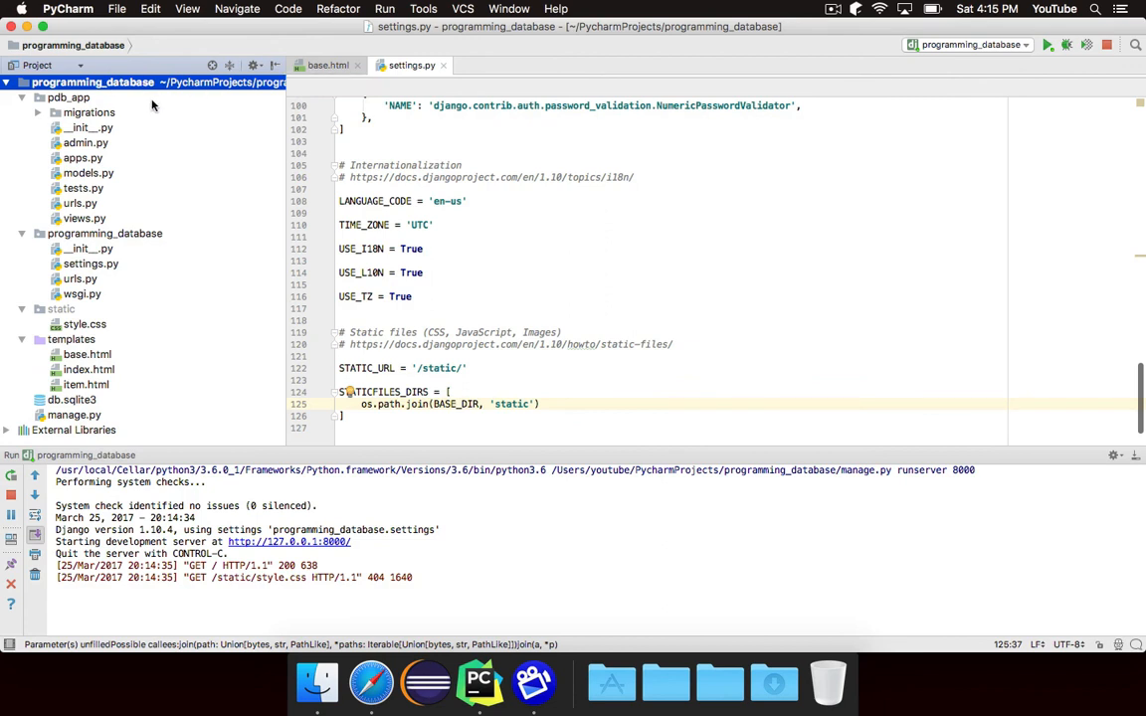
- Restart the development server so /static/style.css is served from the root folder
left_click(61, 310)
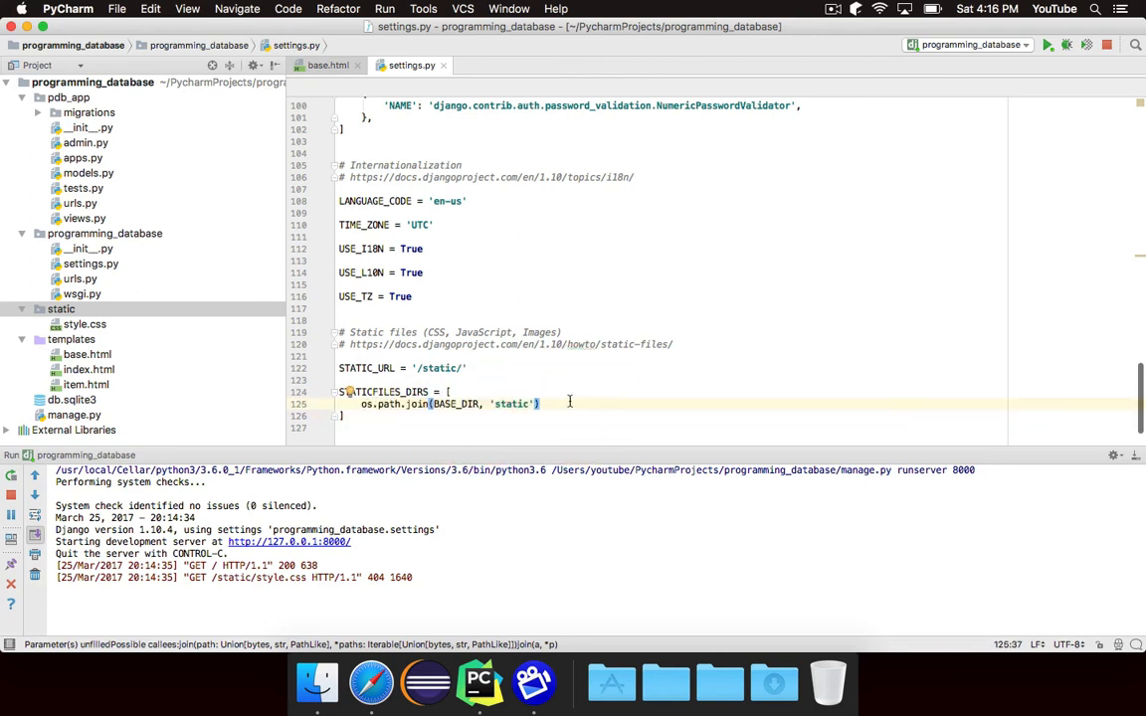
left_click(61, 308)
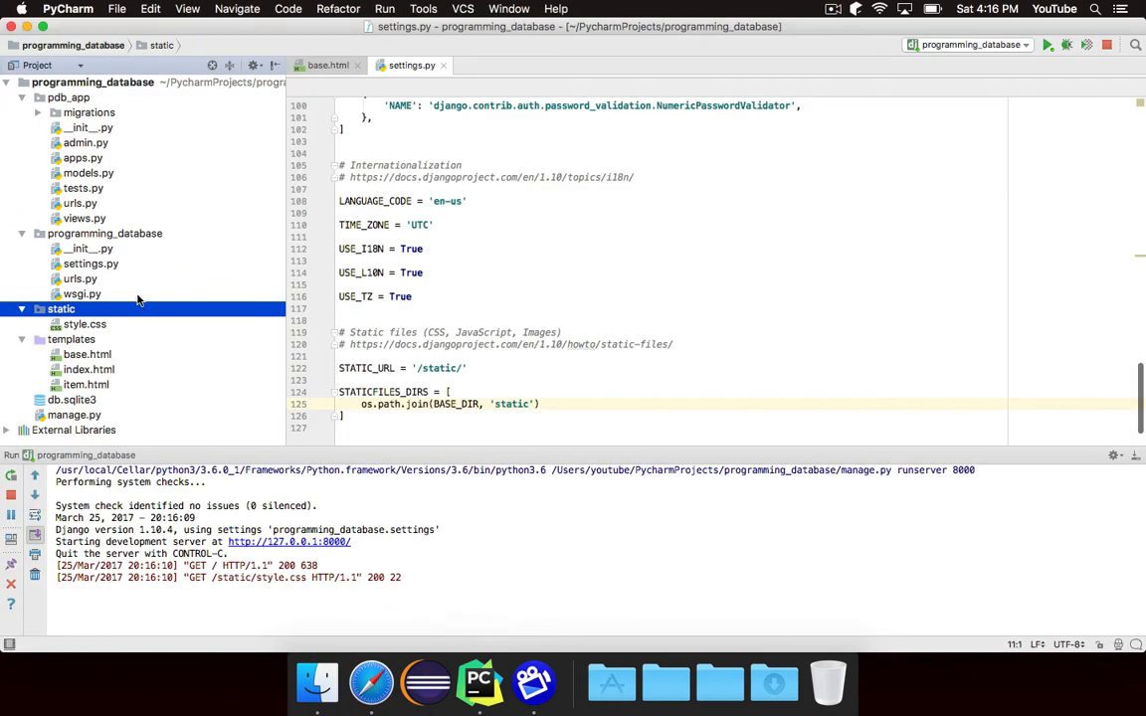
left_click(84, 324)
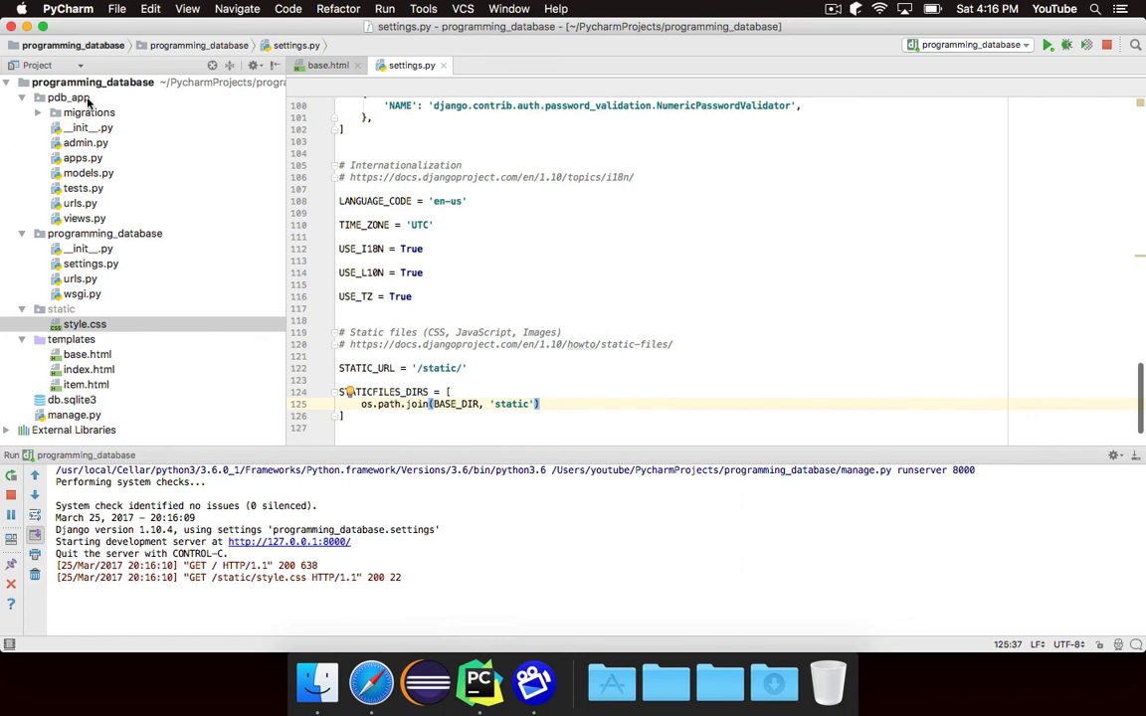
mouse_move(140, 116)
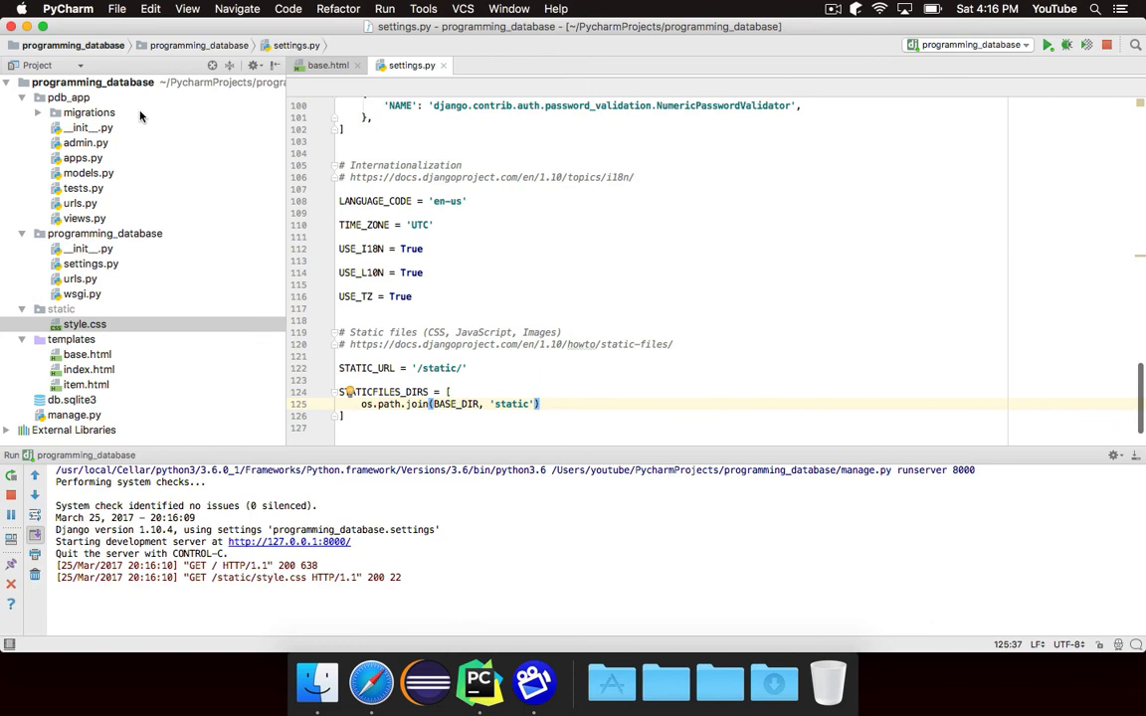
mouse_move(81, 309)
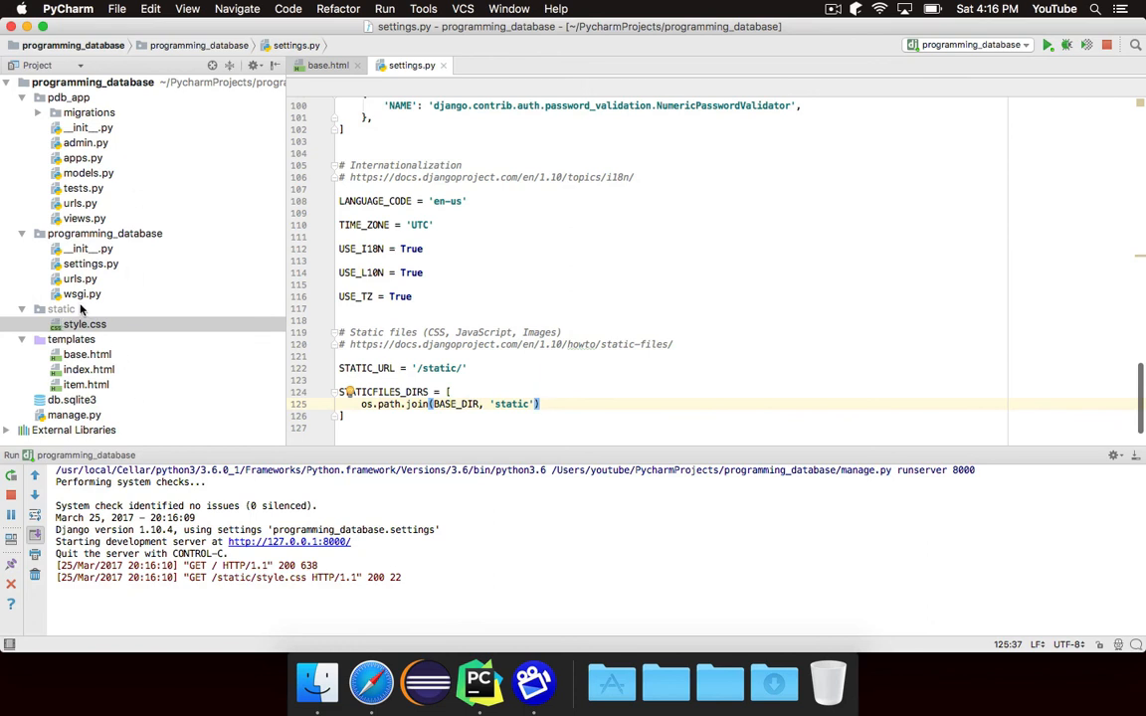
mouse_move(130, 308)
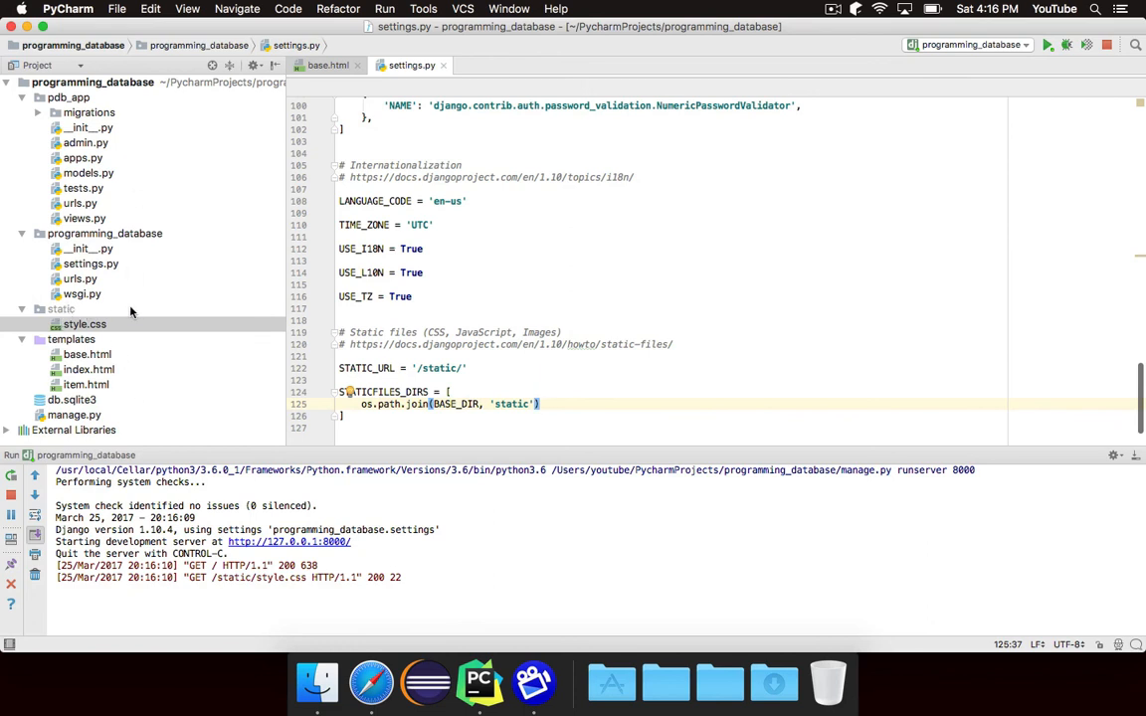